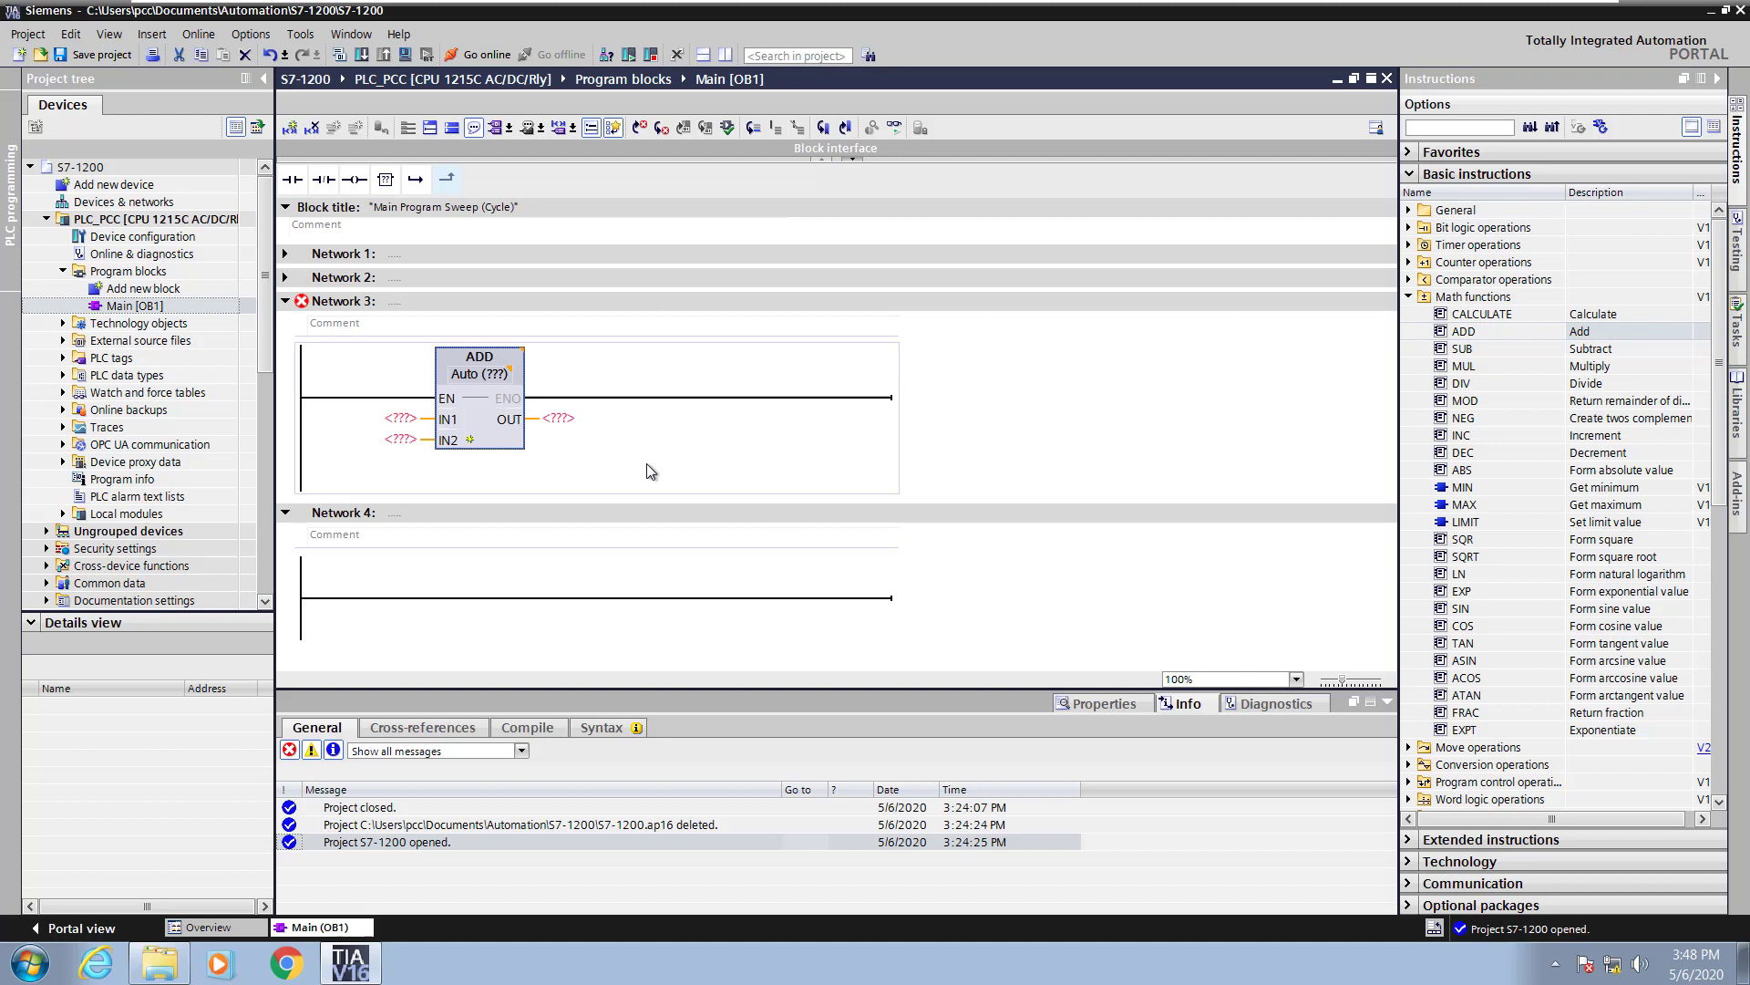
- Magnify the ladder network display to 120% from the editor's zoom dropdown
click(1294, 678)
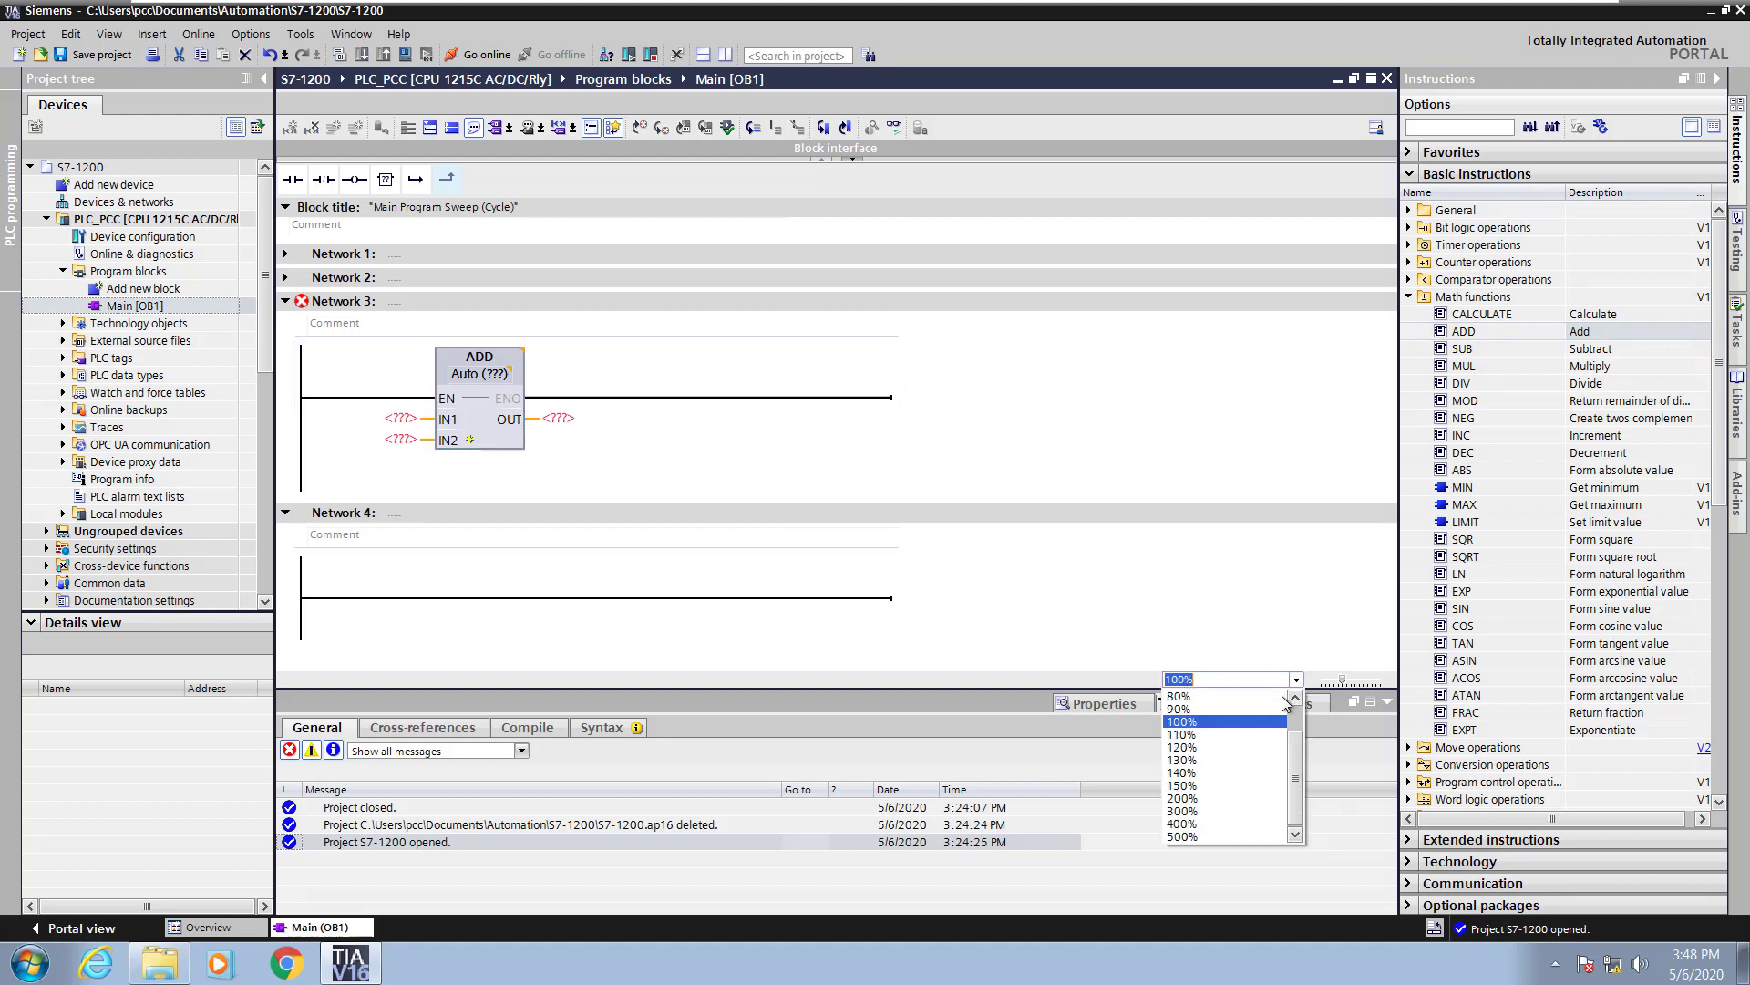
click(1182, 745)
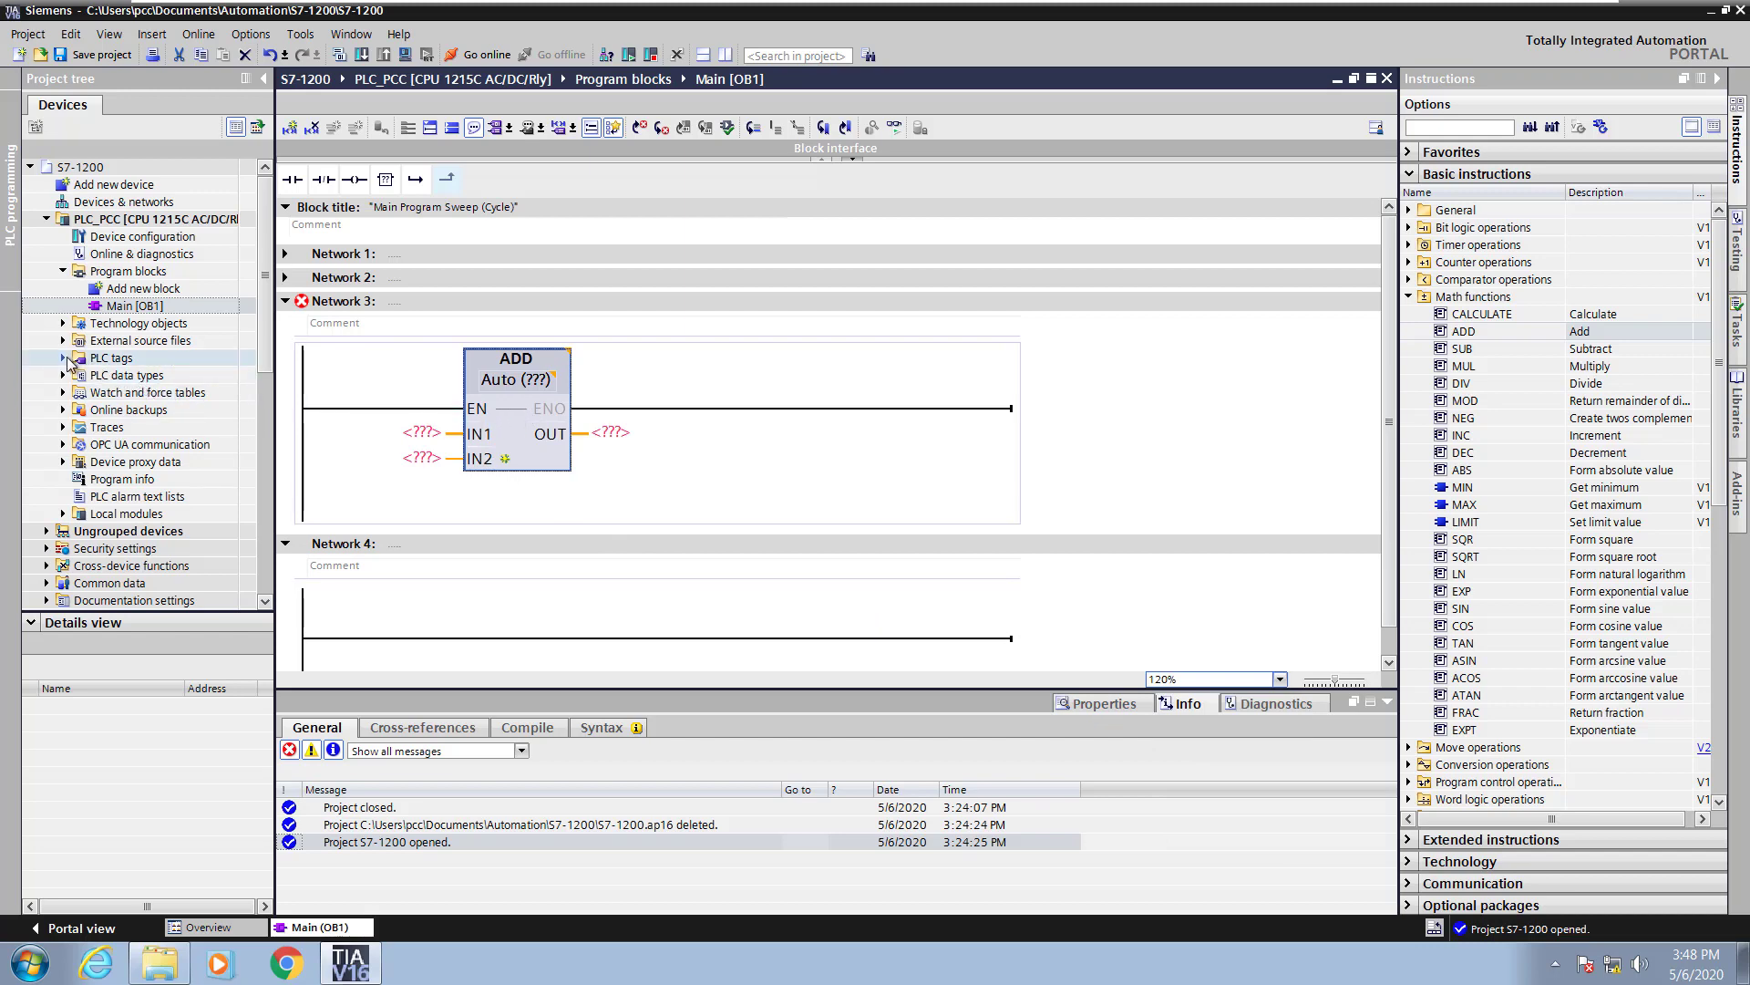
- Create a new PLC tag table named Math Tags under PLC tags
click(66, 358)
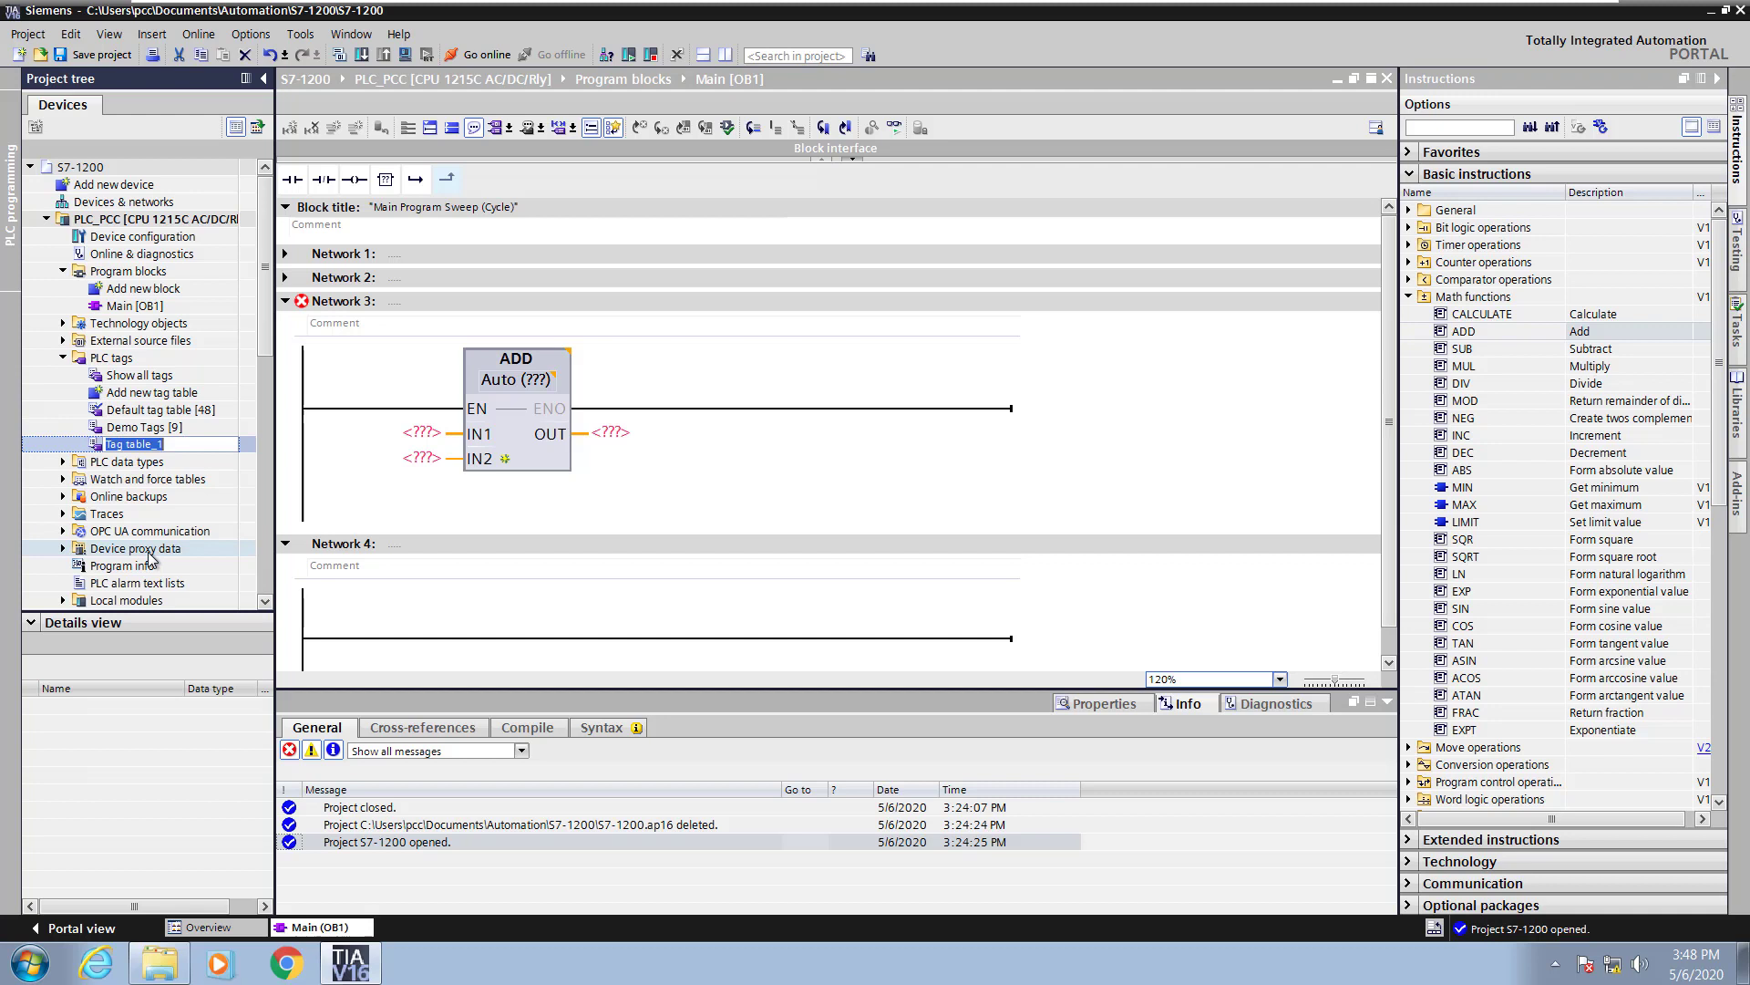
text(Math Tags [0)
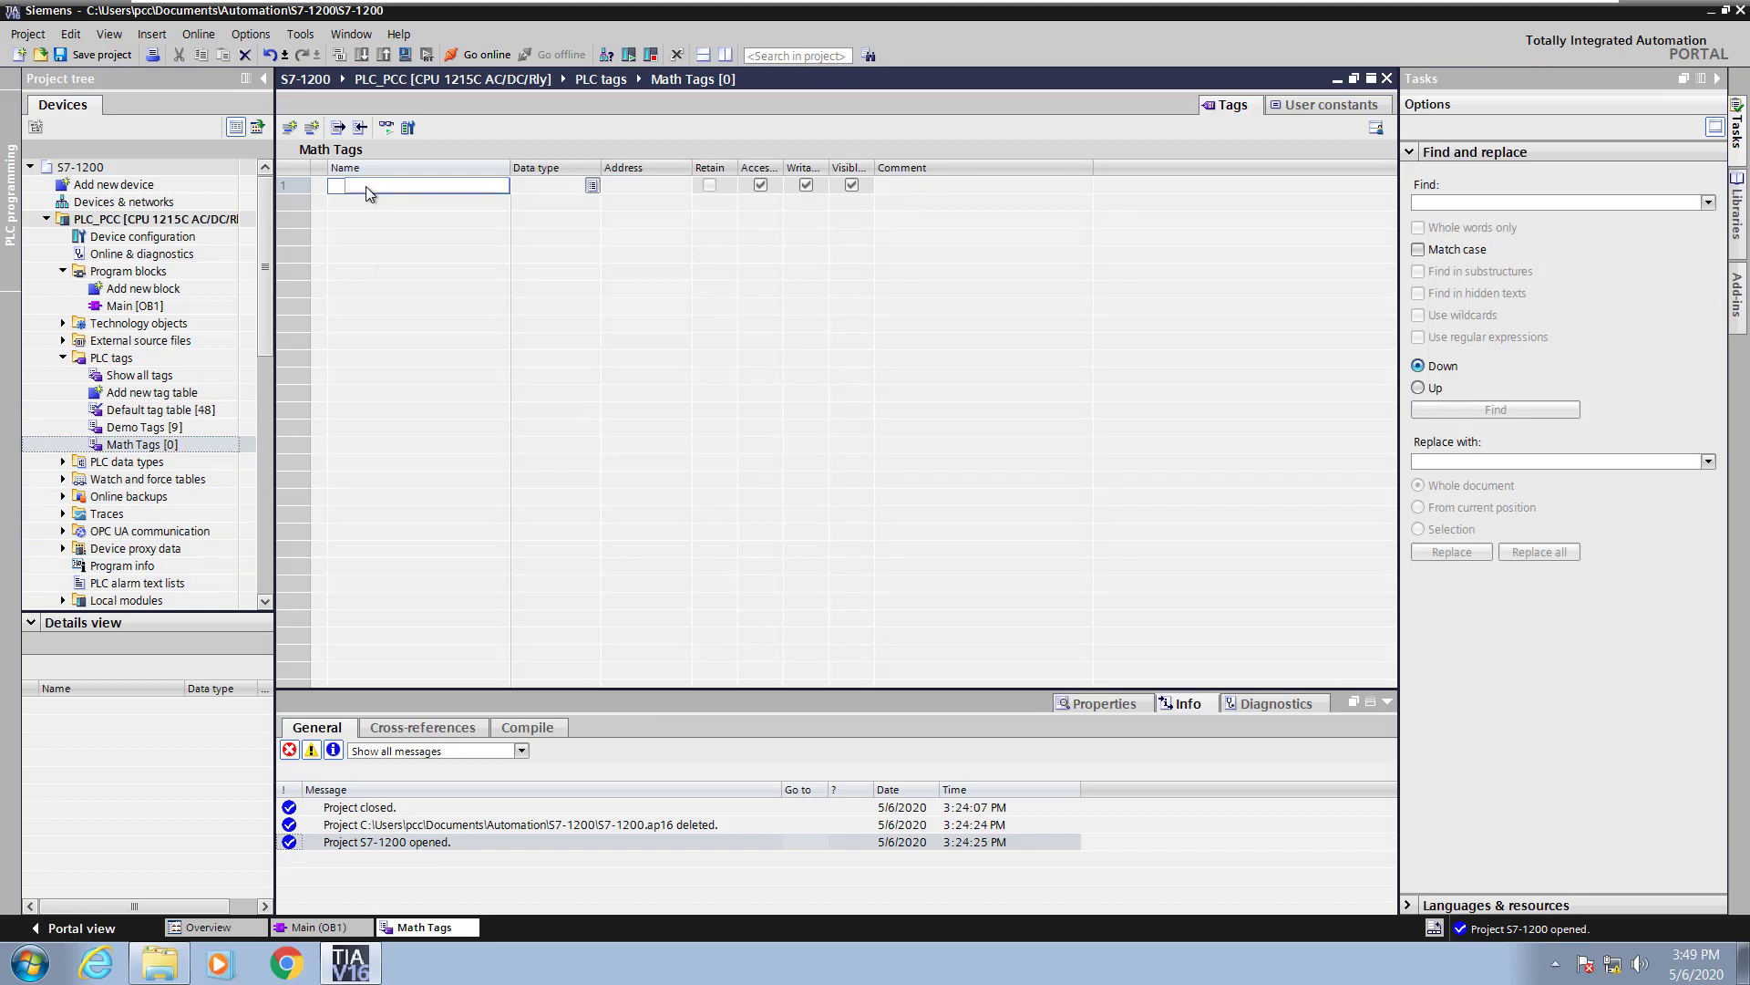
- Add Int tags Int Num 1 at %MW10 and Int Result at %MW12
text(Int Num 1)
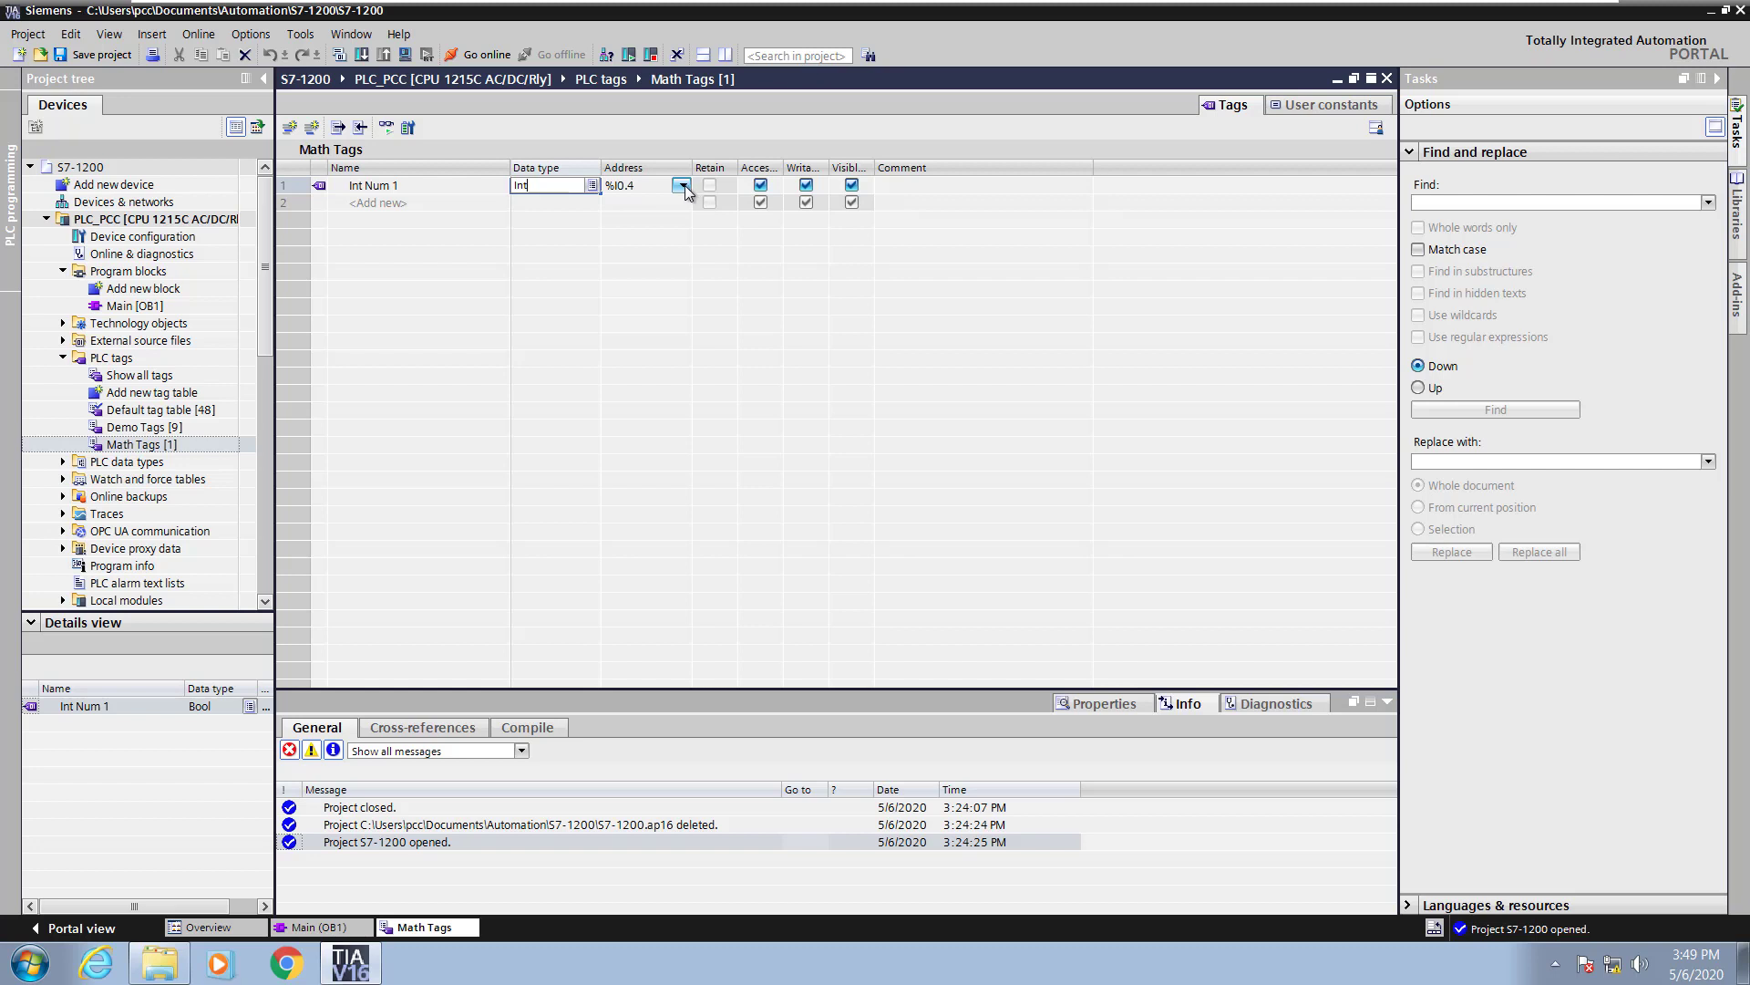
click(682, 186)
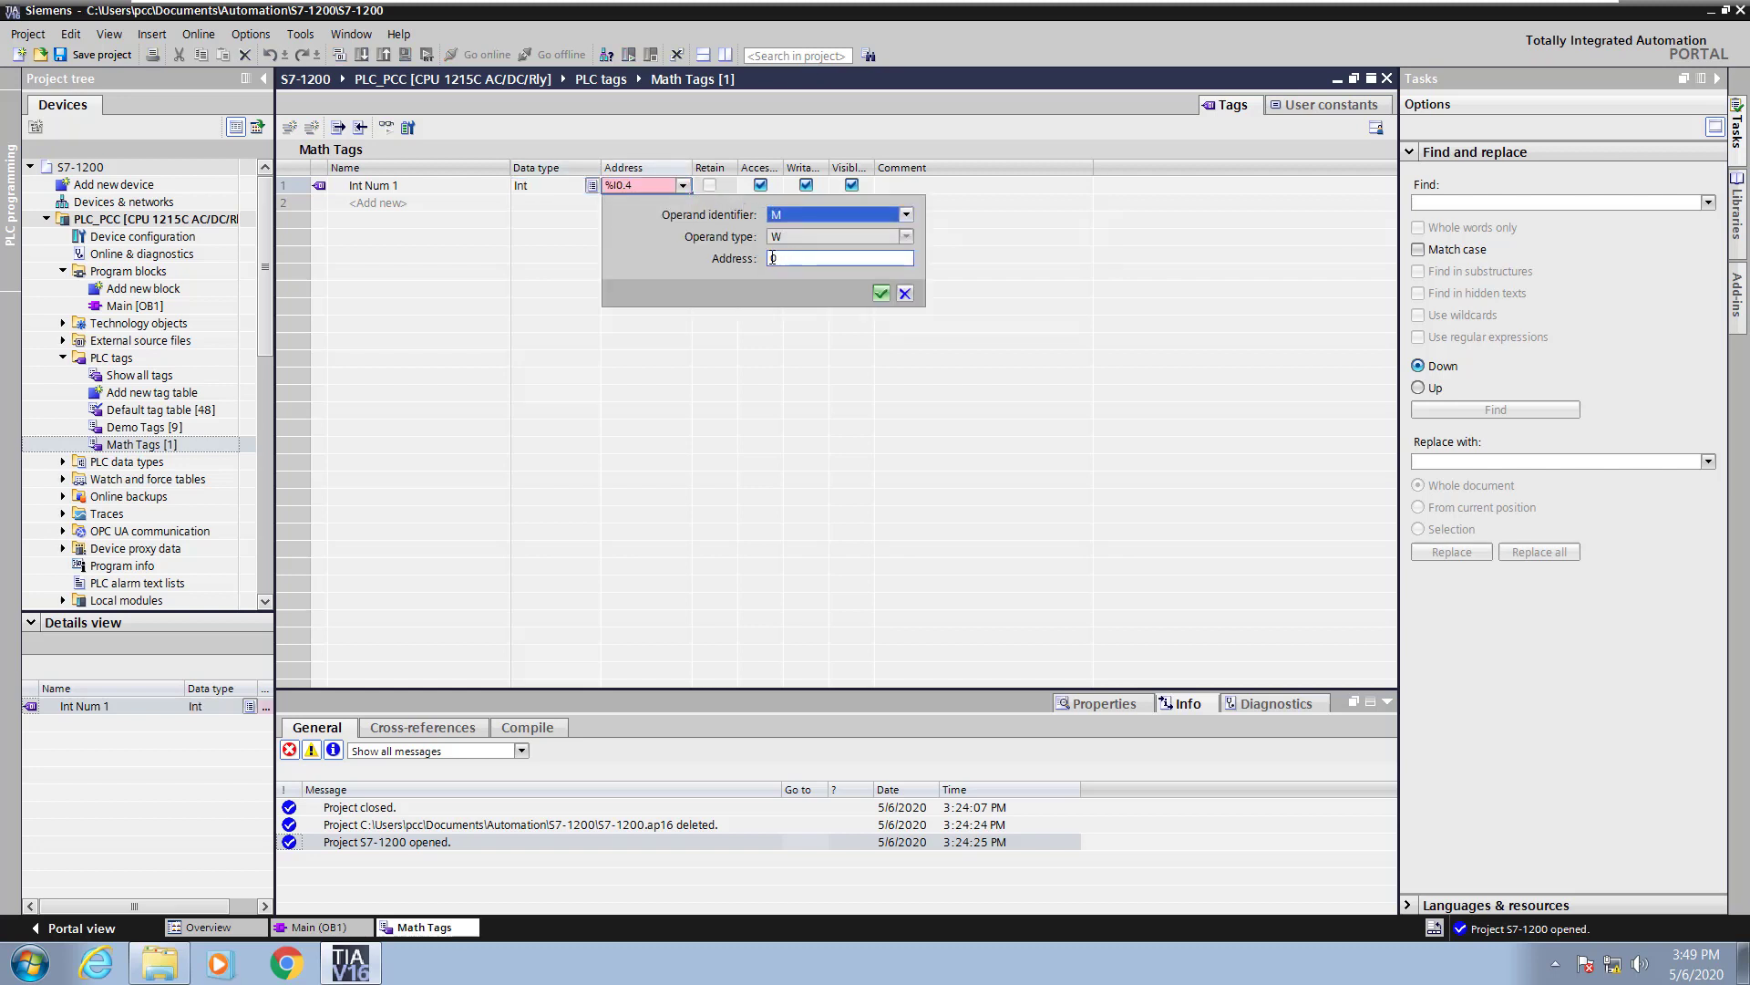
text(10)
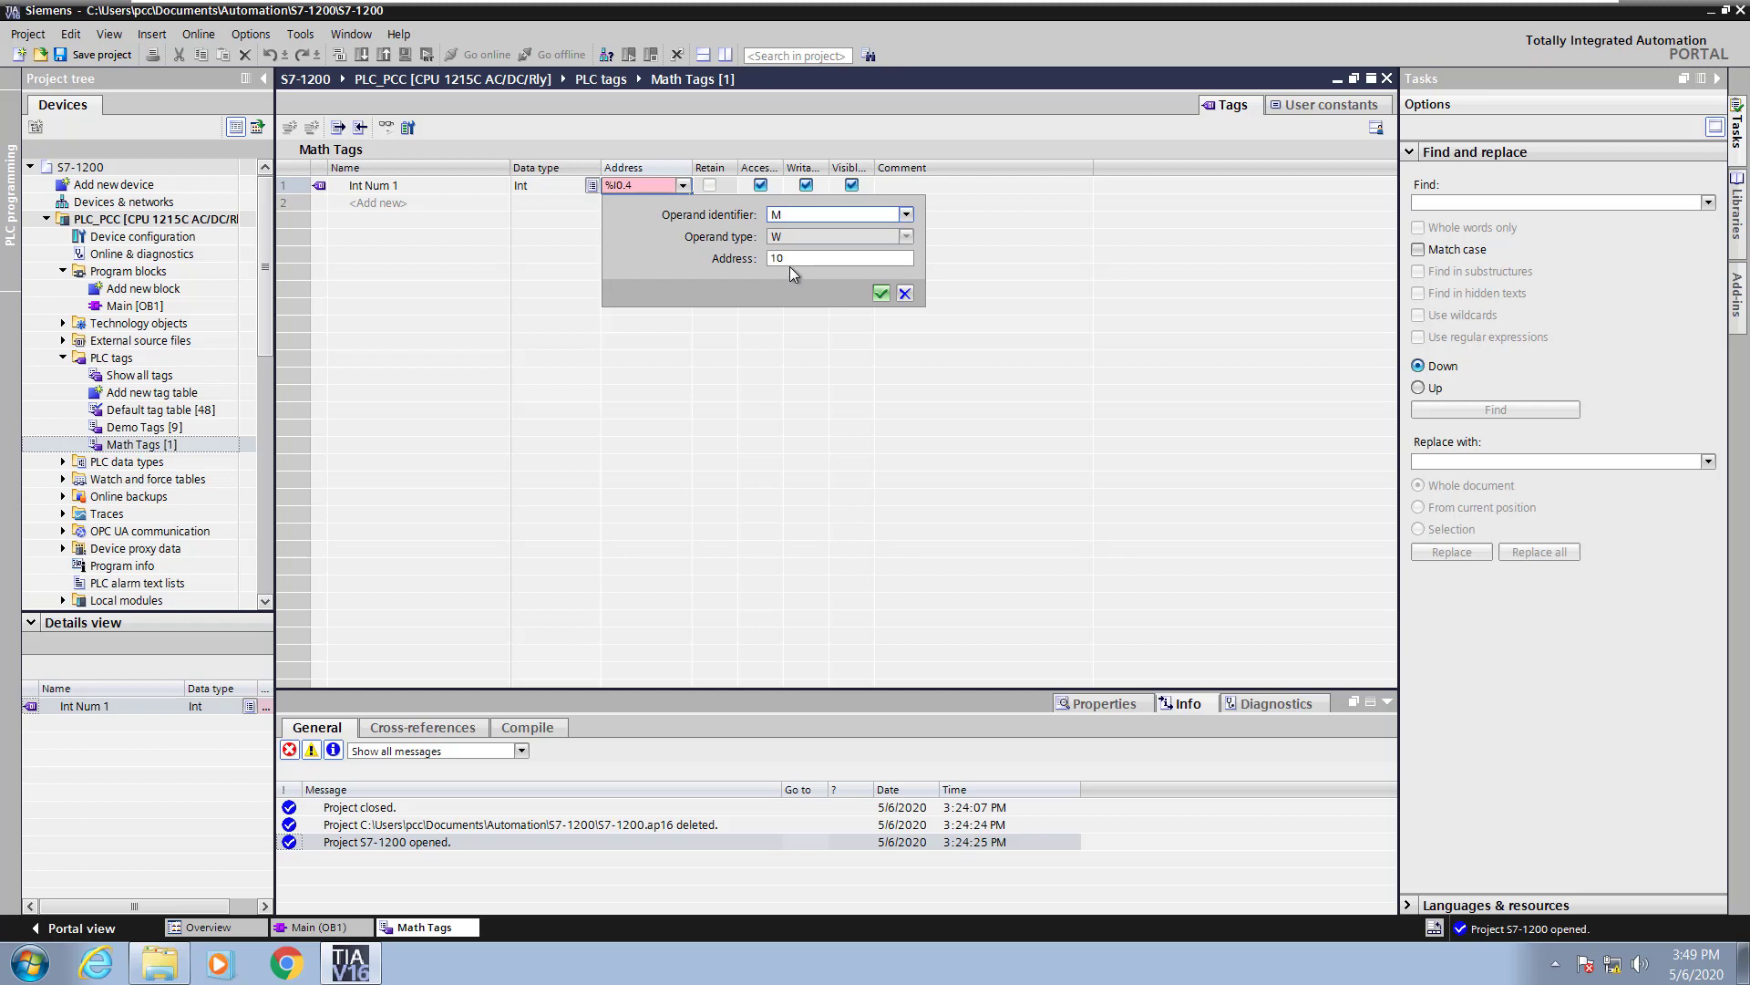
click(881, 292)
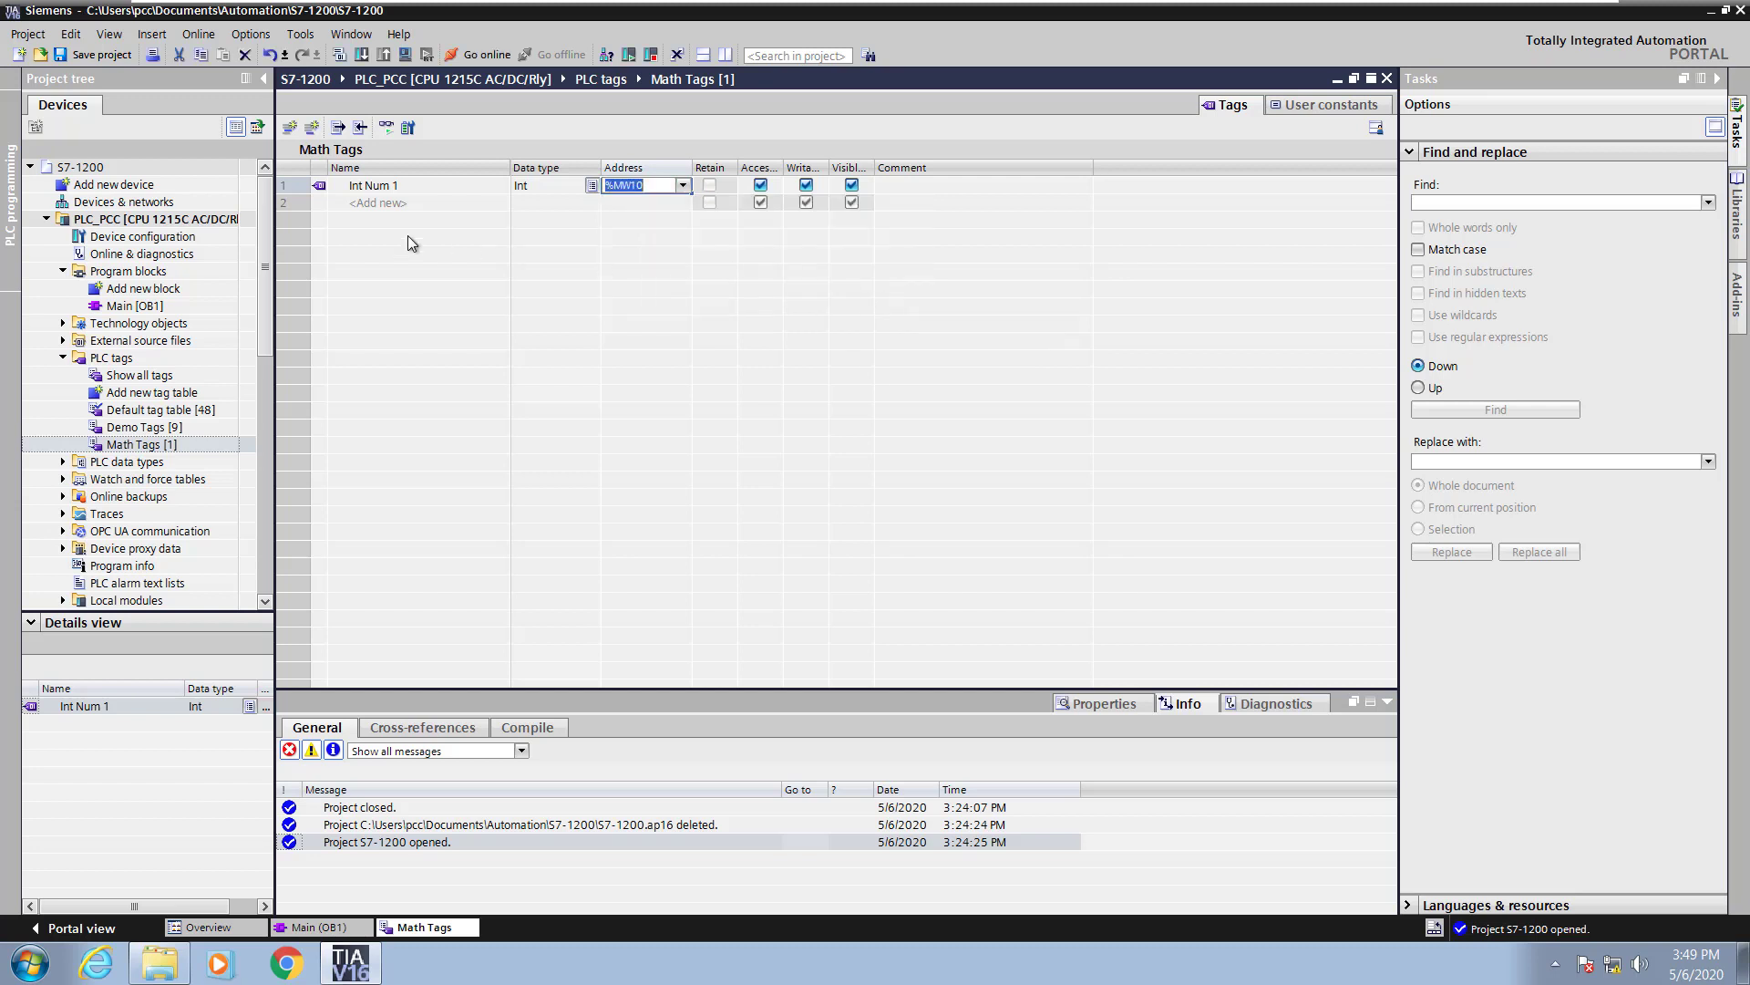
click(420, 202)
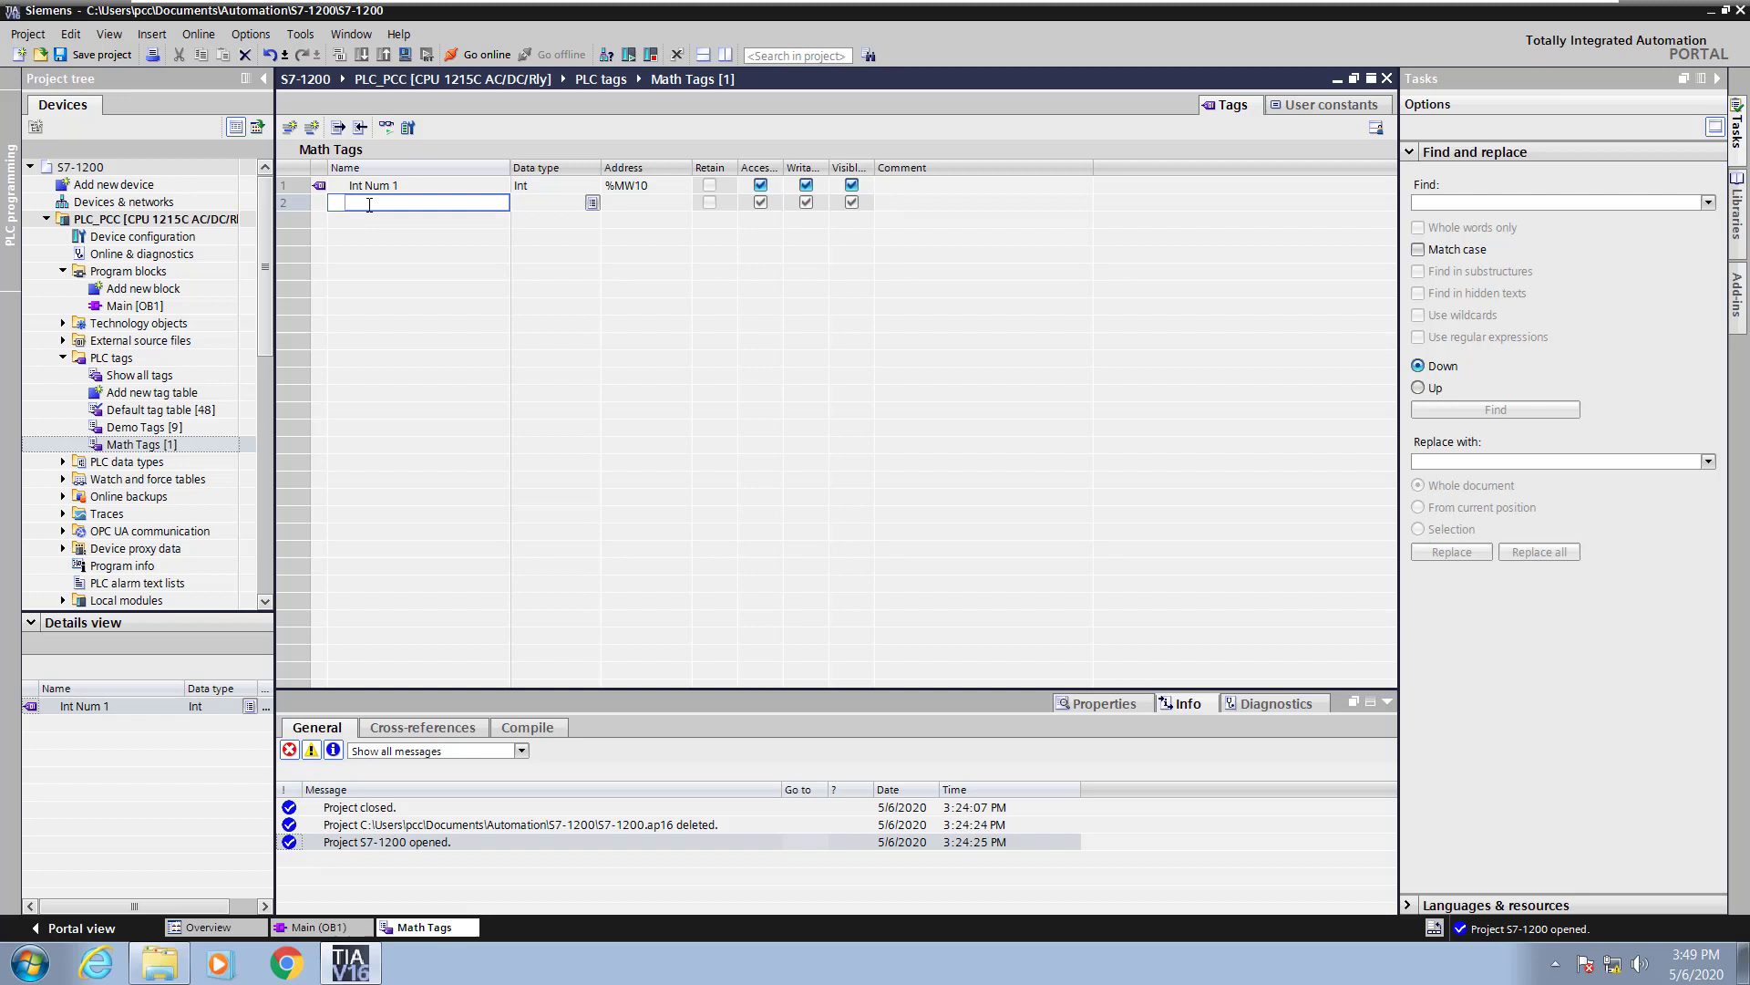
text(Int Result)
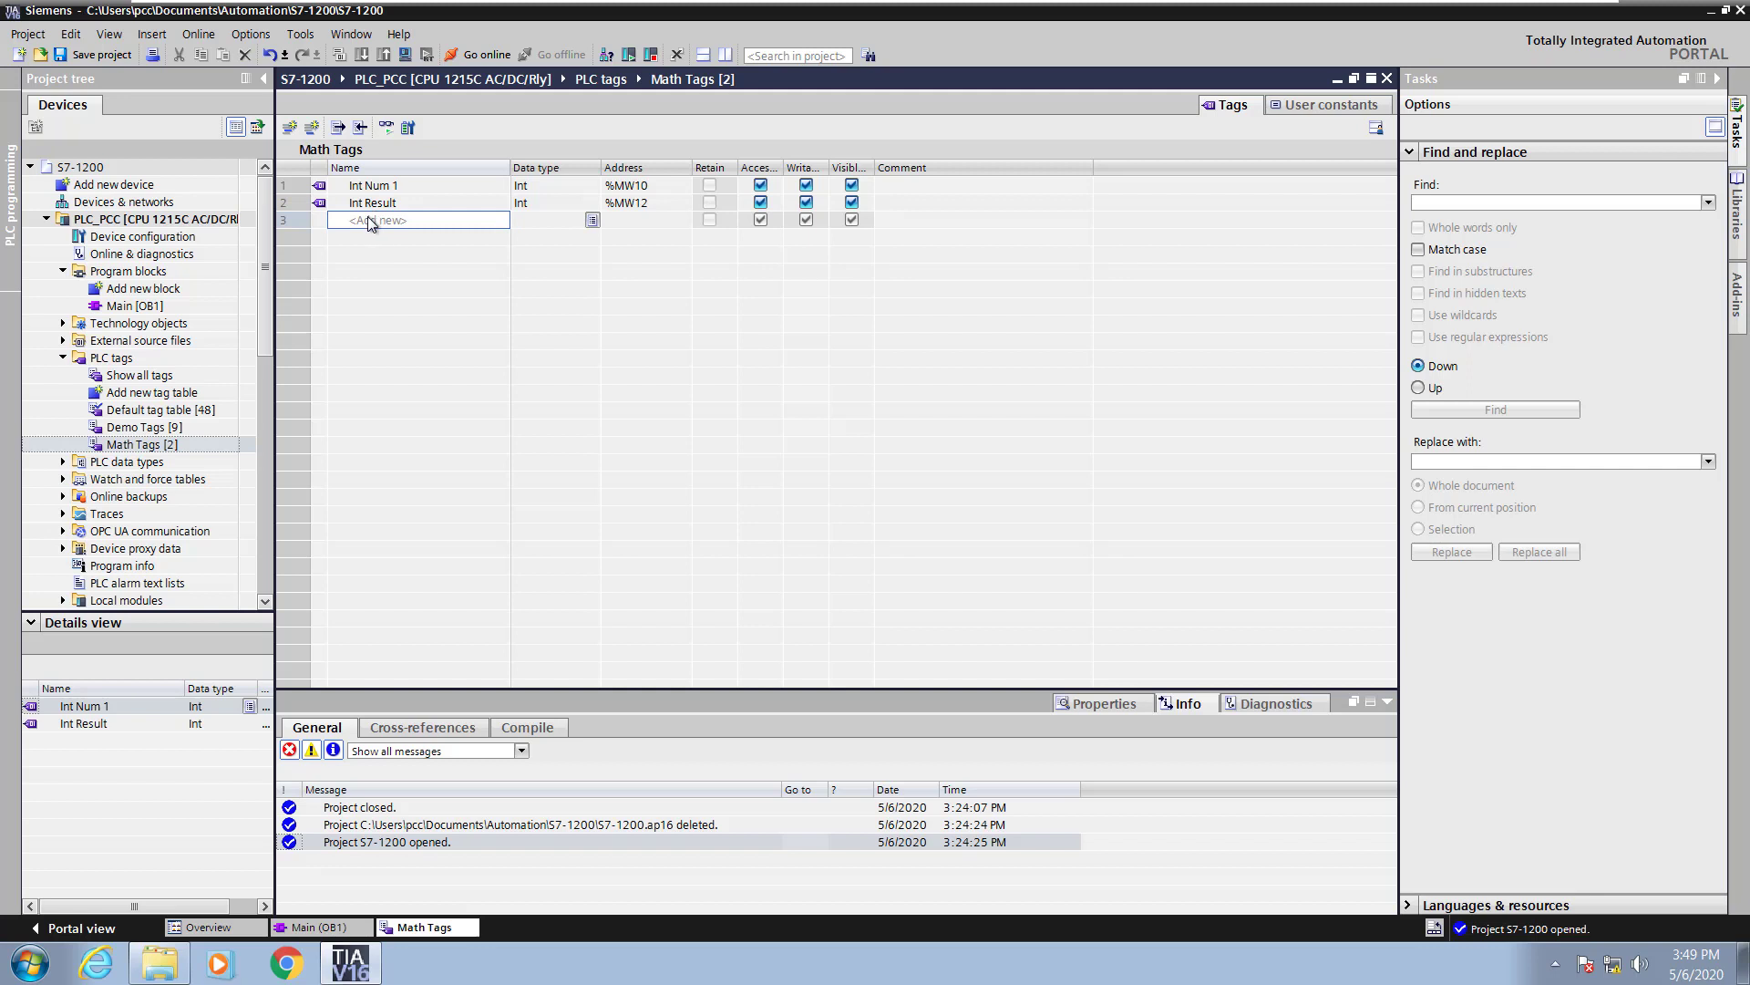
- Add Real tag Real Num 1 with double word address %MD20
text(Real Num 1)
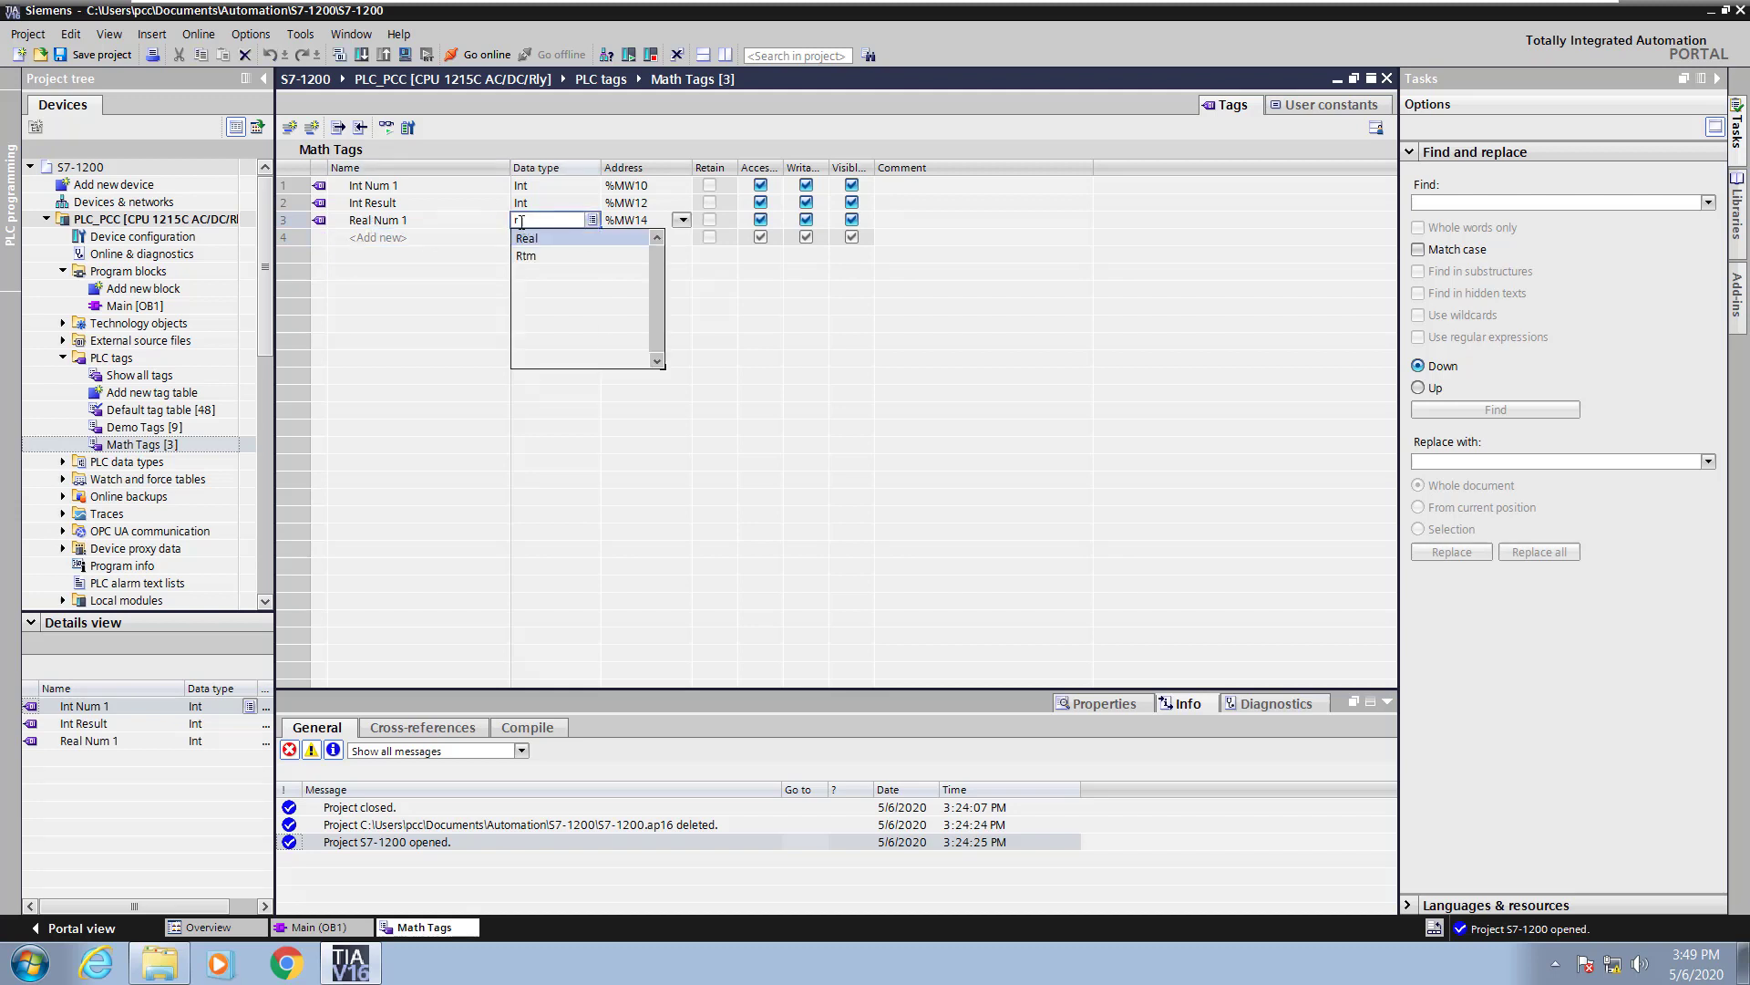
click(525, 237)
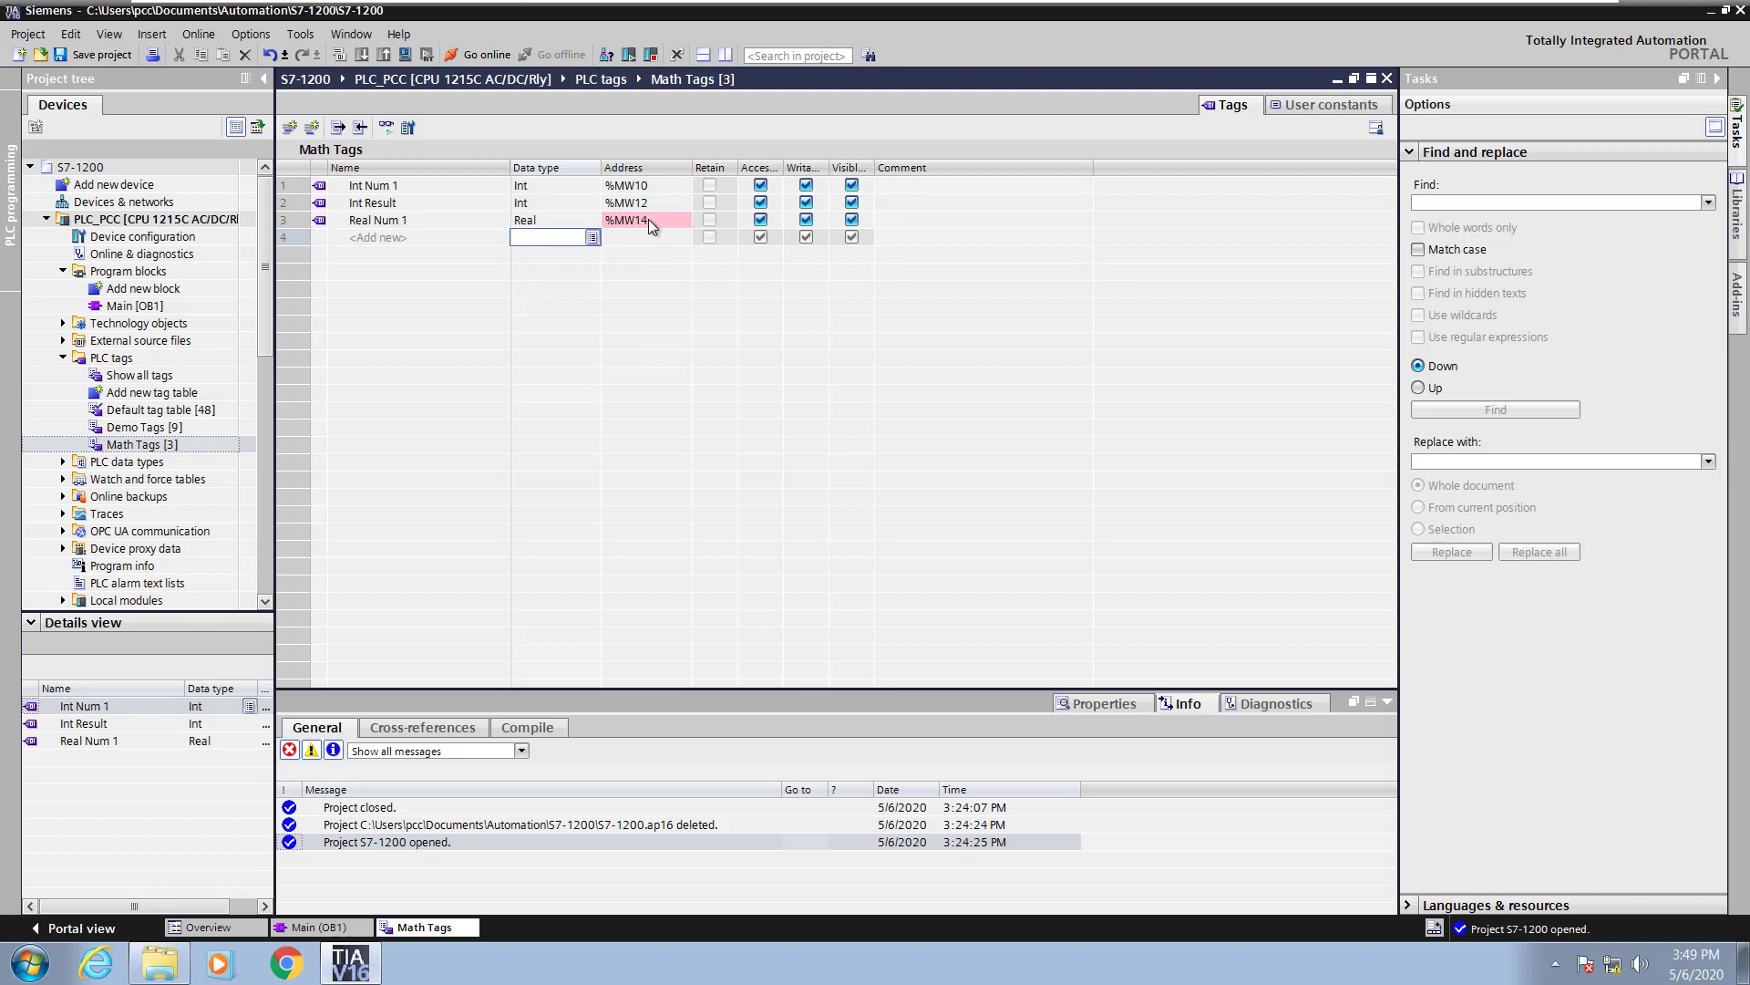
click(682, 220)
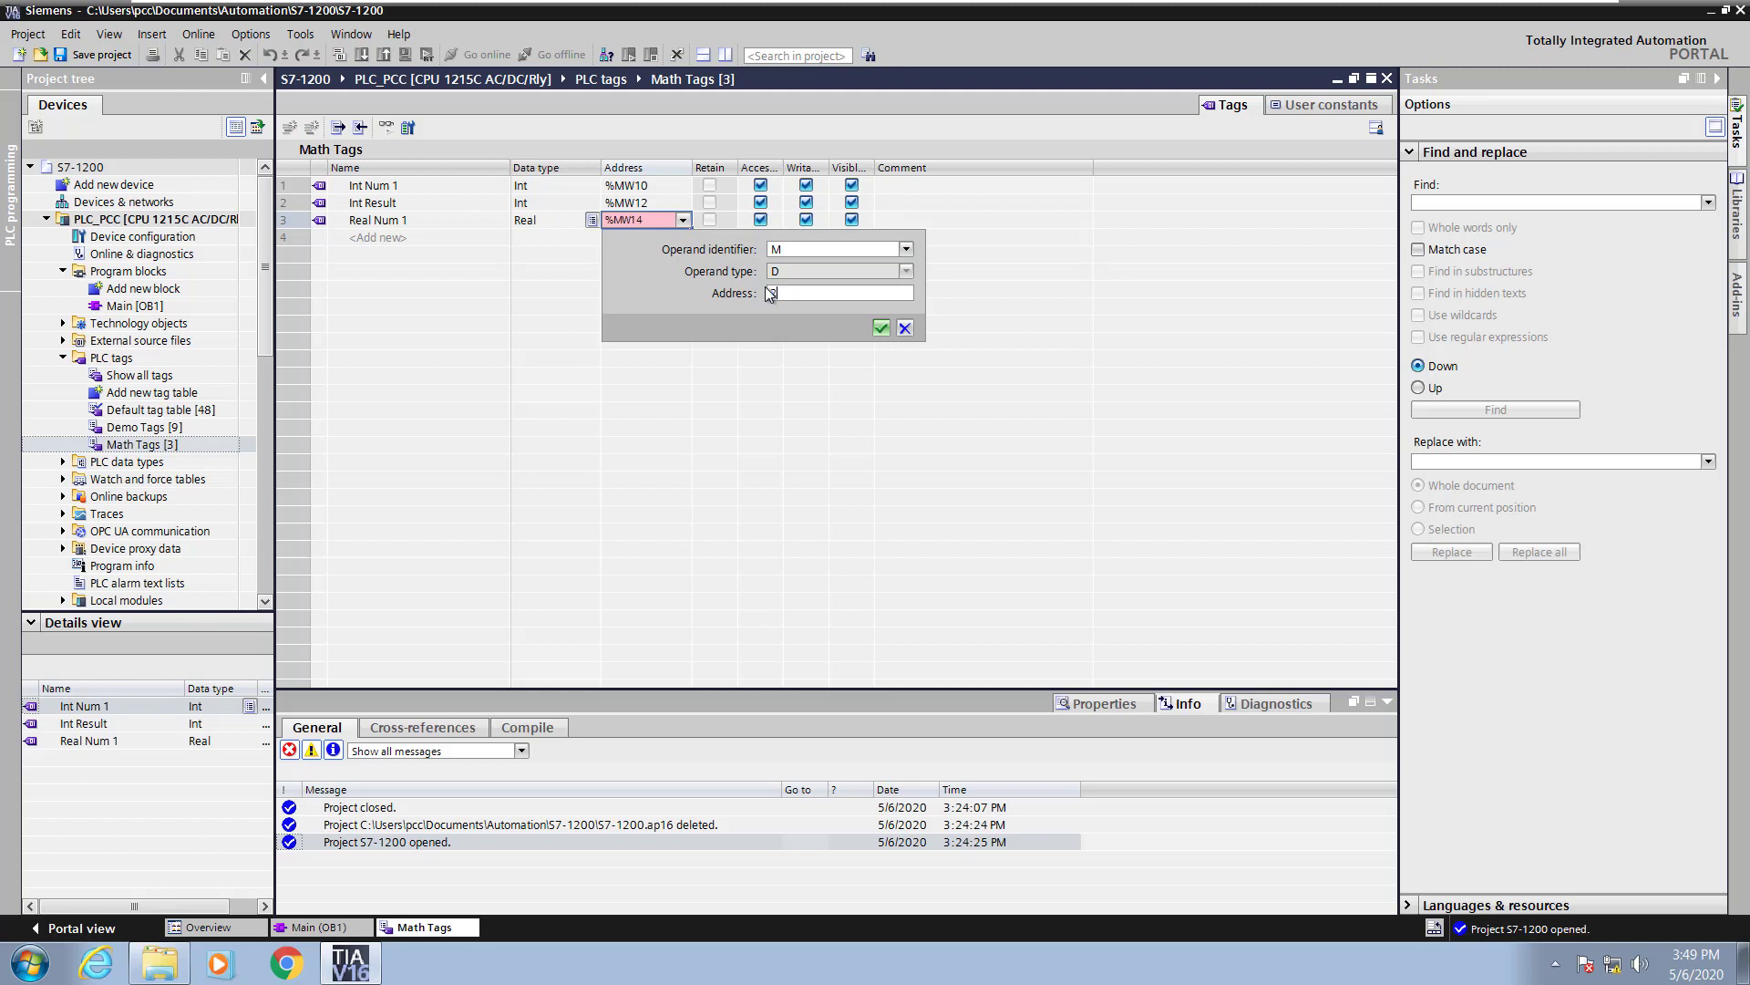
text(20)
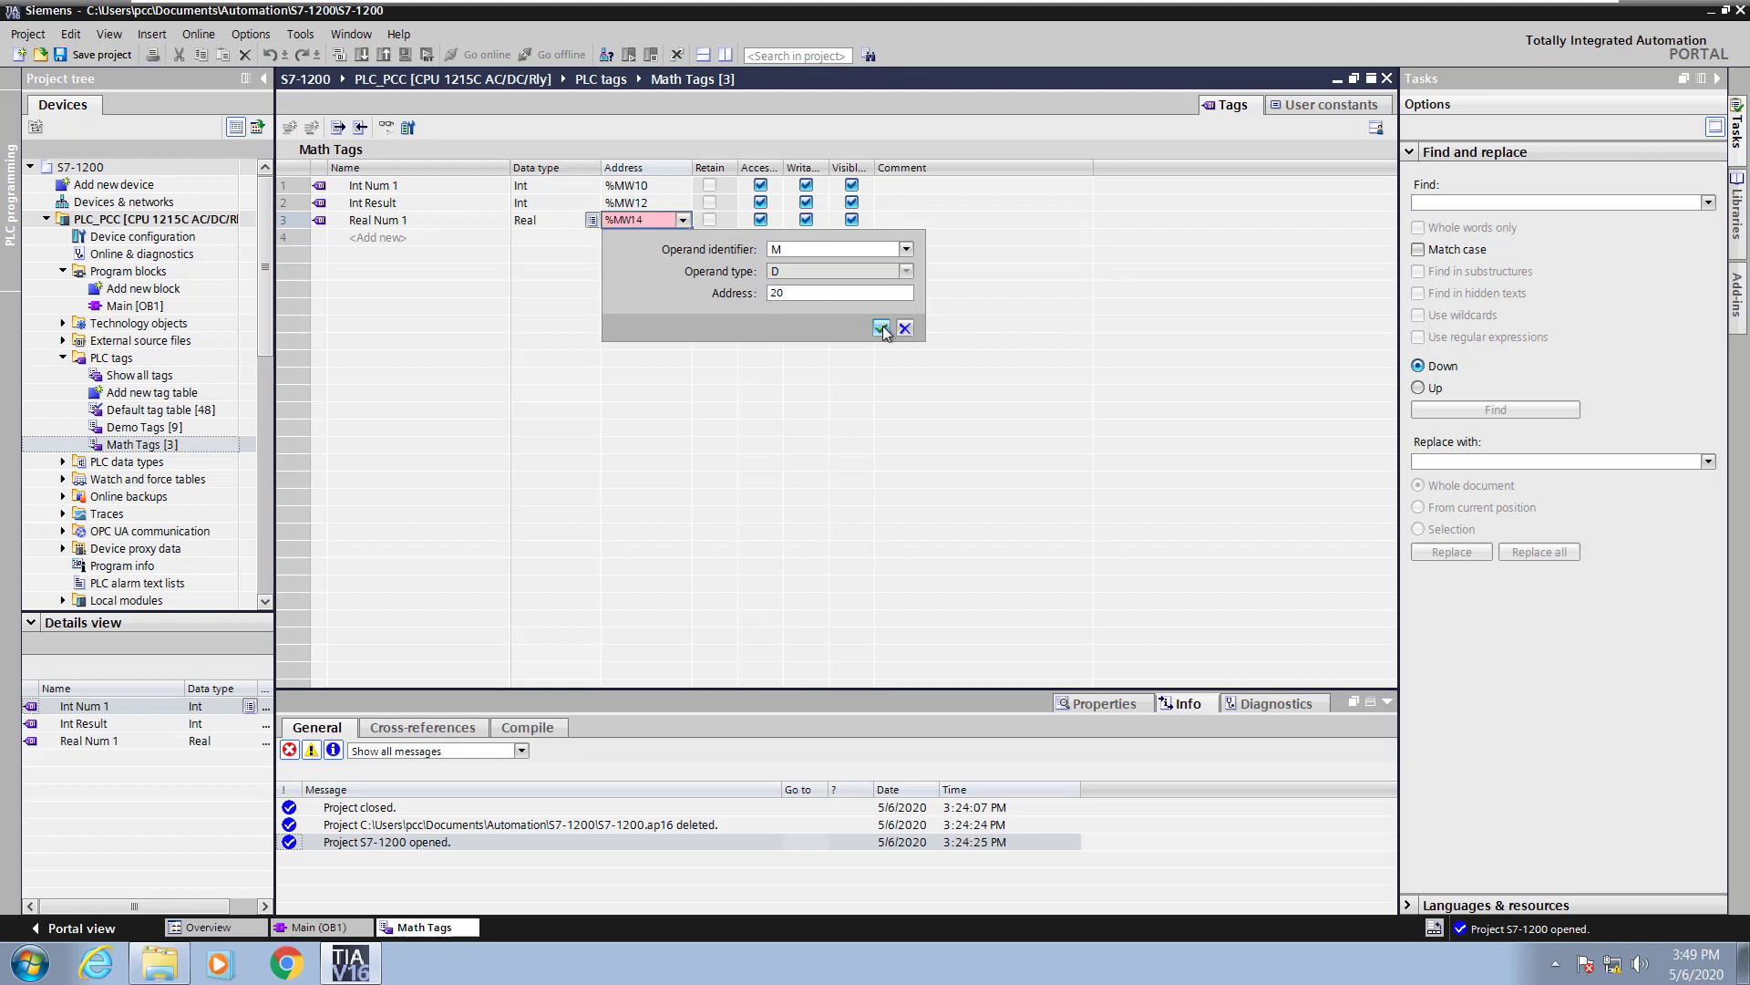
click(882, 328)
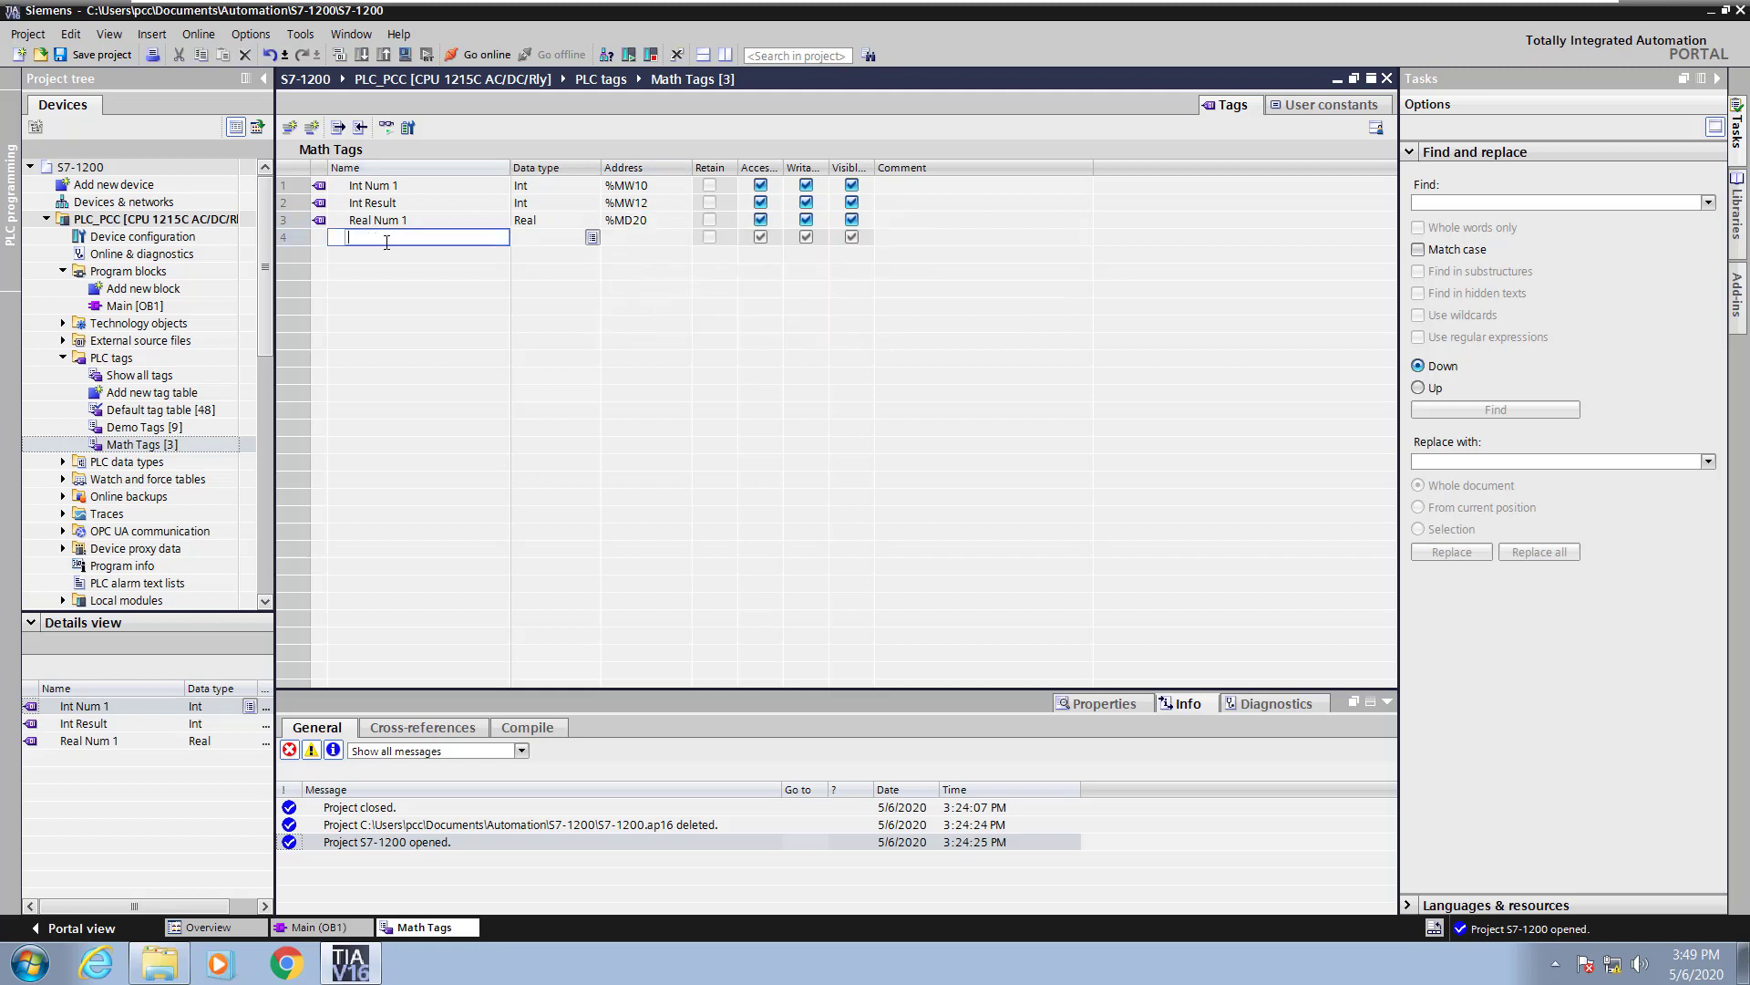
- Add Real tag Real Result at %MD24 and return to Main OB1
text(Real)
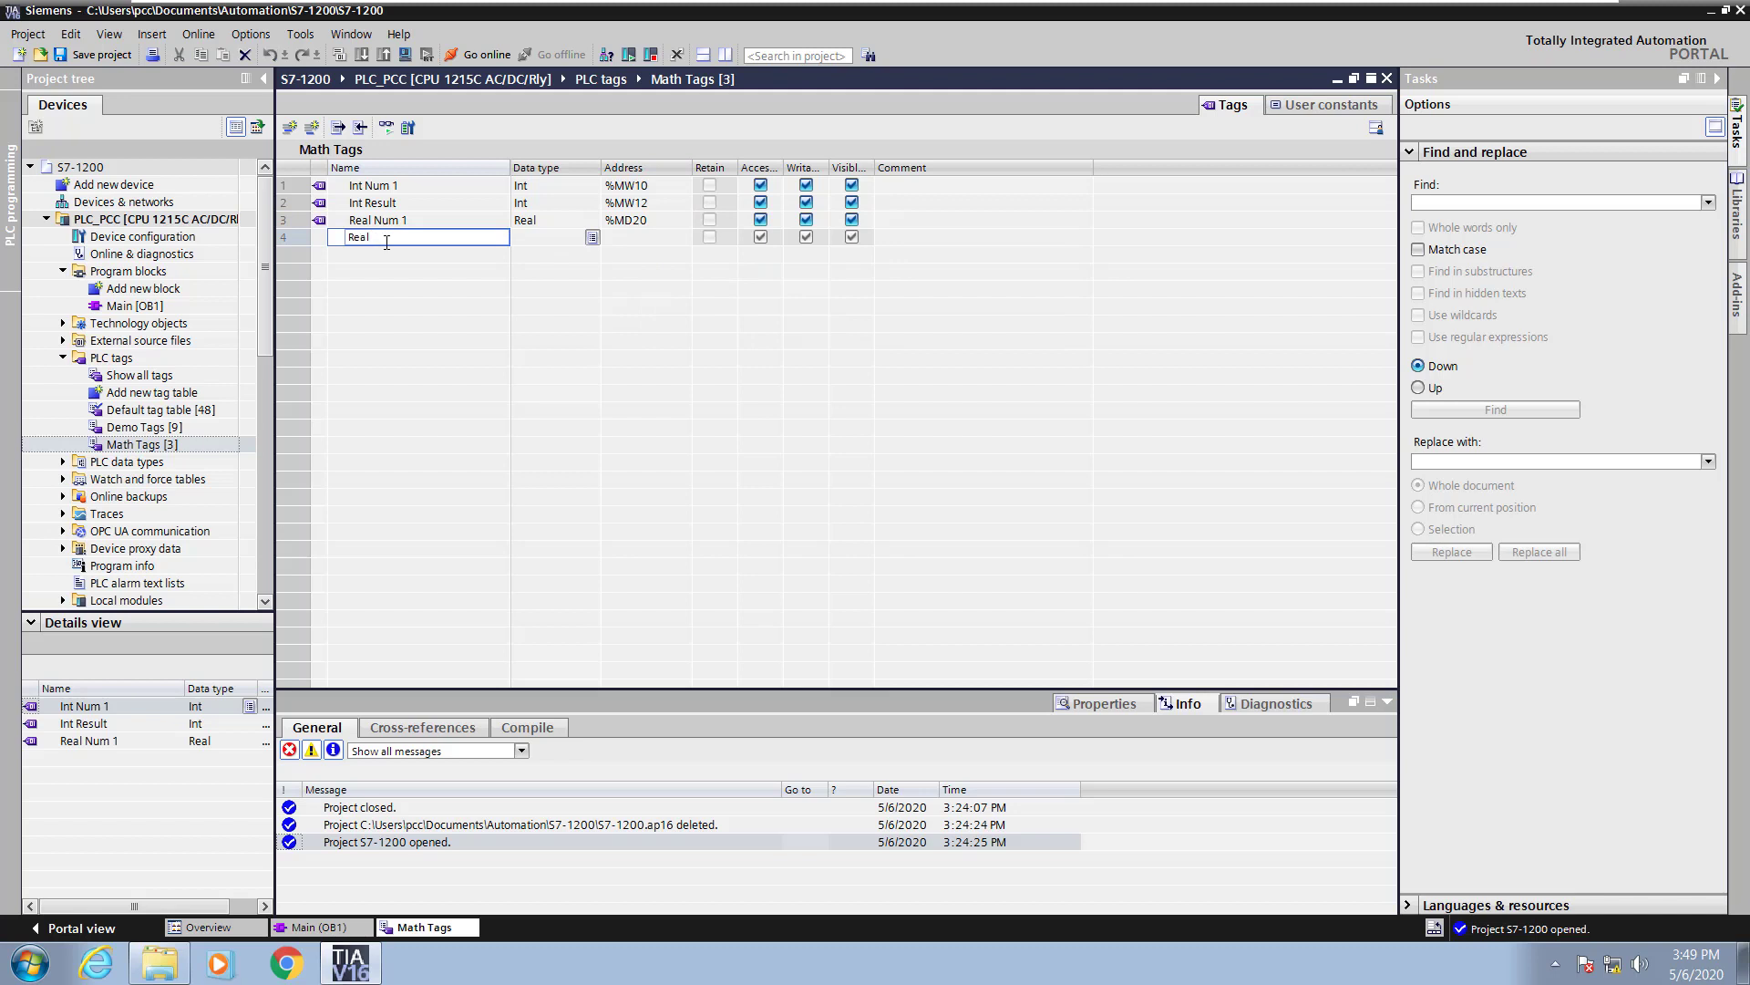
text(Result)
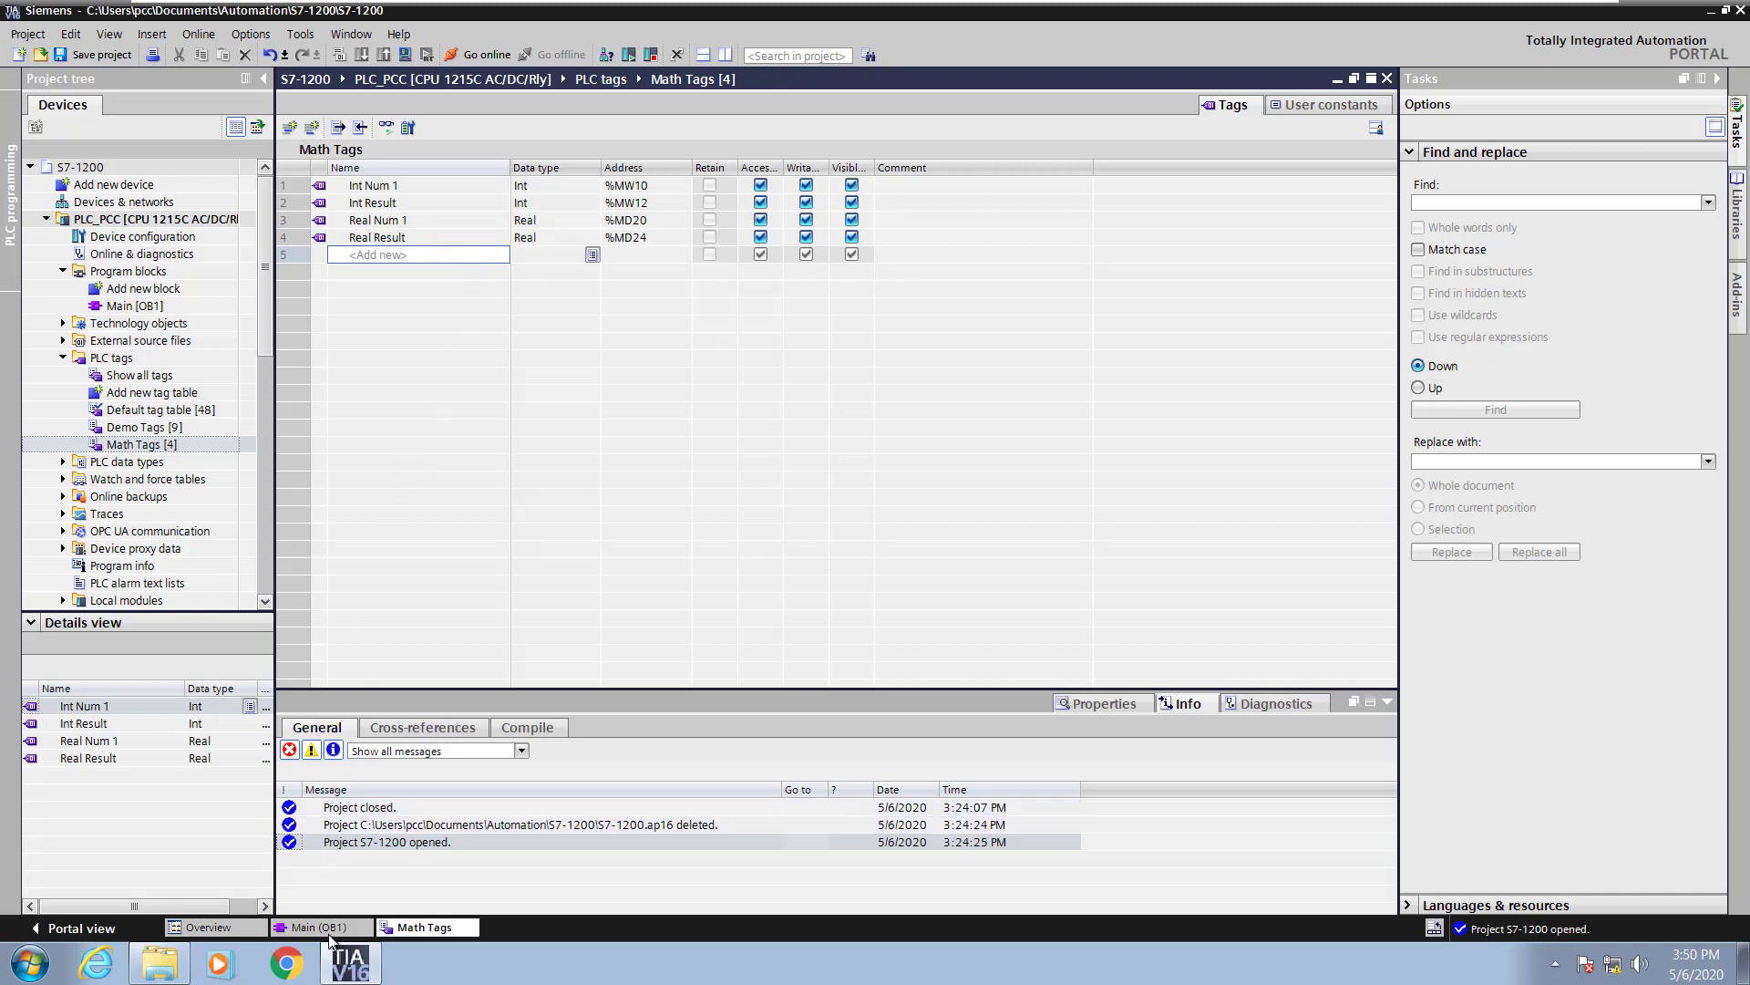
click(317, 926)
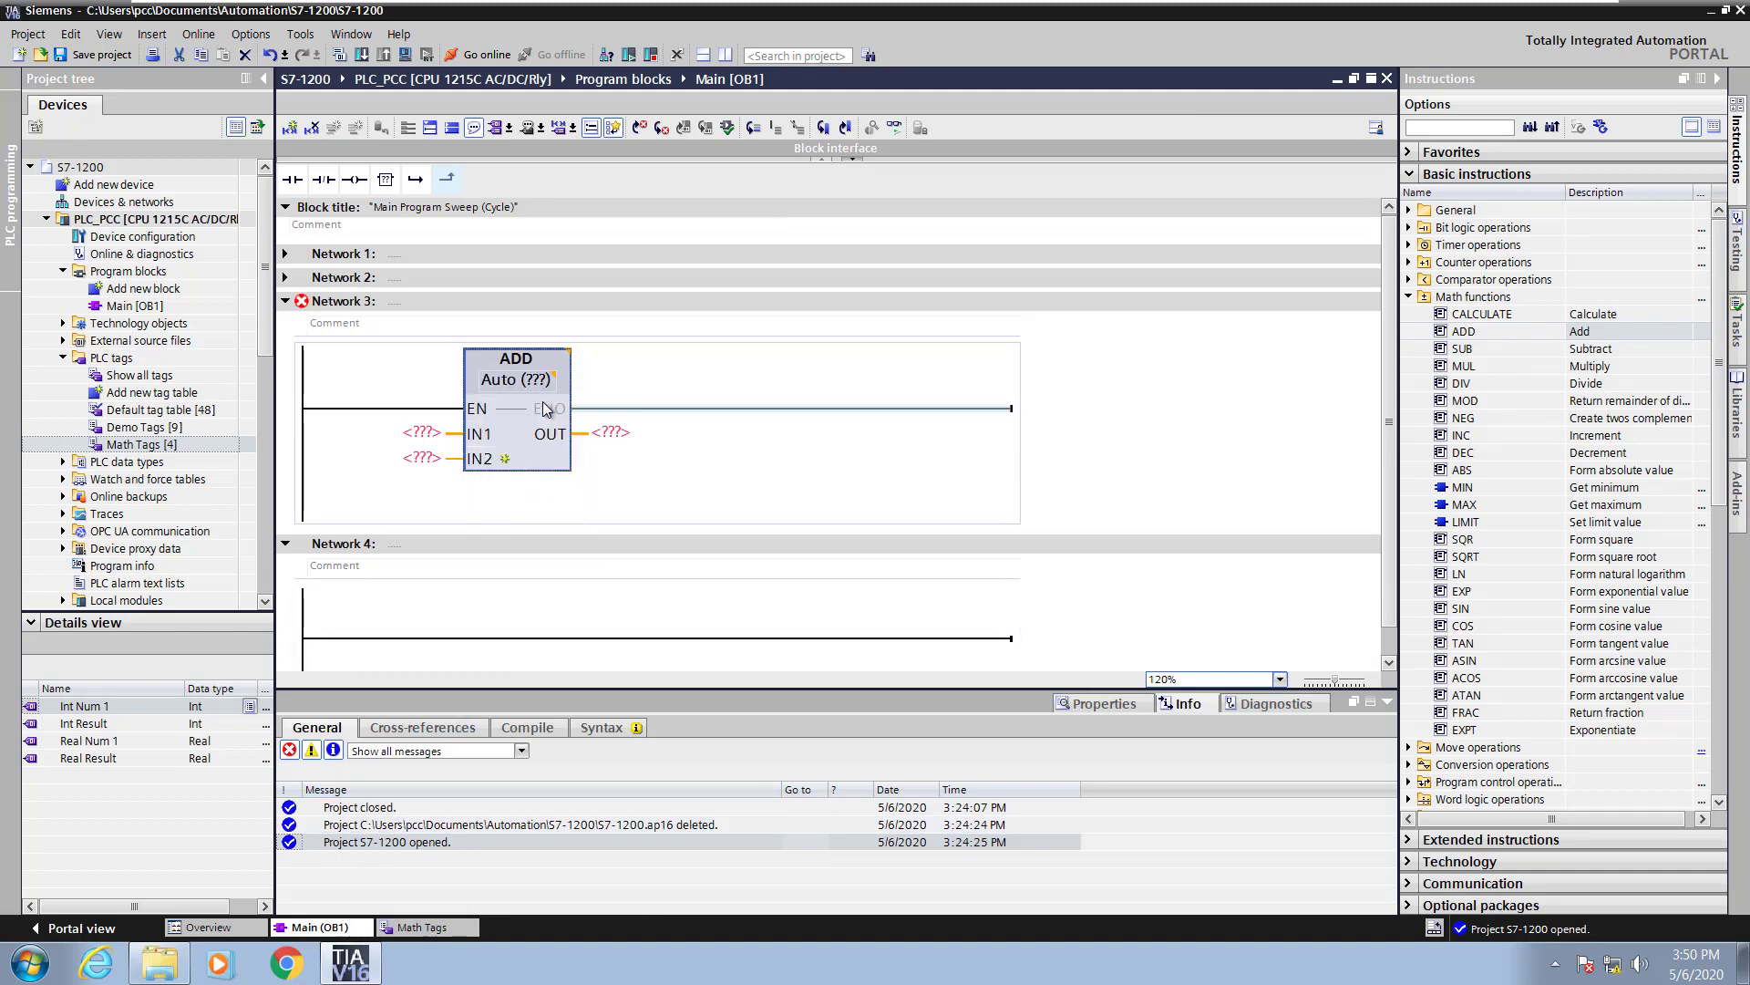
- Assign Int Num 1 (%MW10) to IN1 of the ADD block
click(420, 434)
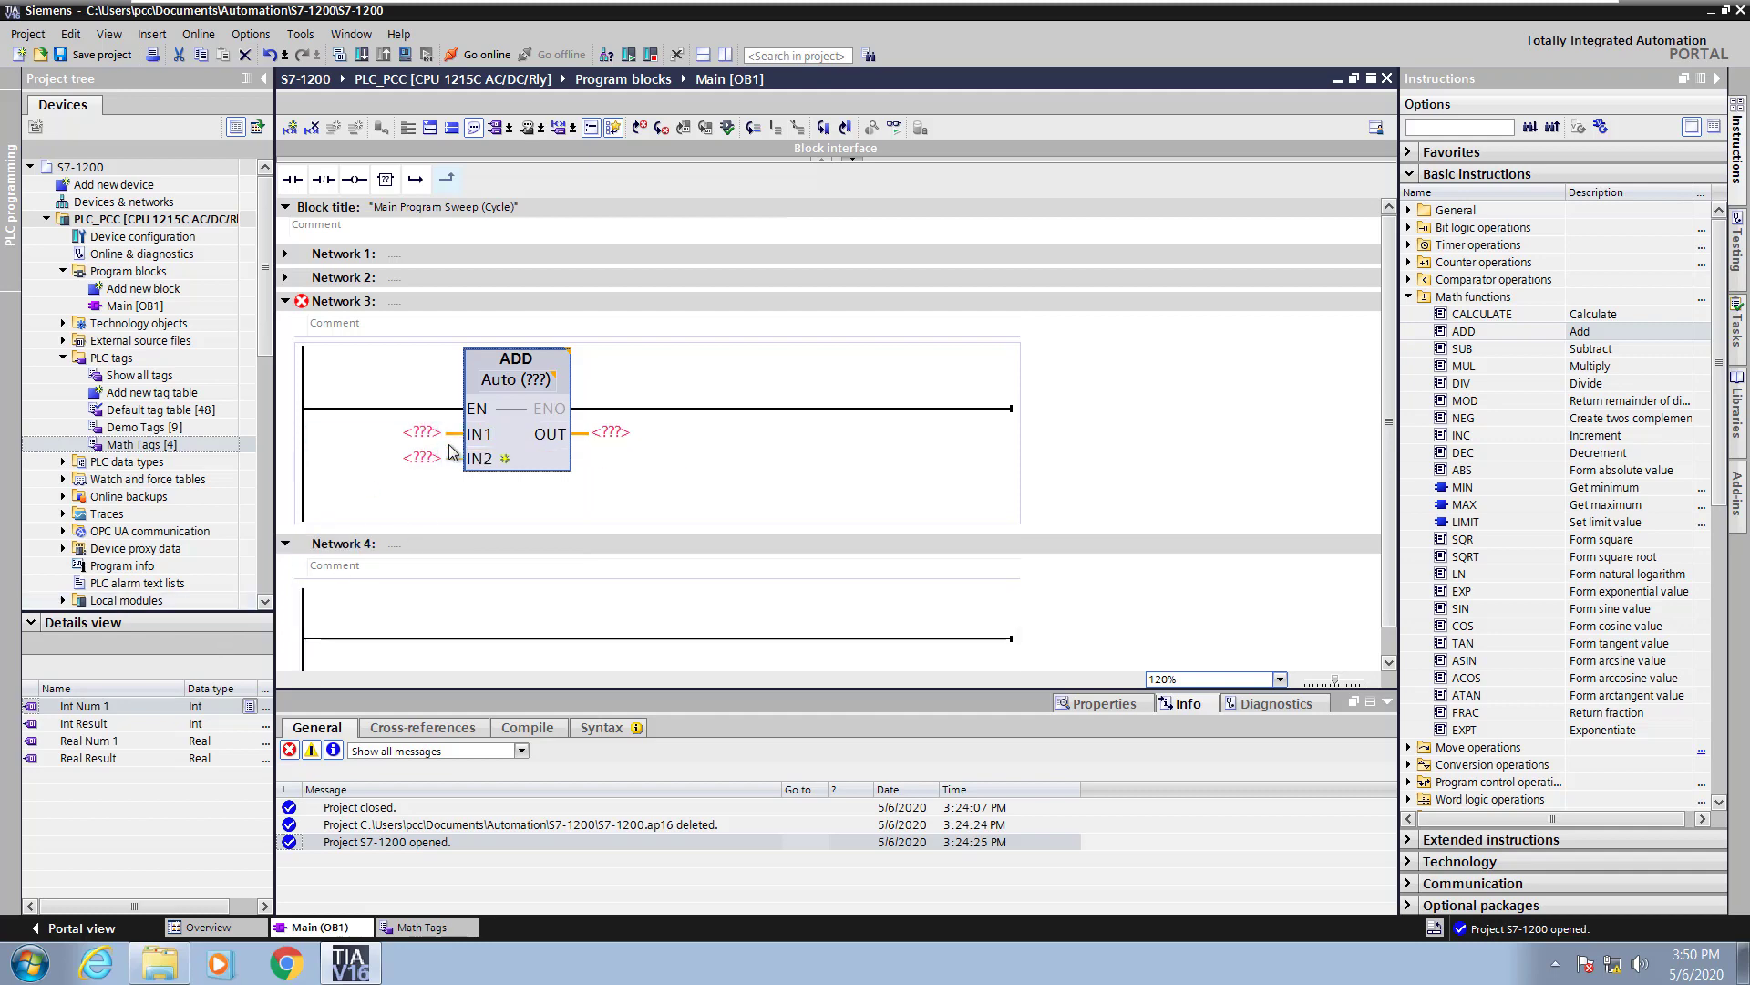
mouse_move(454, 443)
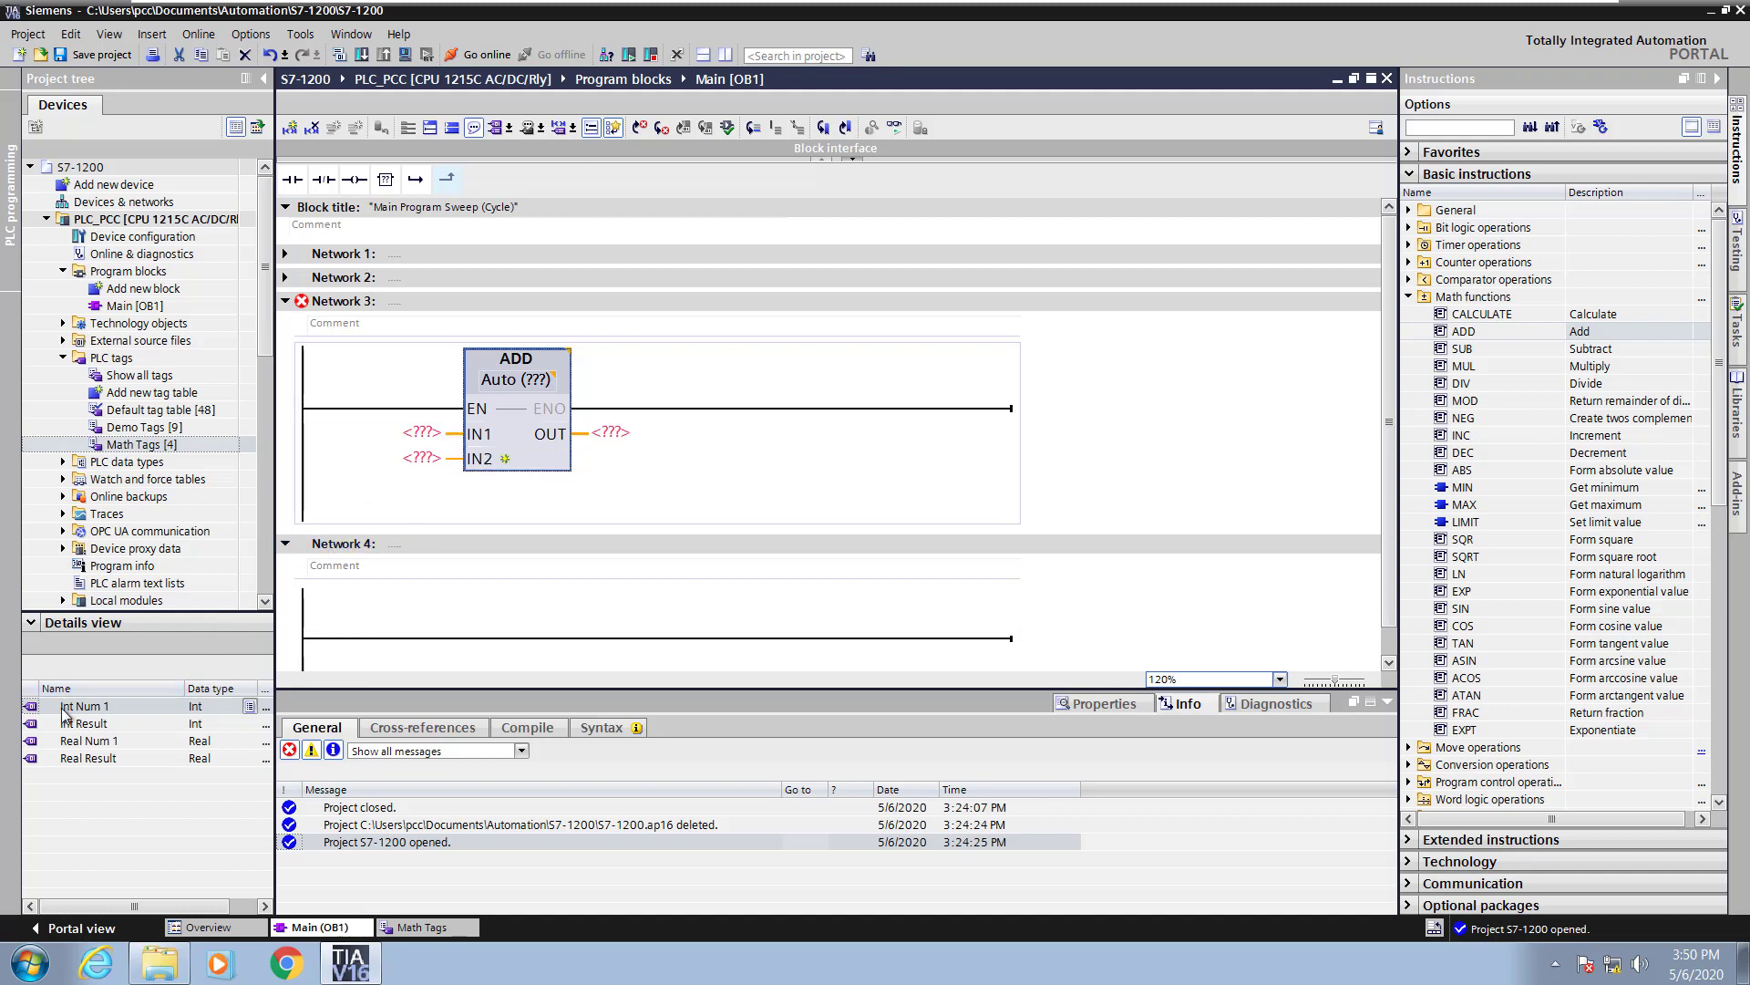
click(84, 704)
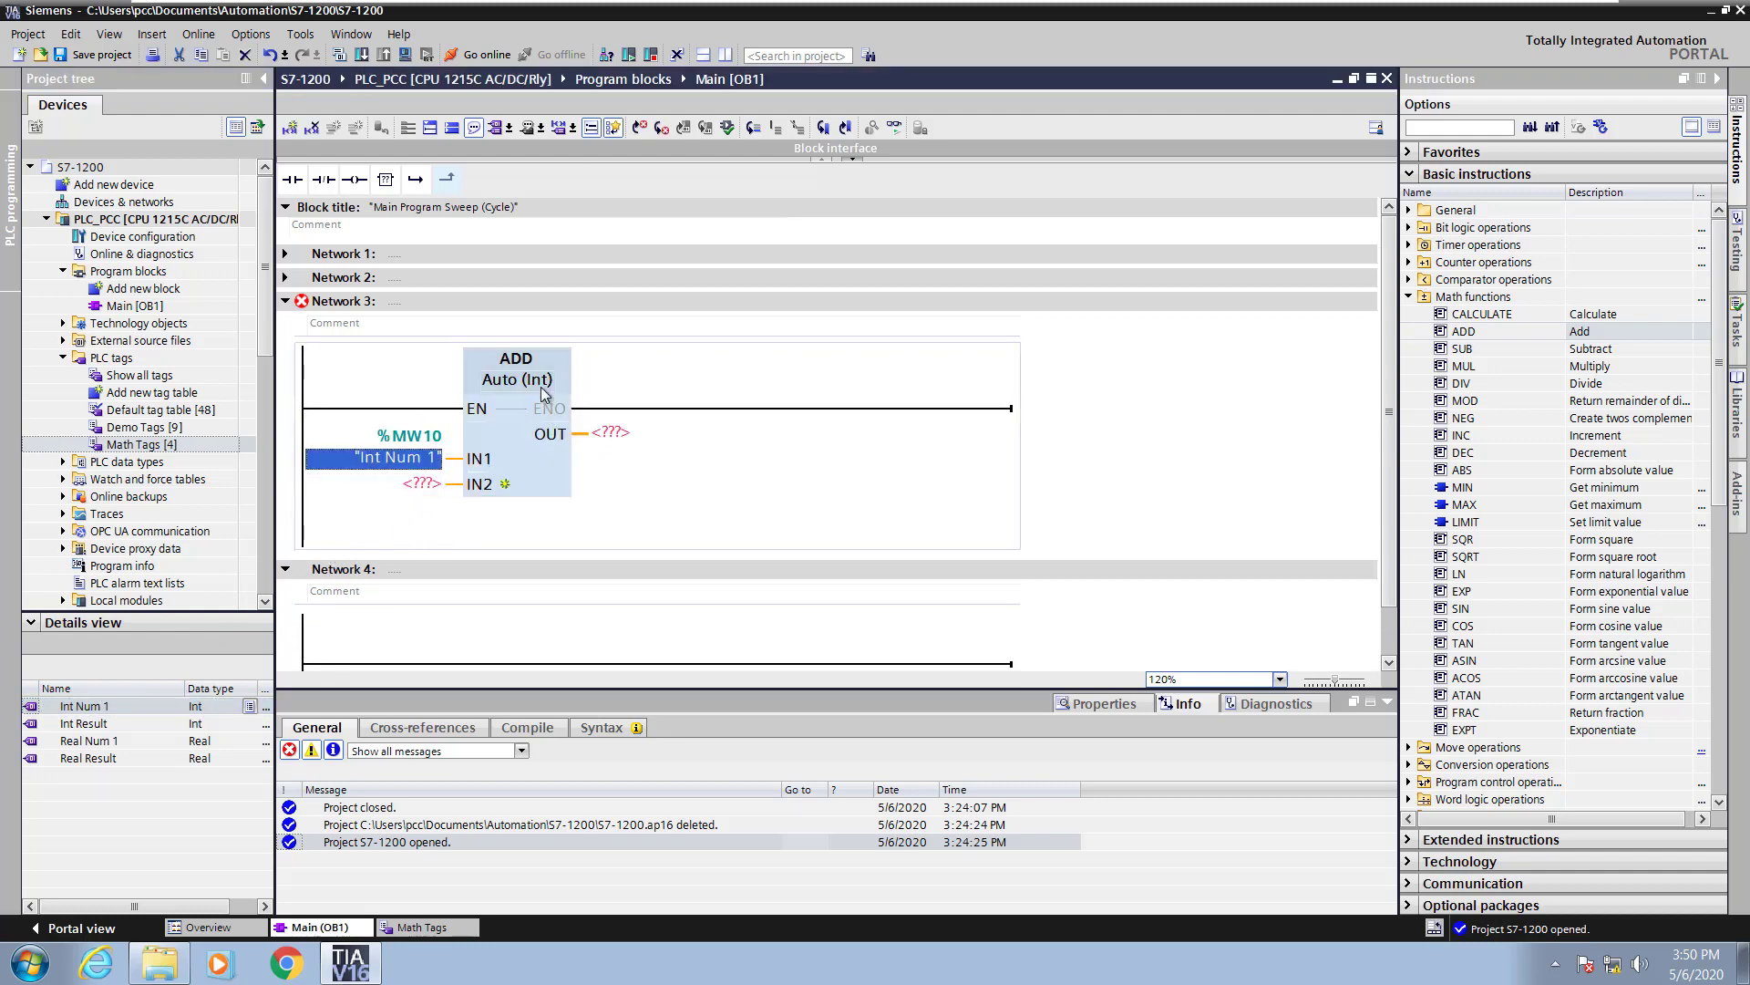
- Assign Real Num 1 to IN2 and Int Result to OUT of the ADD block
click(95, 740)
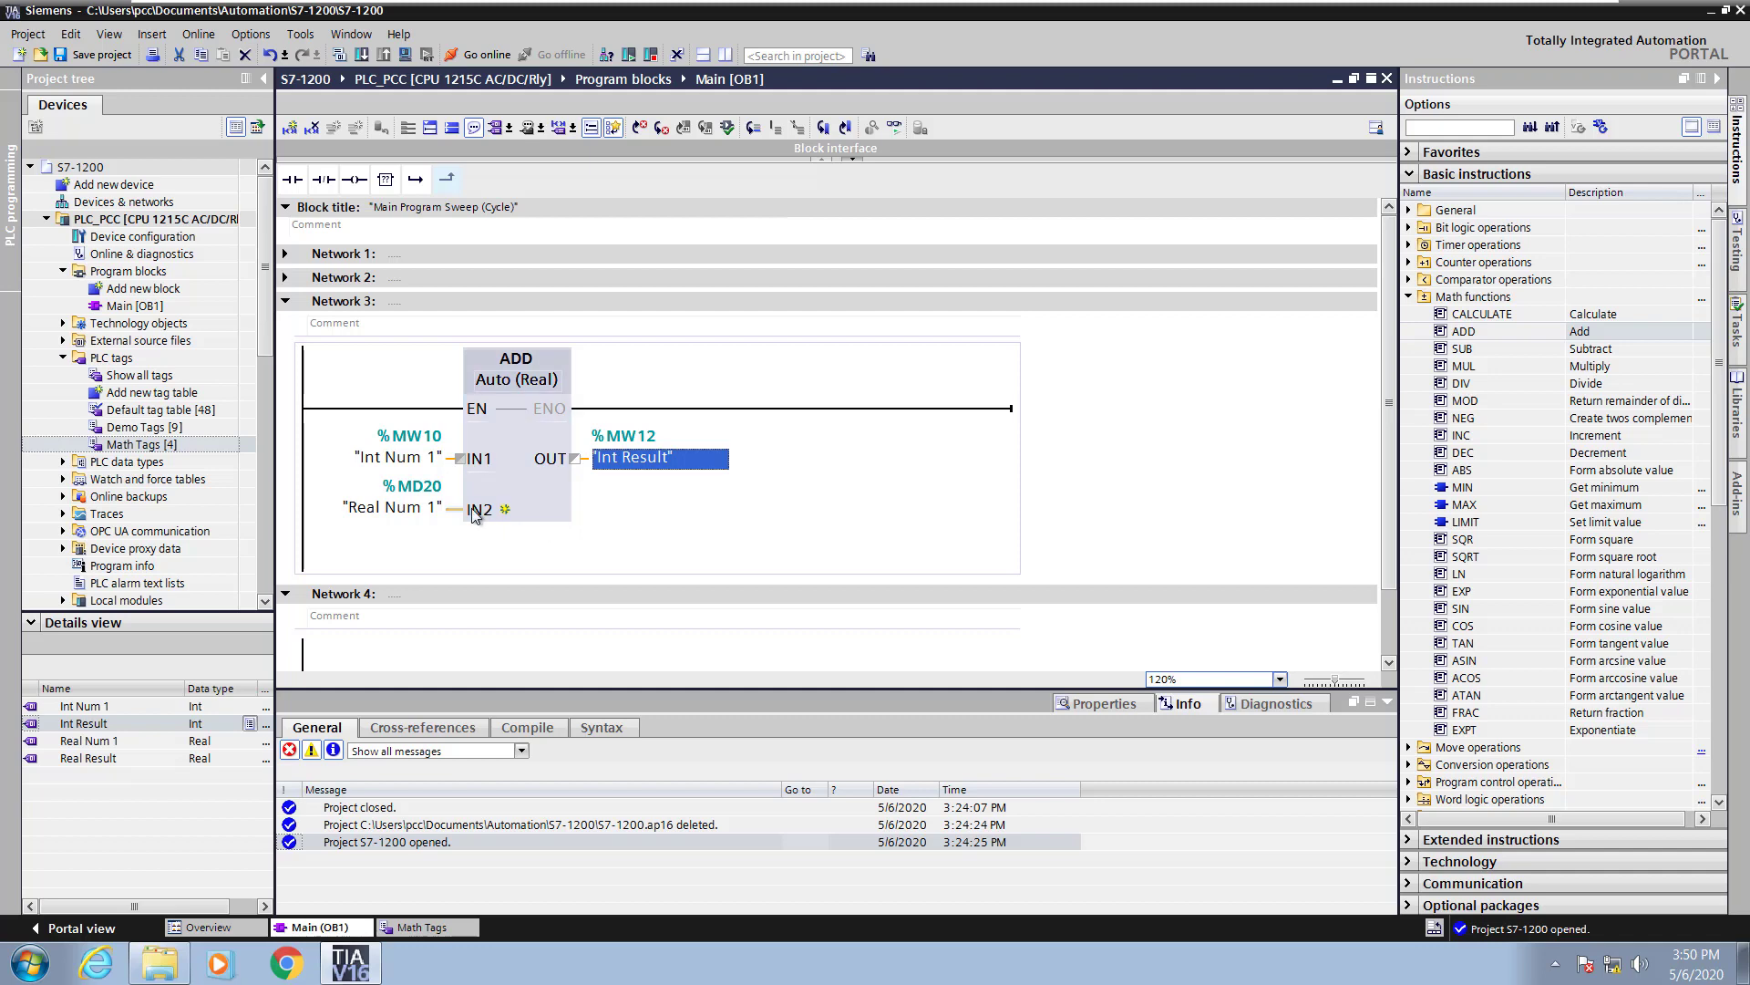
mouse_move(457, 510)
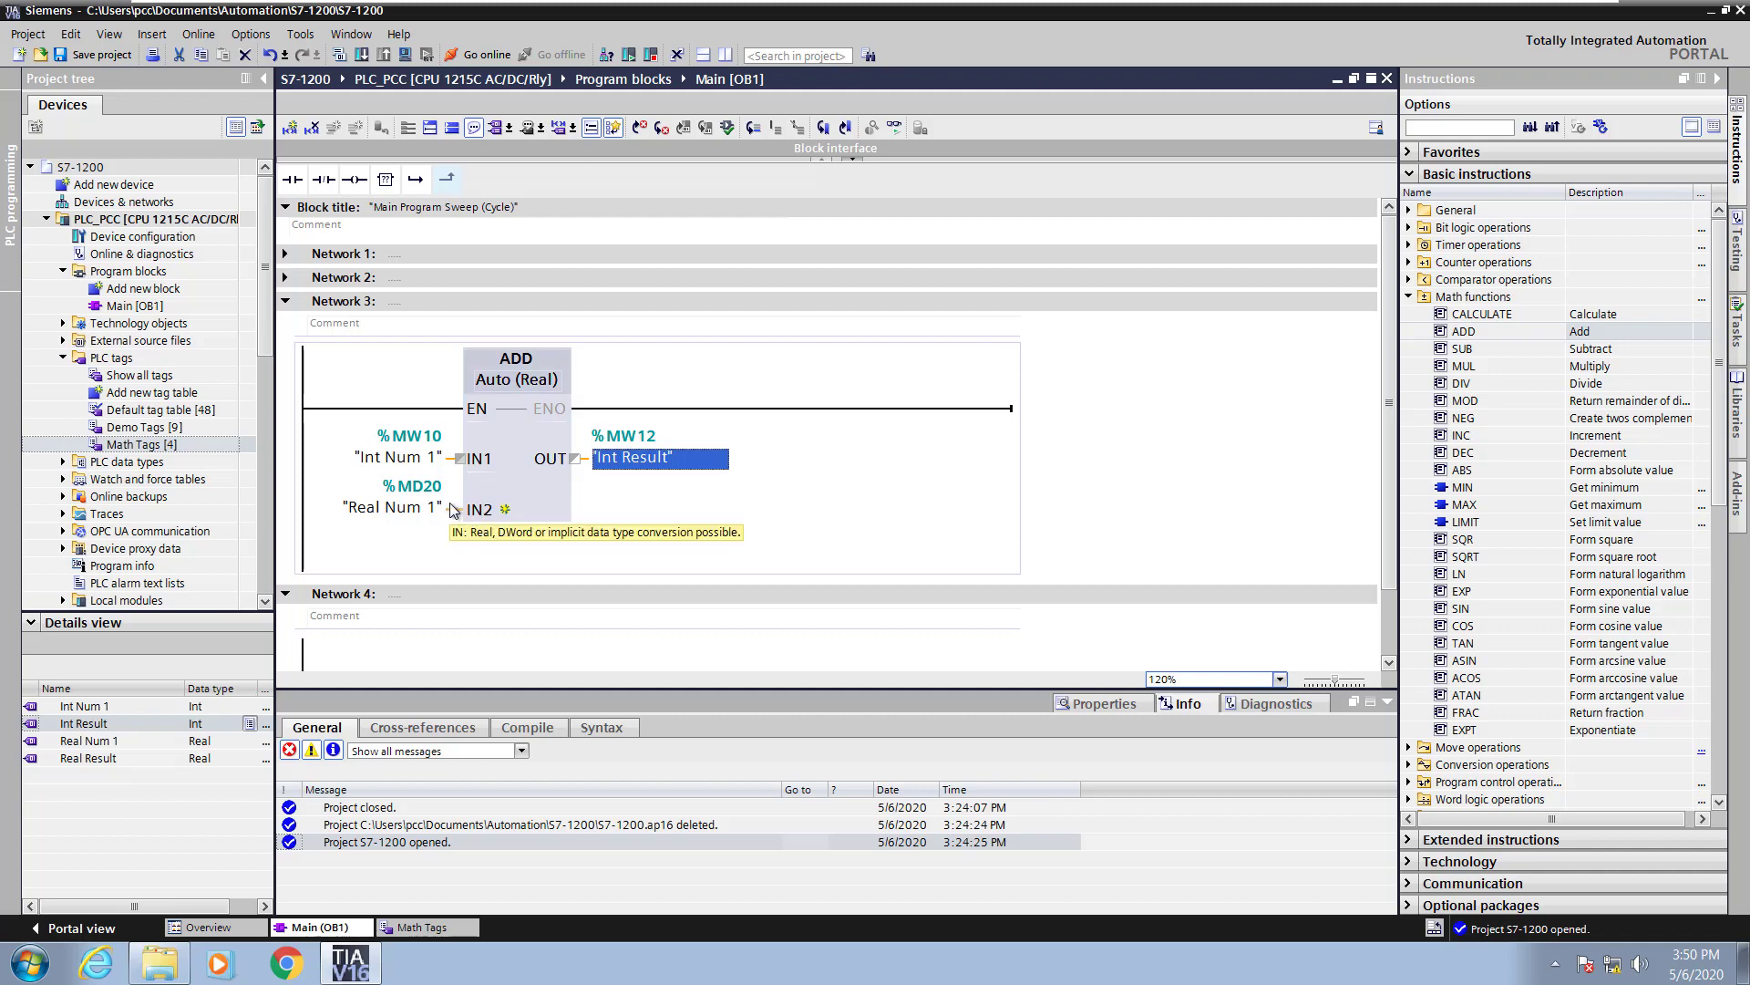
mouse_move(450, 465)
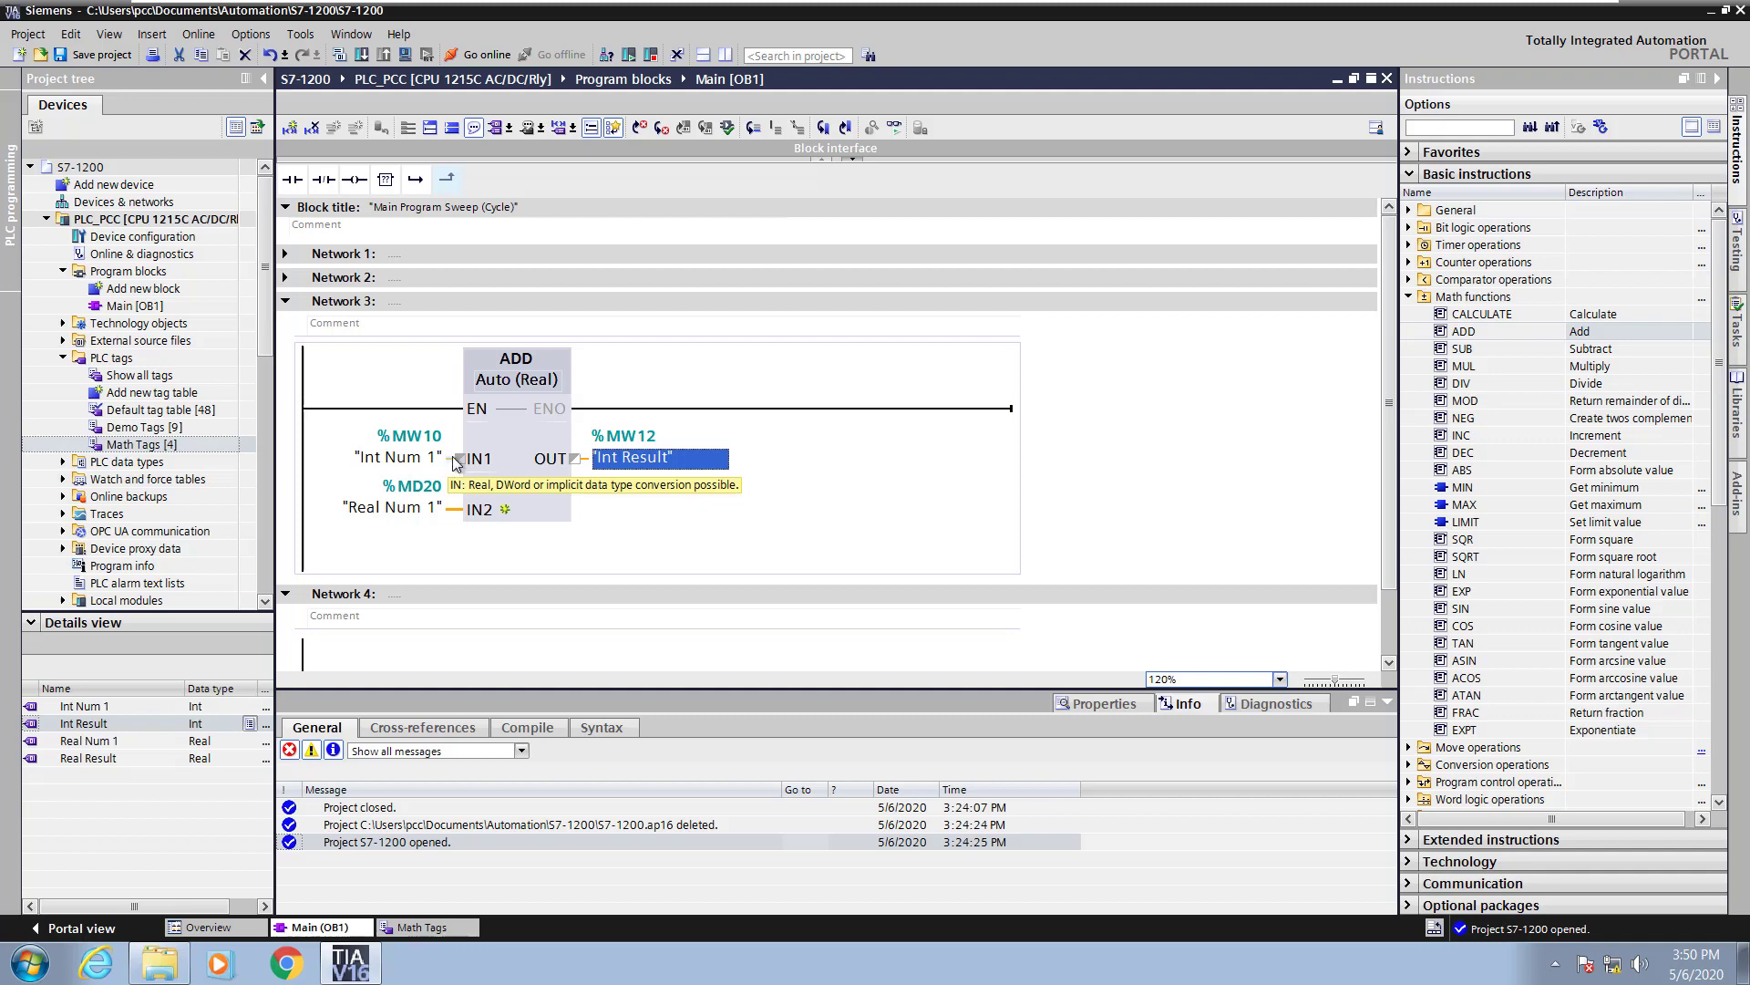
mouse_move(462, 461)
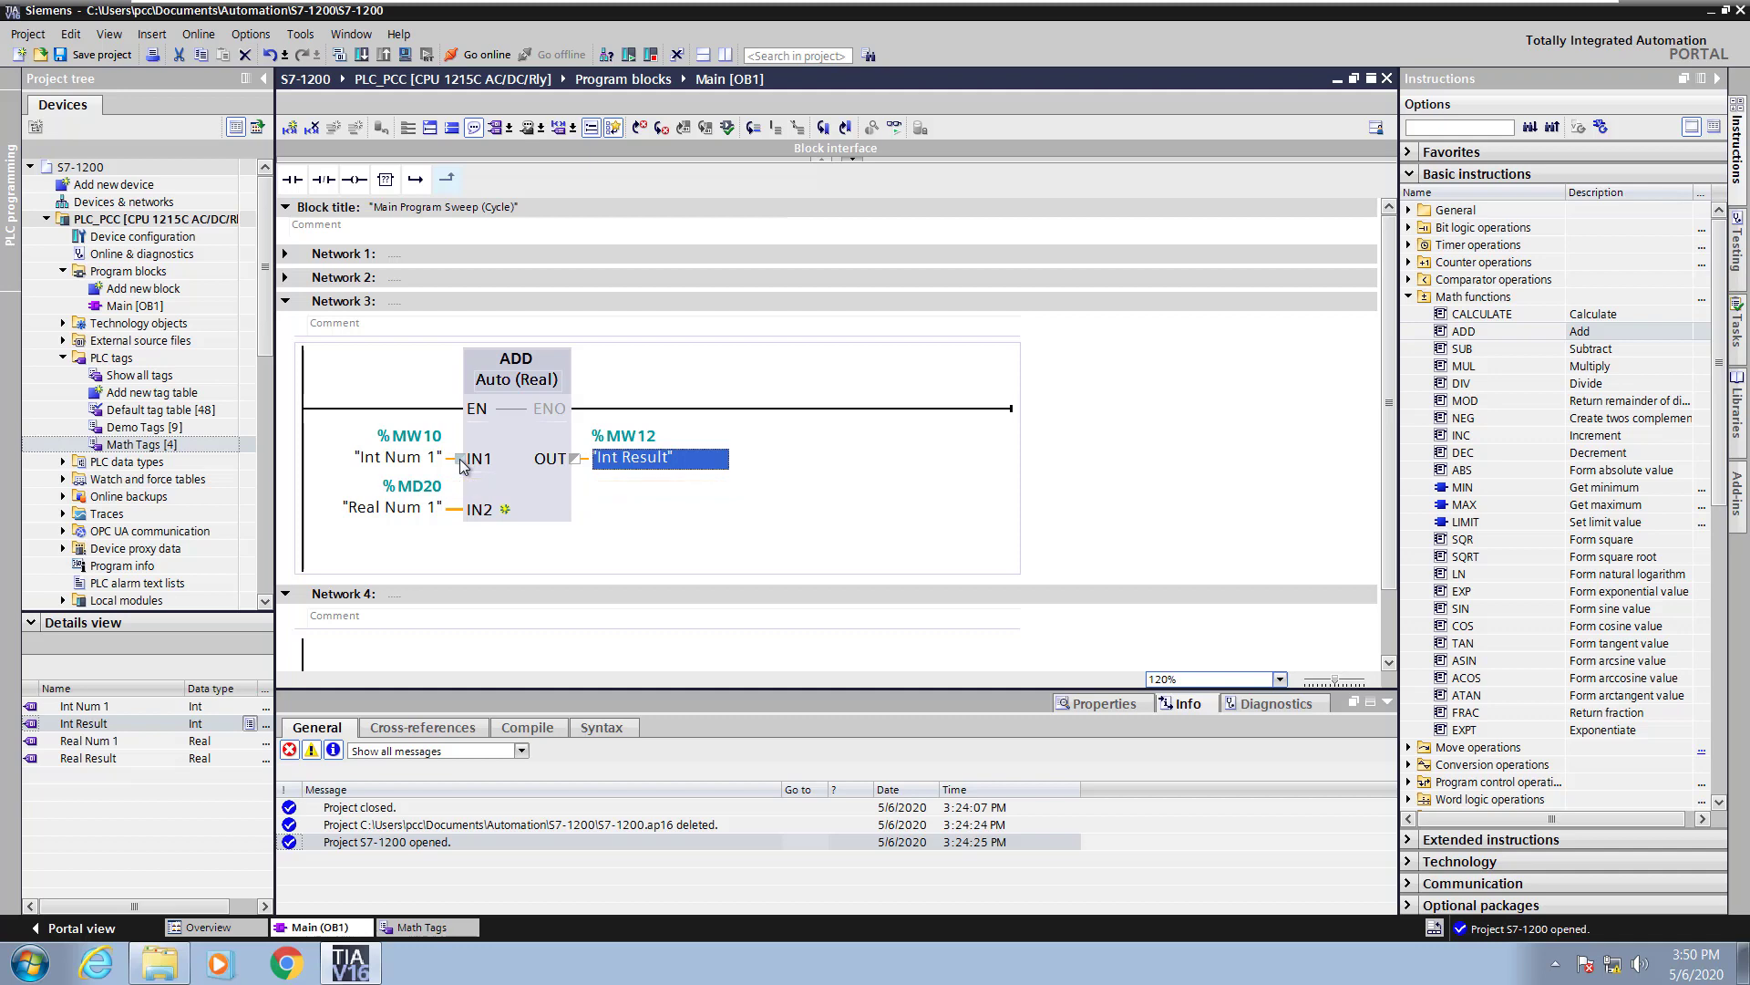
mouse_move(460, 462)
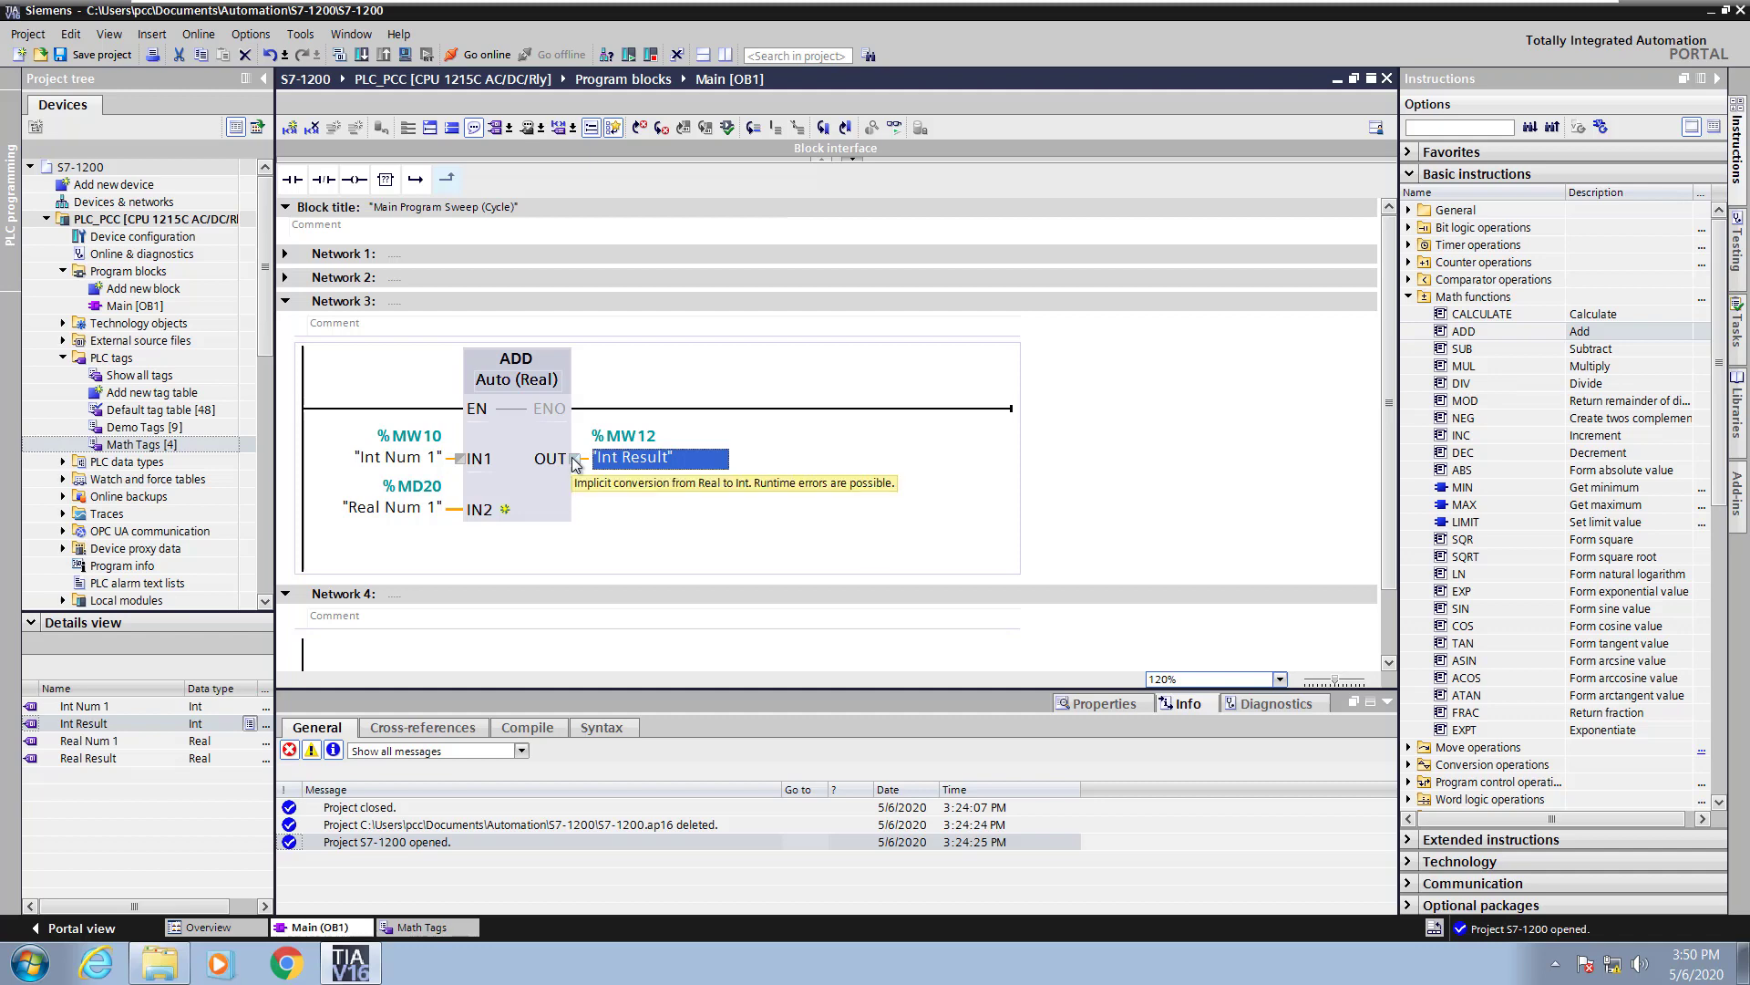
- Set the ADD block's data type from Auto to Int
click(516, 379)
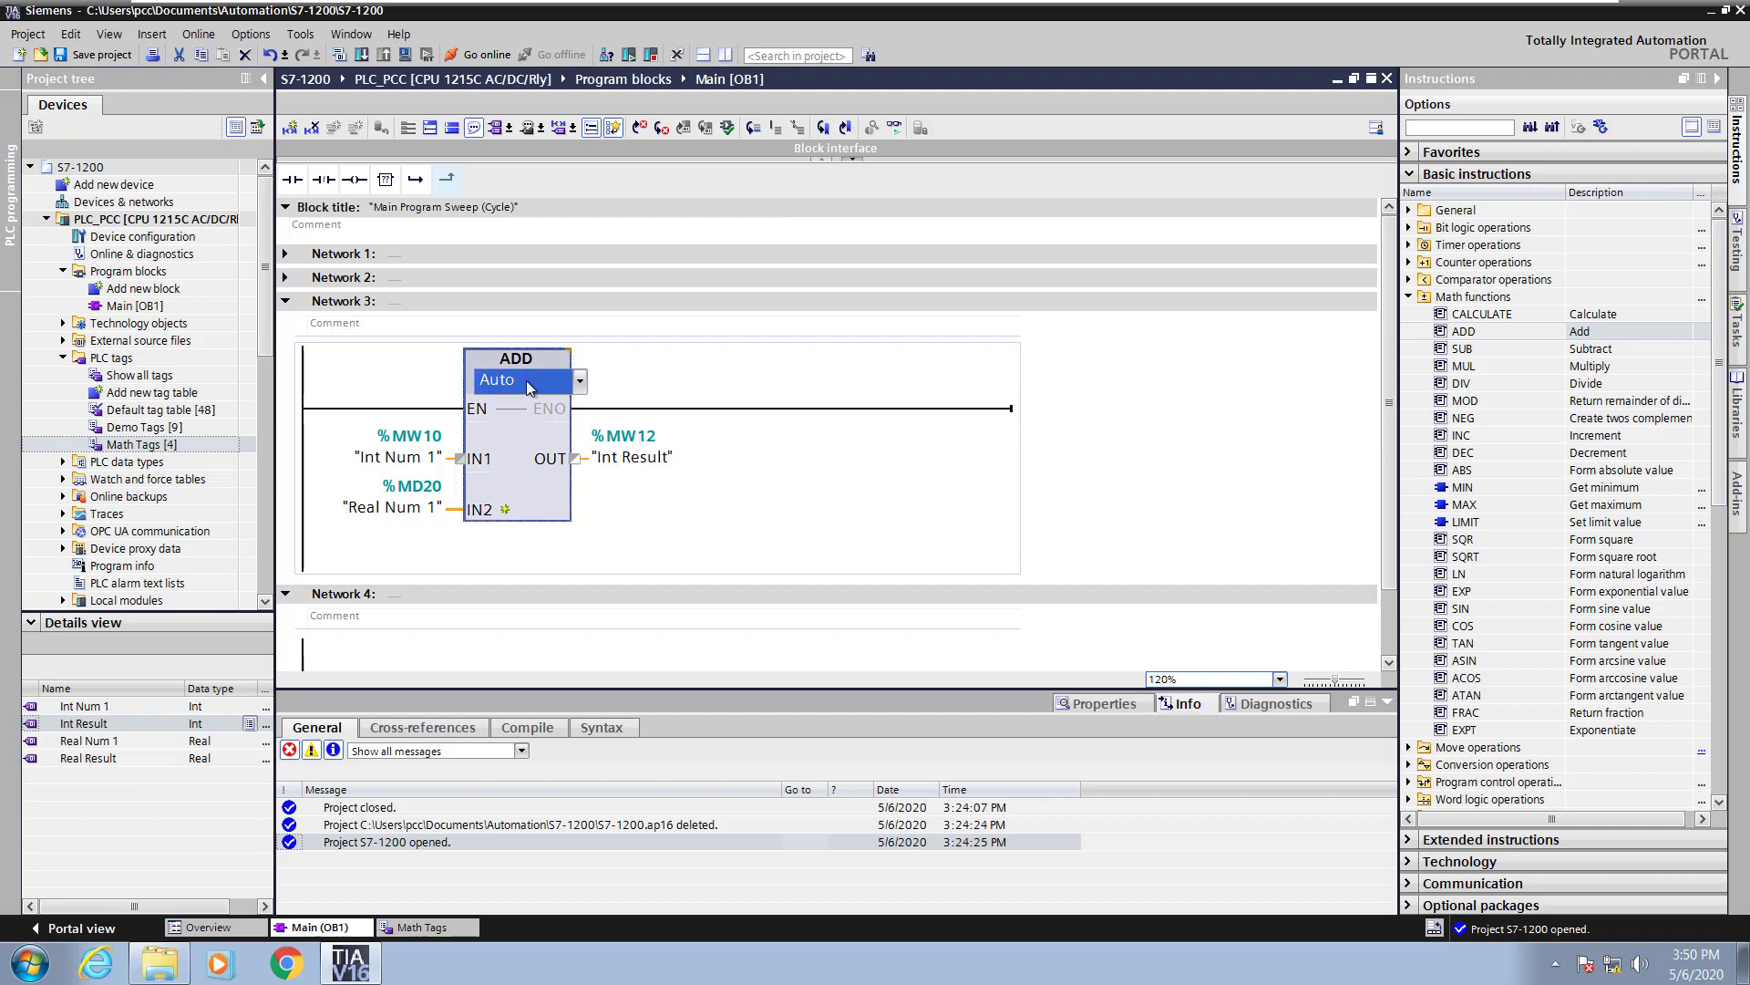
click(578, 381)
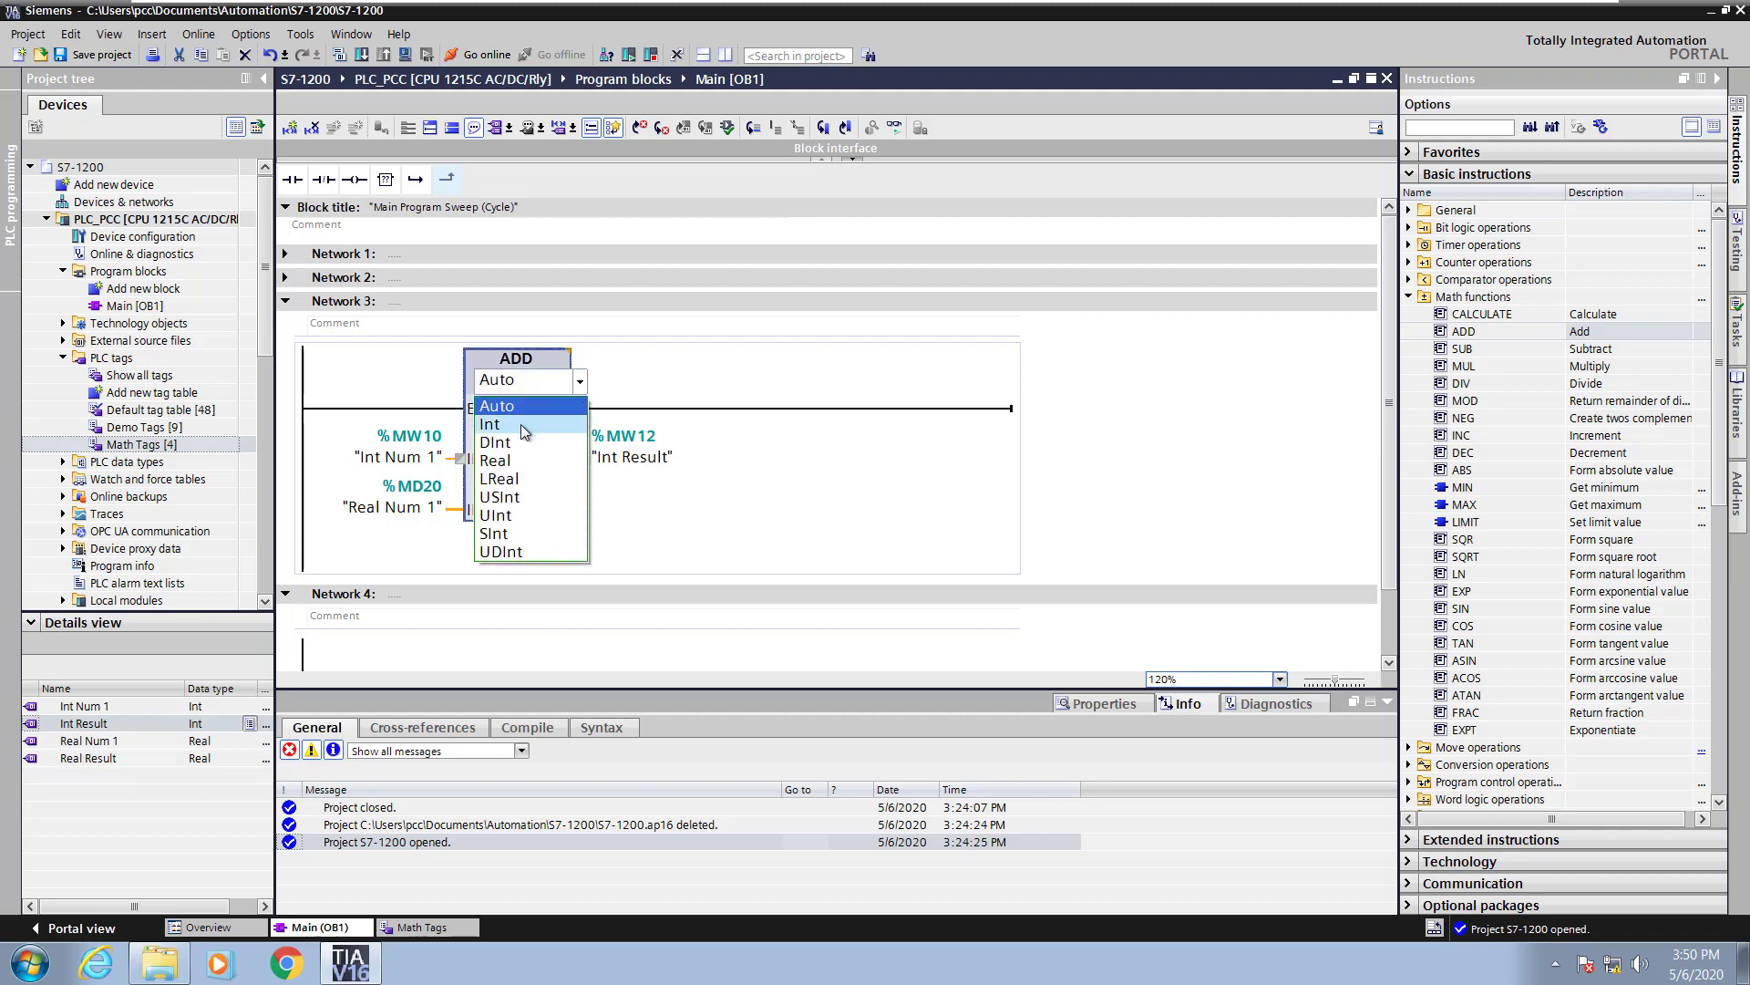
click(491, 425)
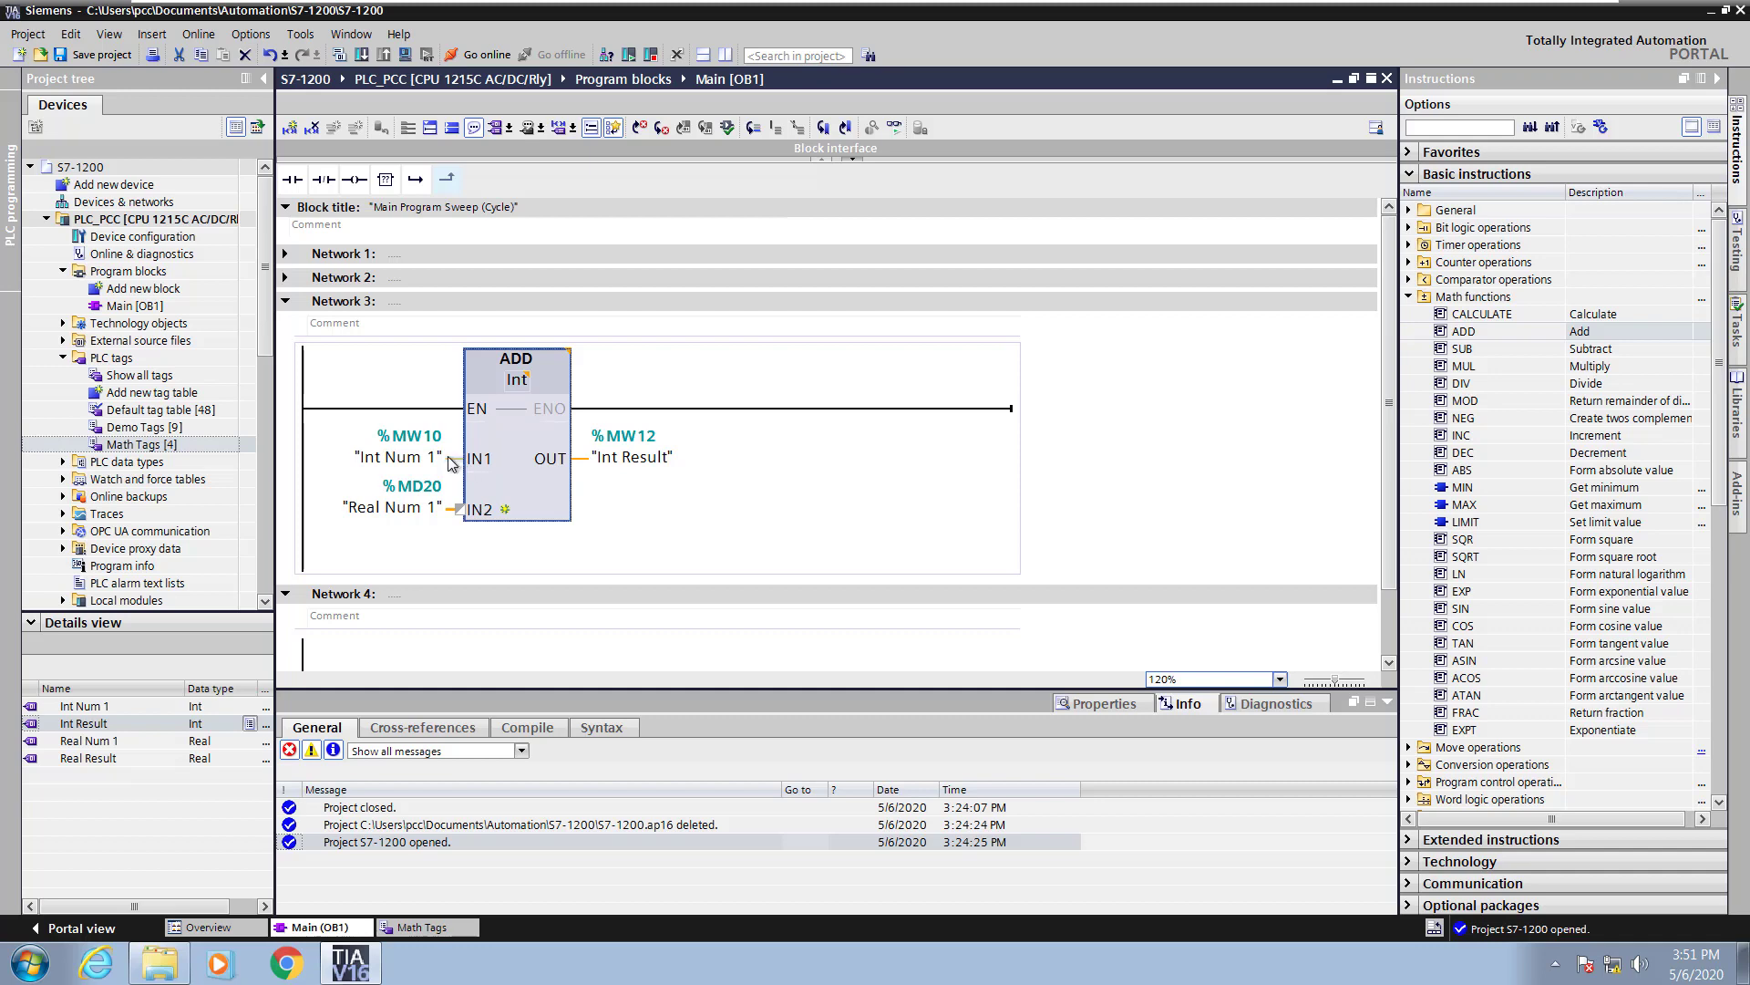
mouse_move(452, 468)
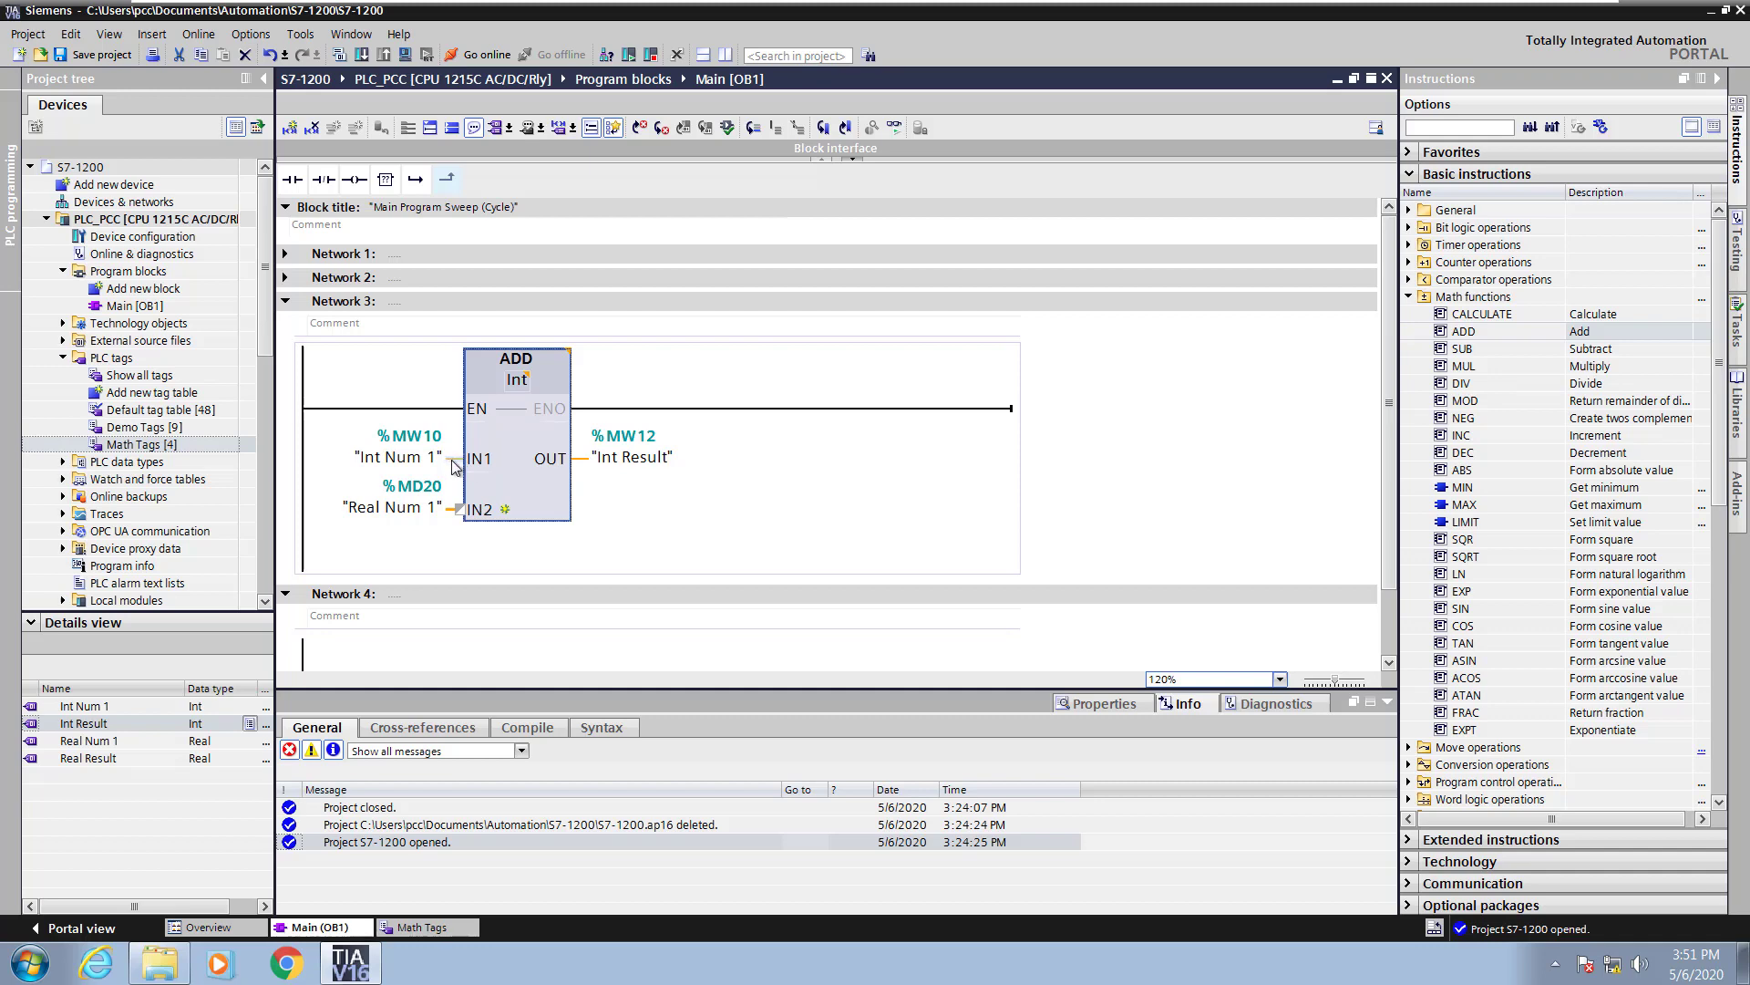
mouse_move(462, 511)
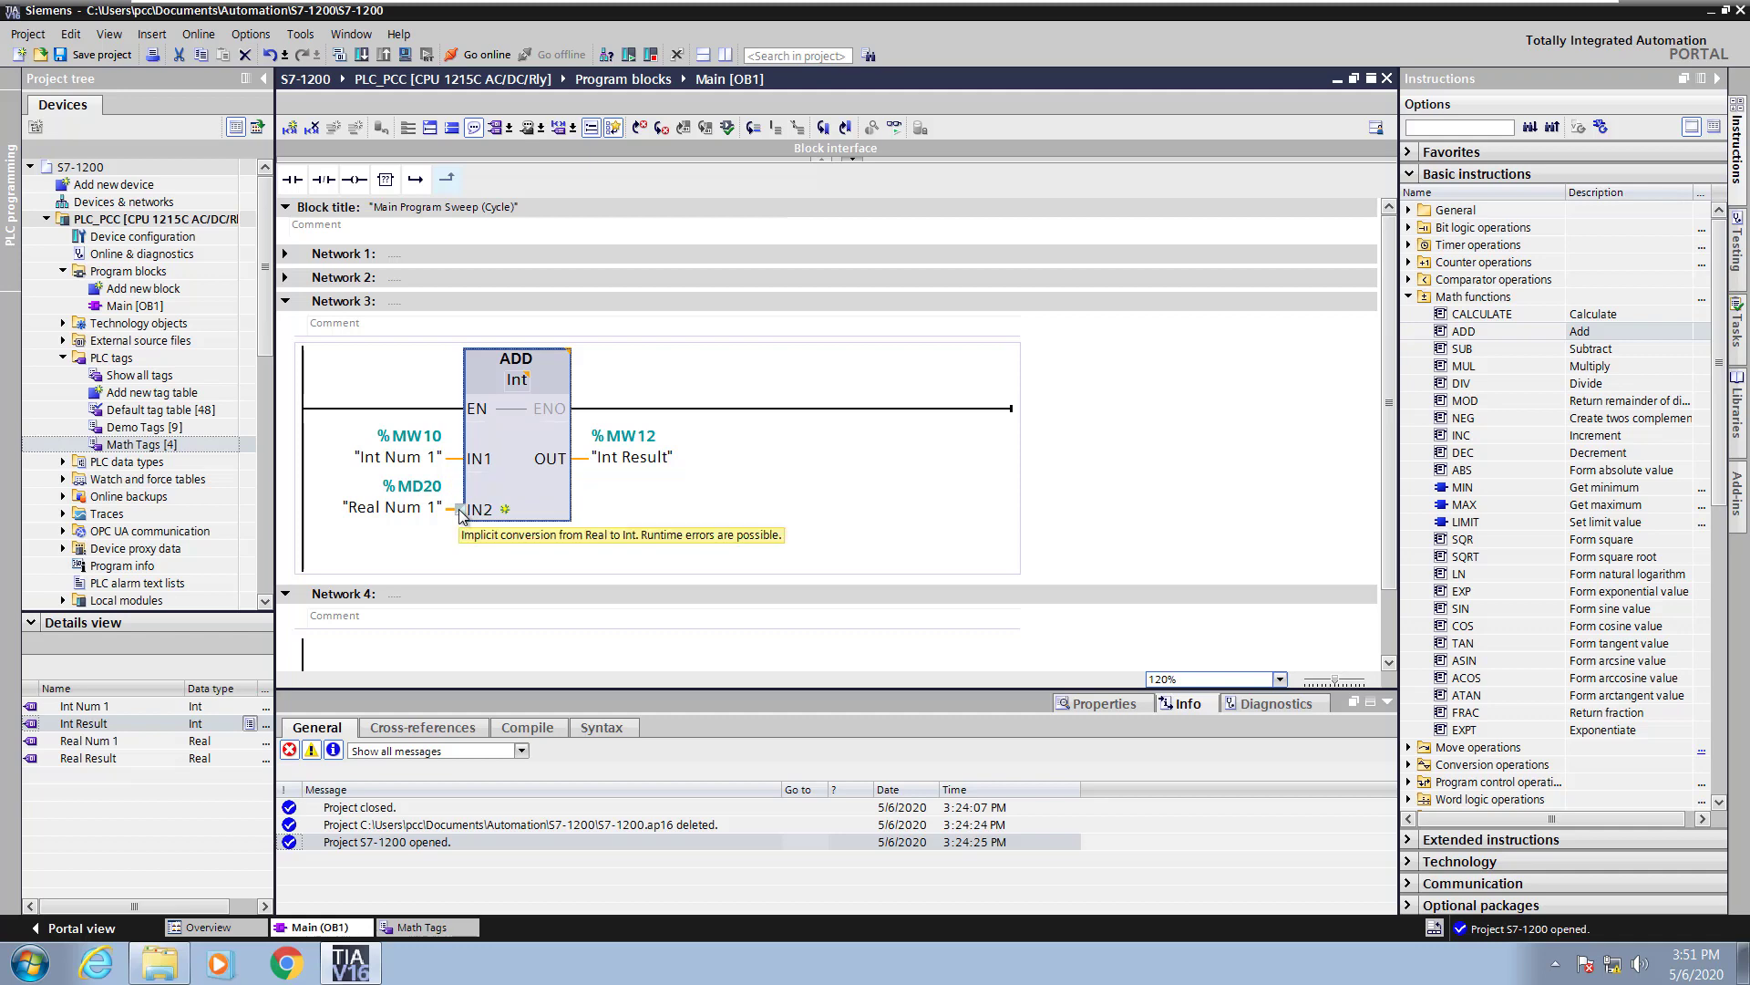
mouse_move(633, 470)
text(Real)
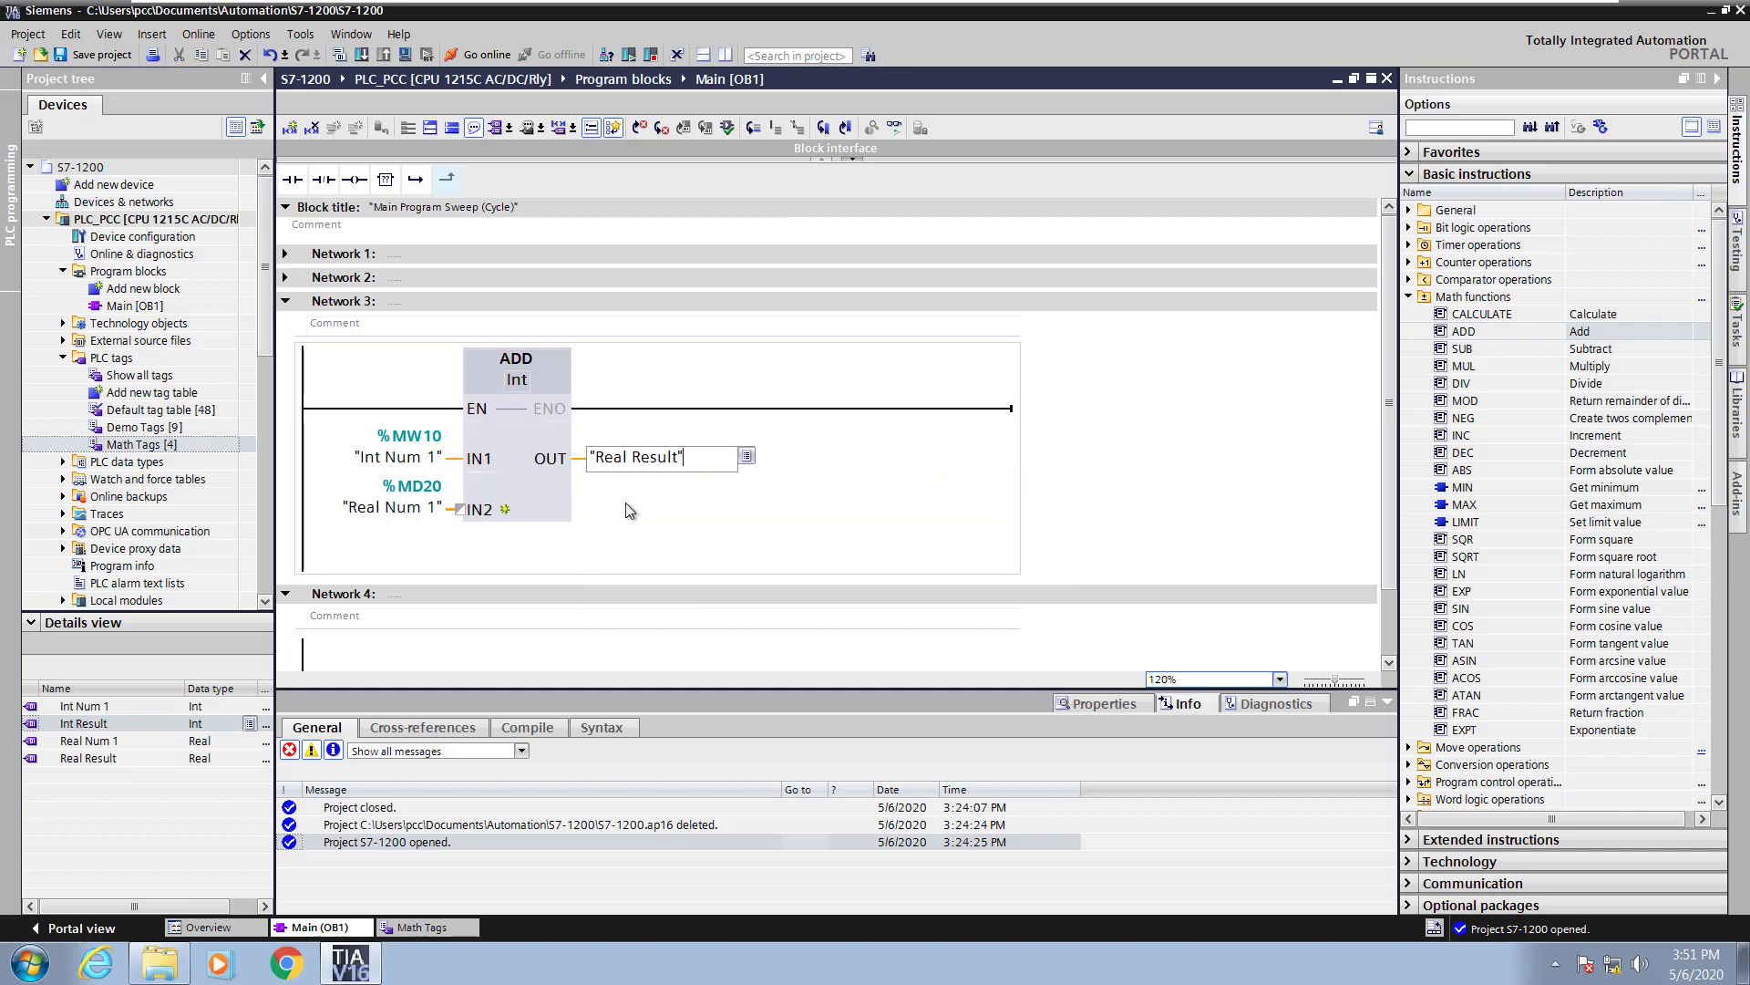
- Route OUT to Real Result (%MD24) and set the ADD data type to Real
click(636, 455)
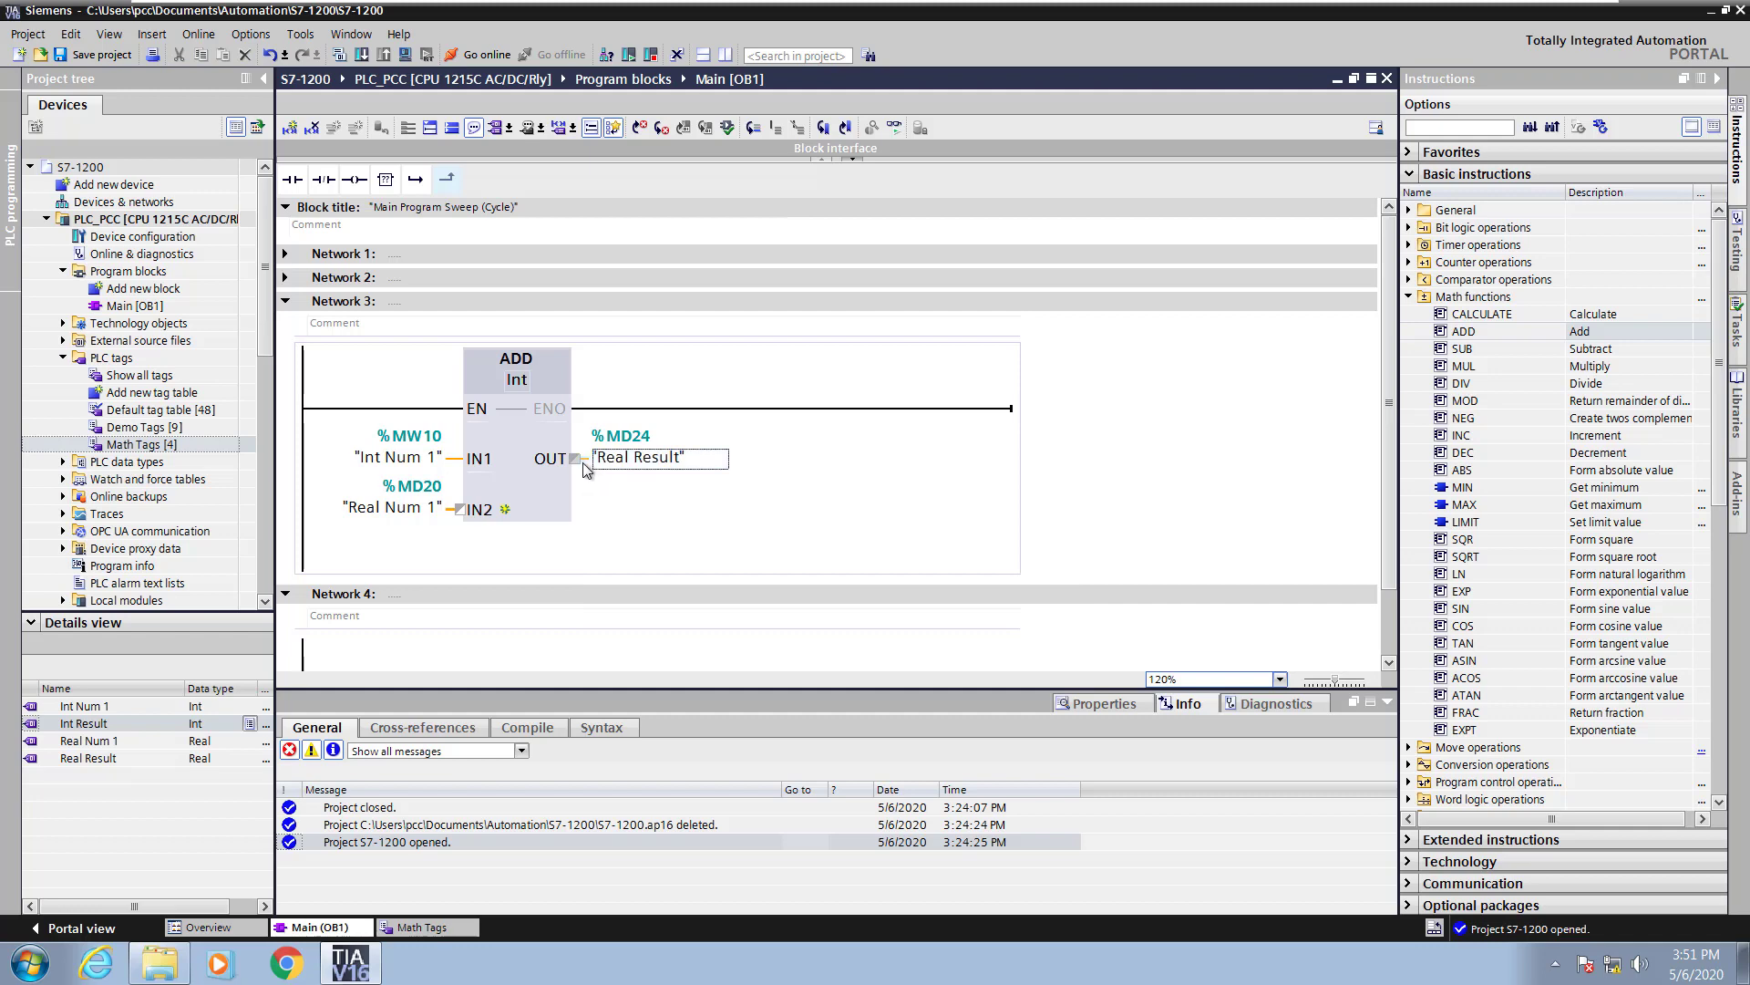
mouse_move(578, 459)
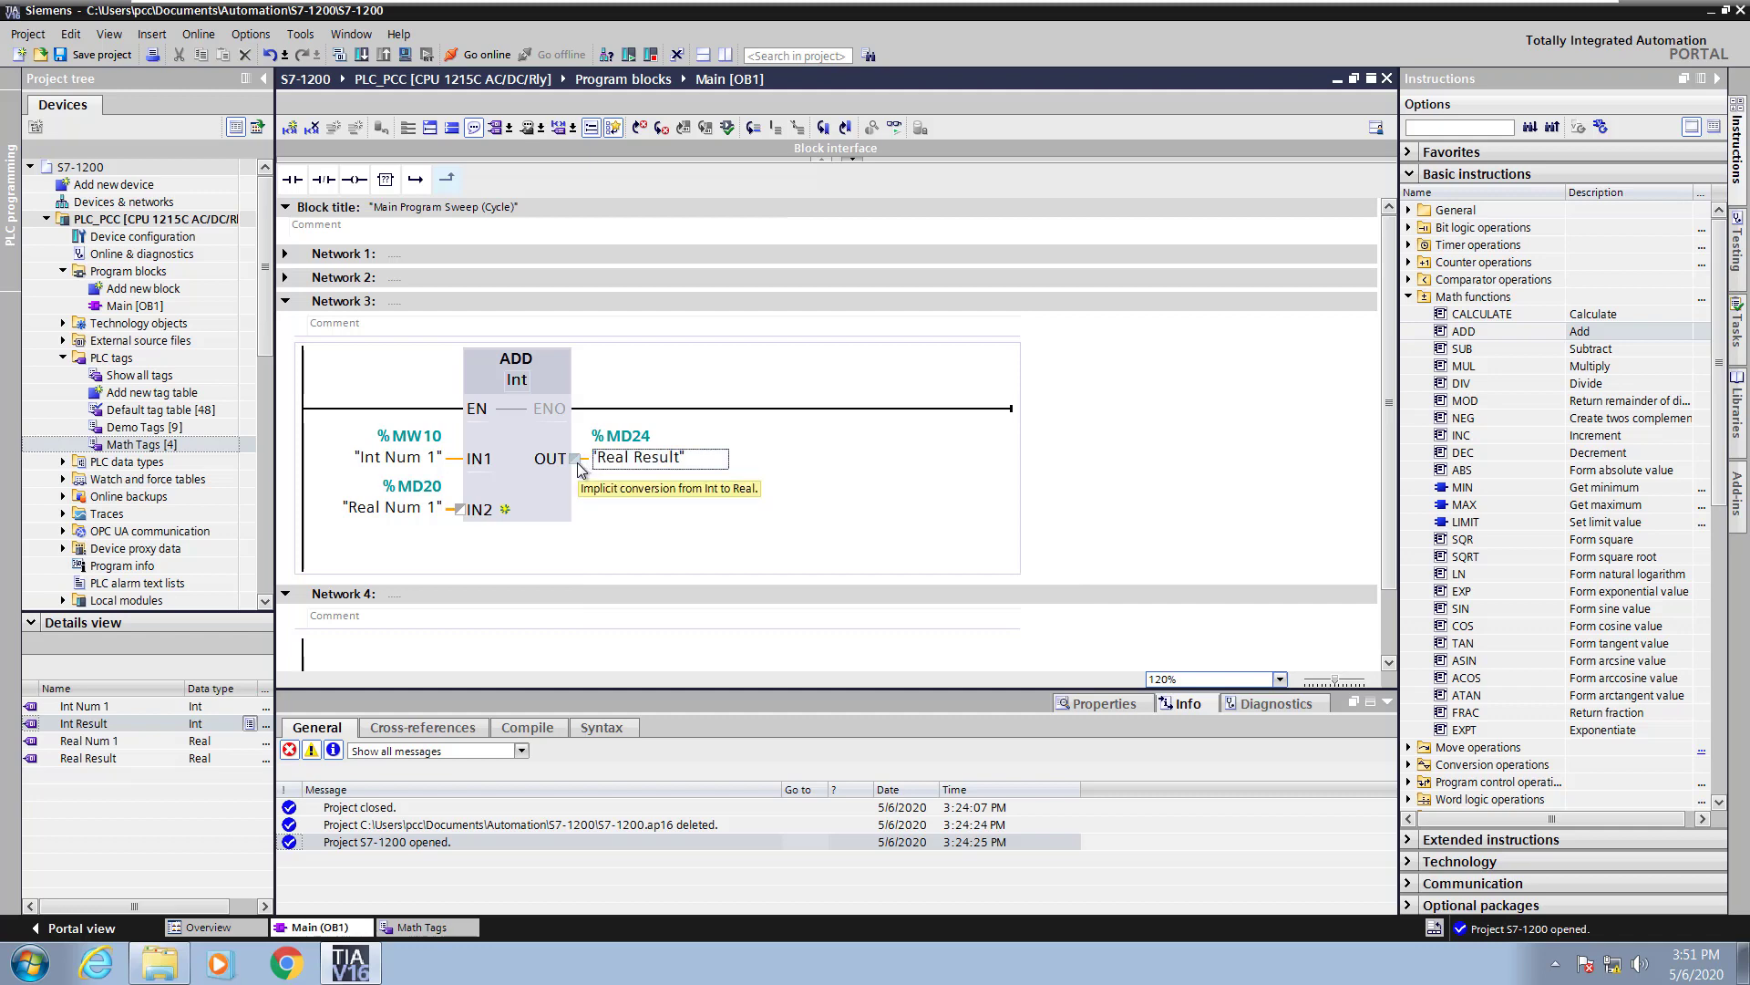
click(517, 379)
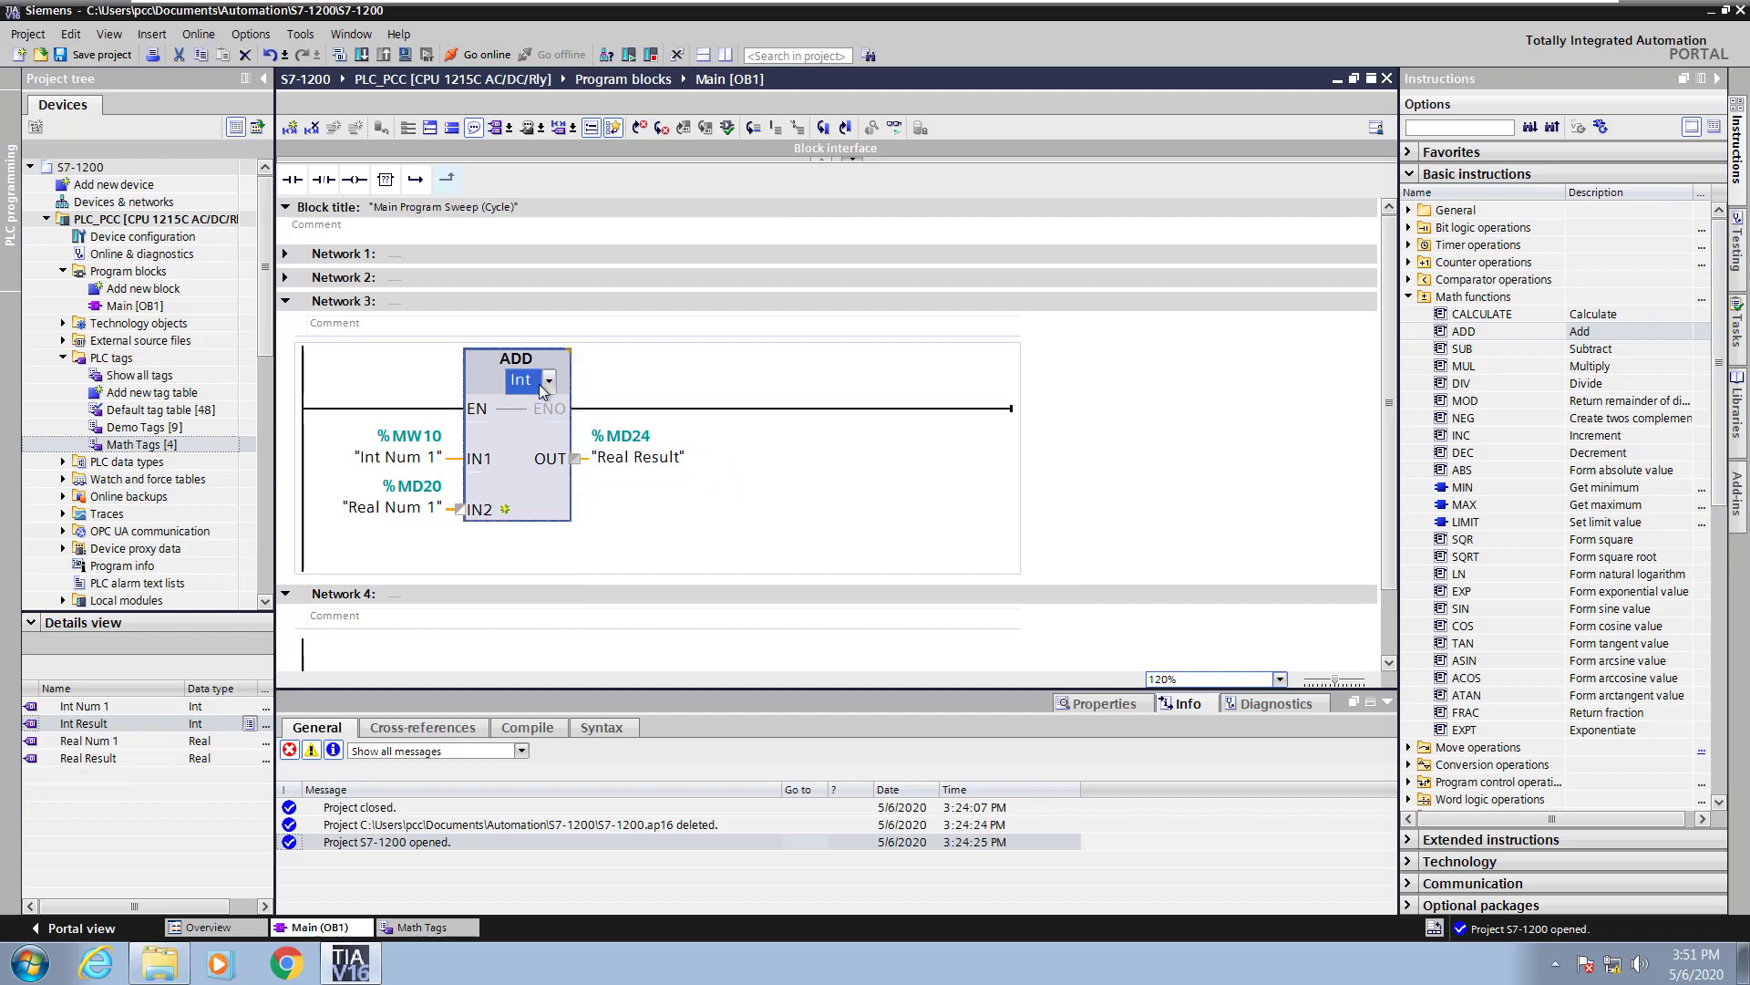
click(545, 381)
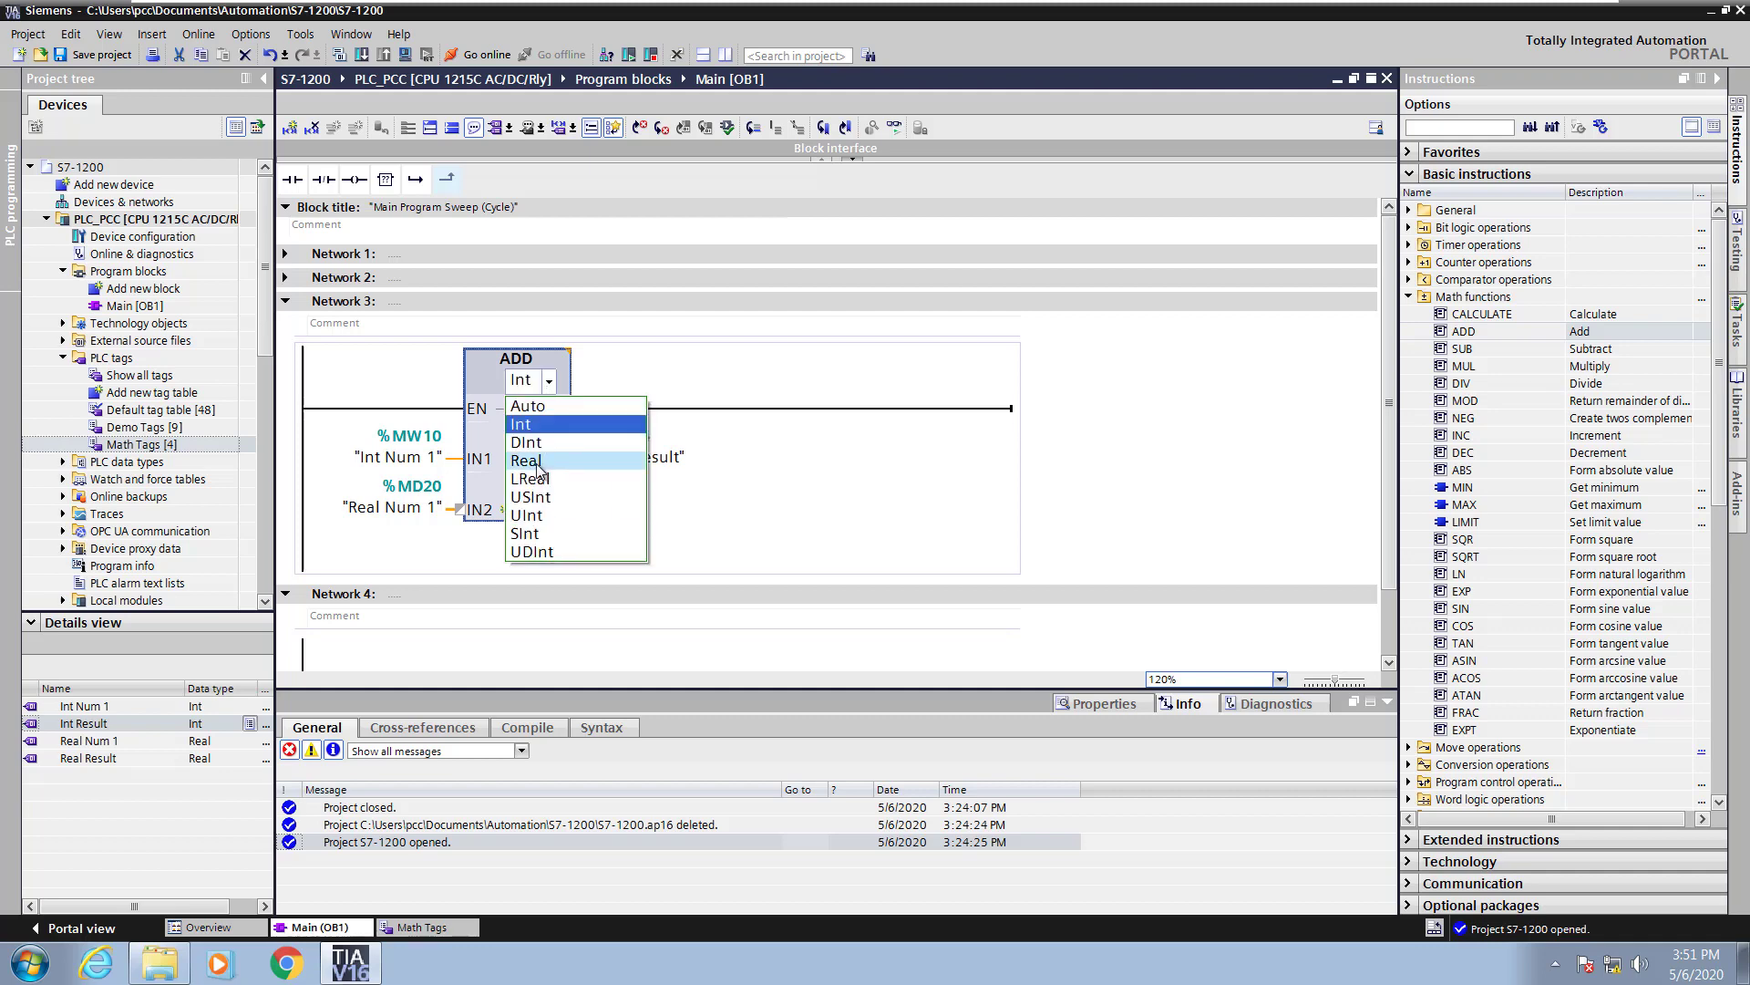
click(527, 462)
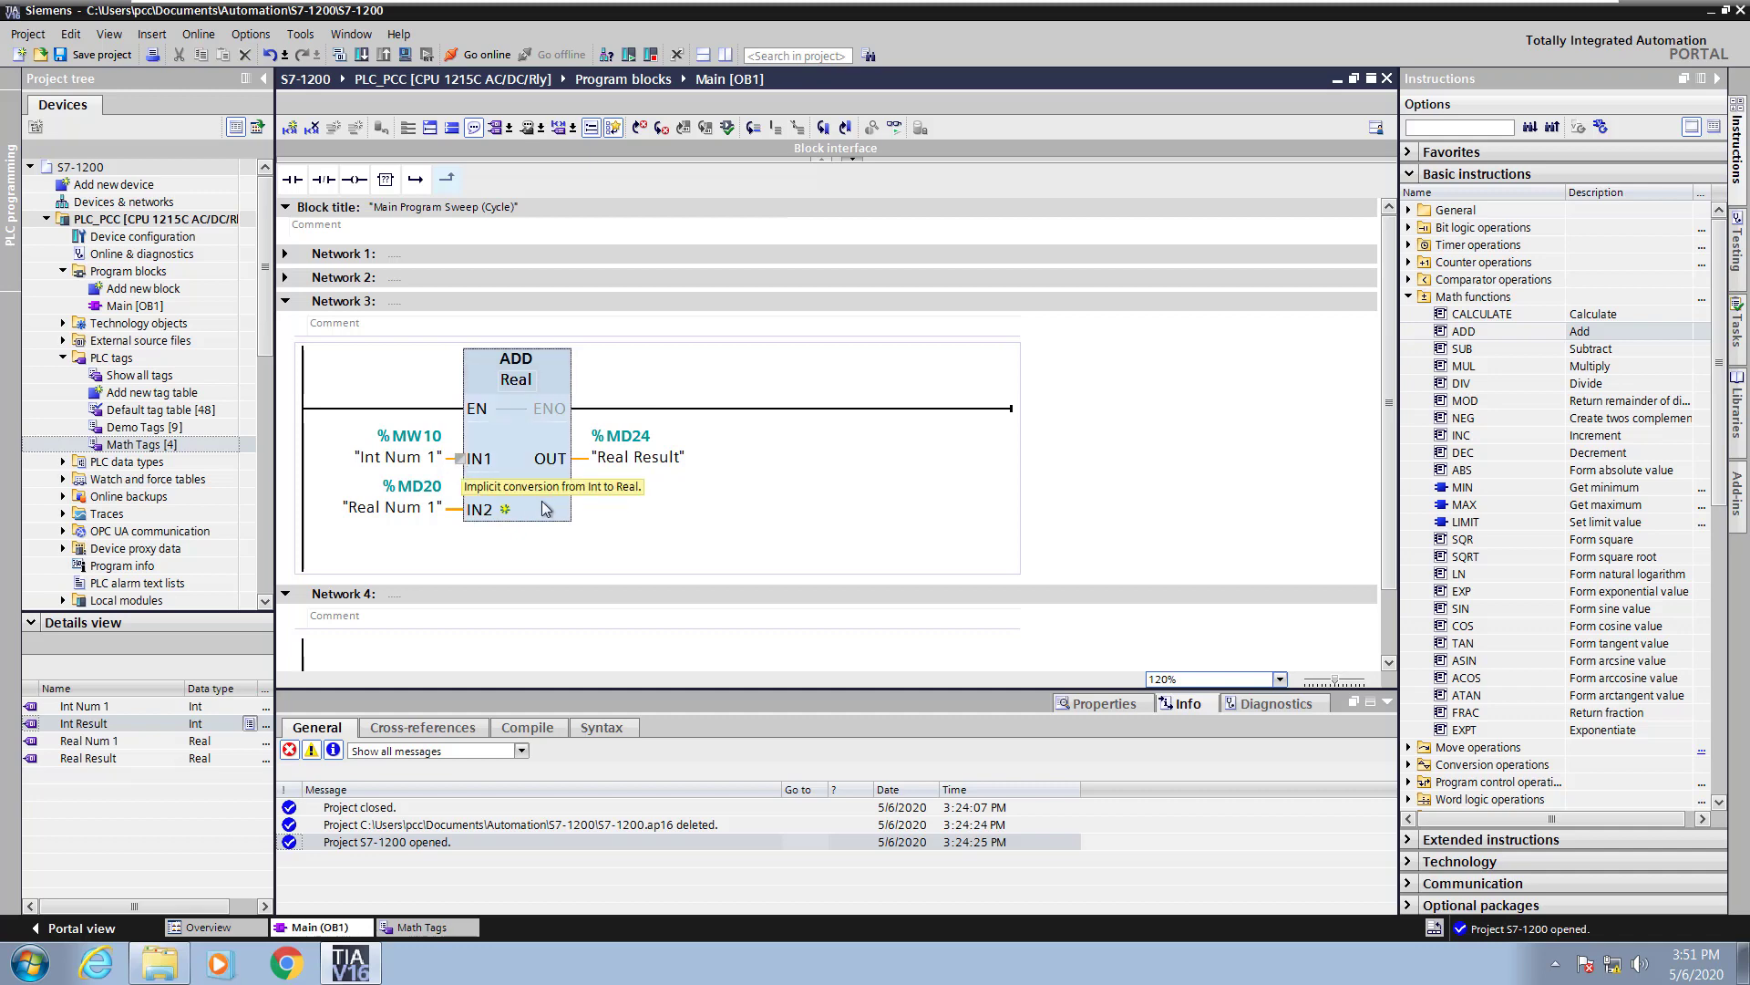
mouse_move(623, 534)
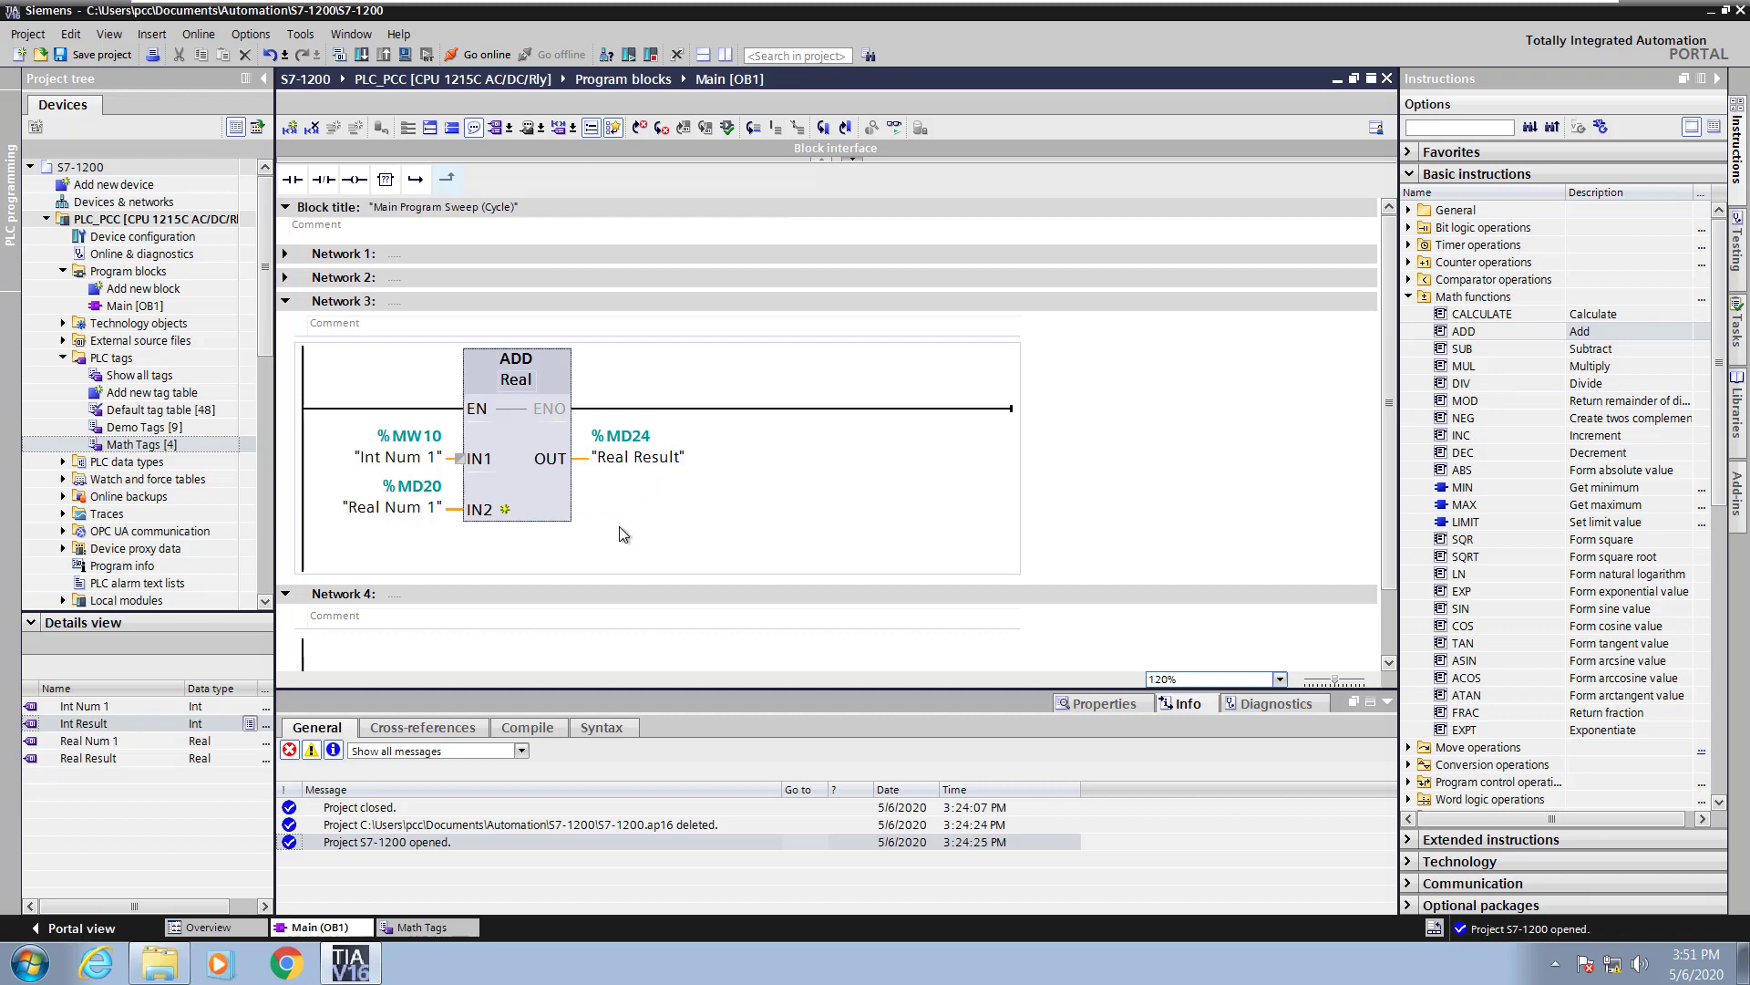
- Download the compiled Main program to the PLC via the Load preview dialog
click(127, 270)
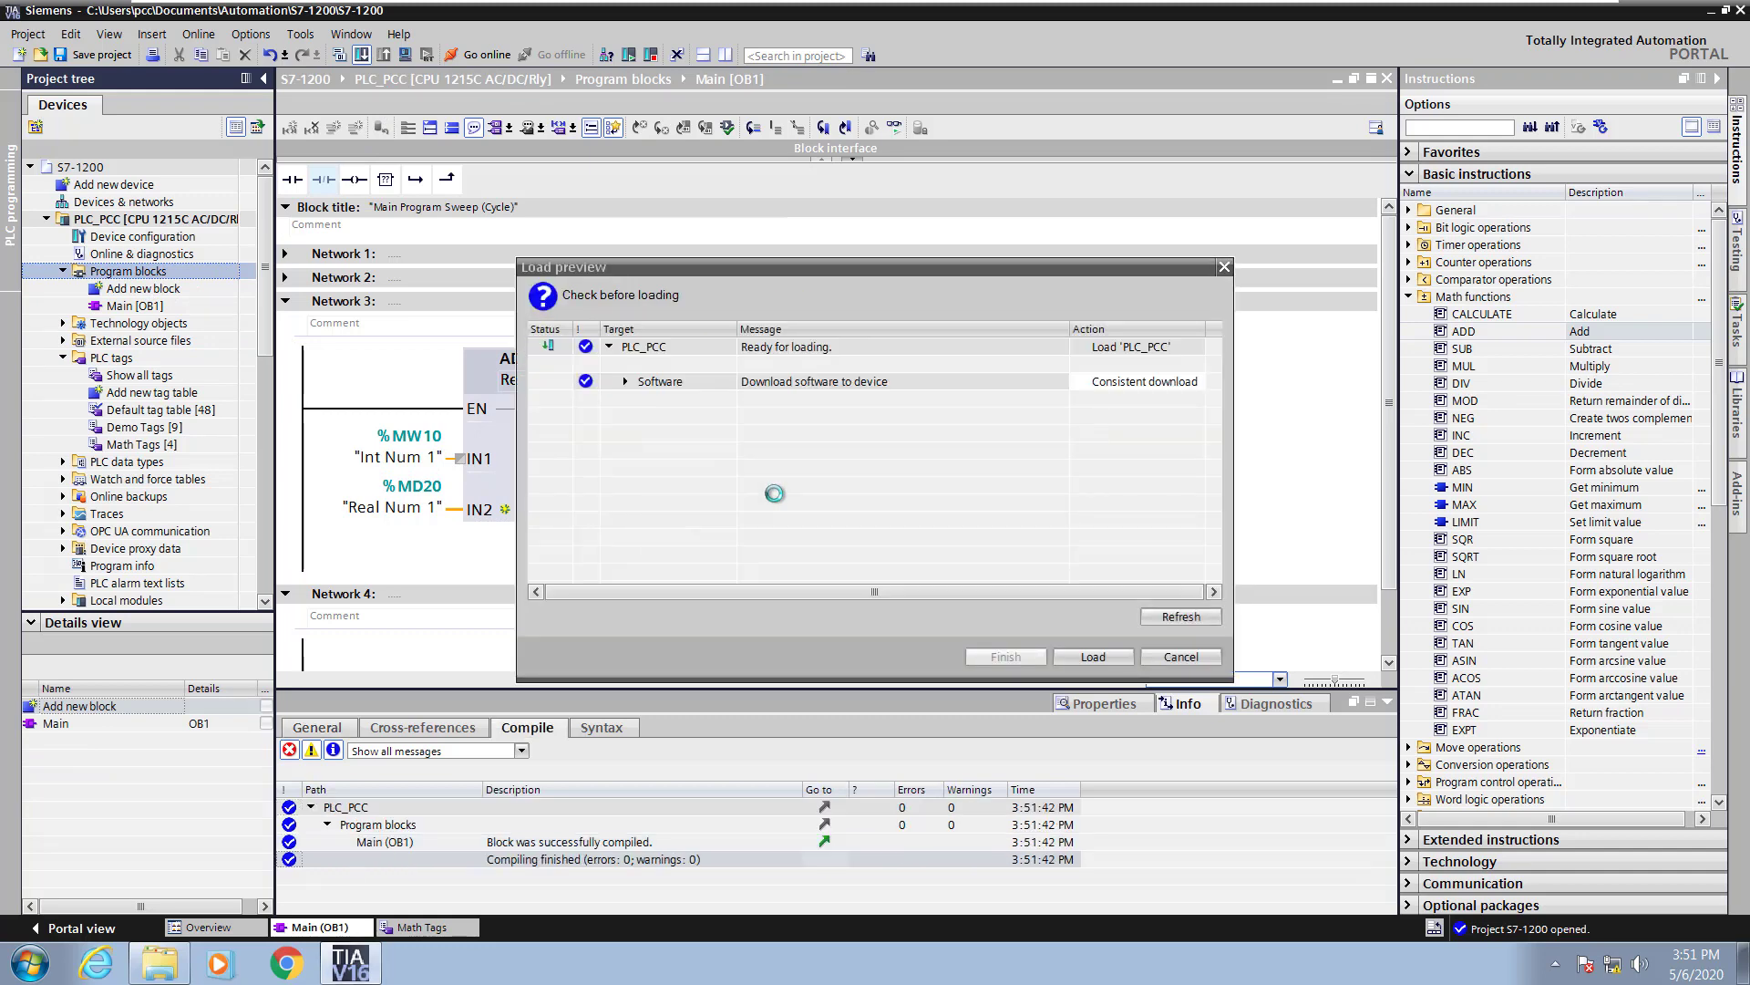
click(1092, 654)
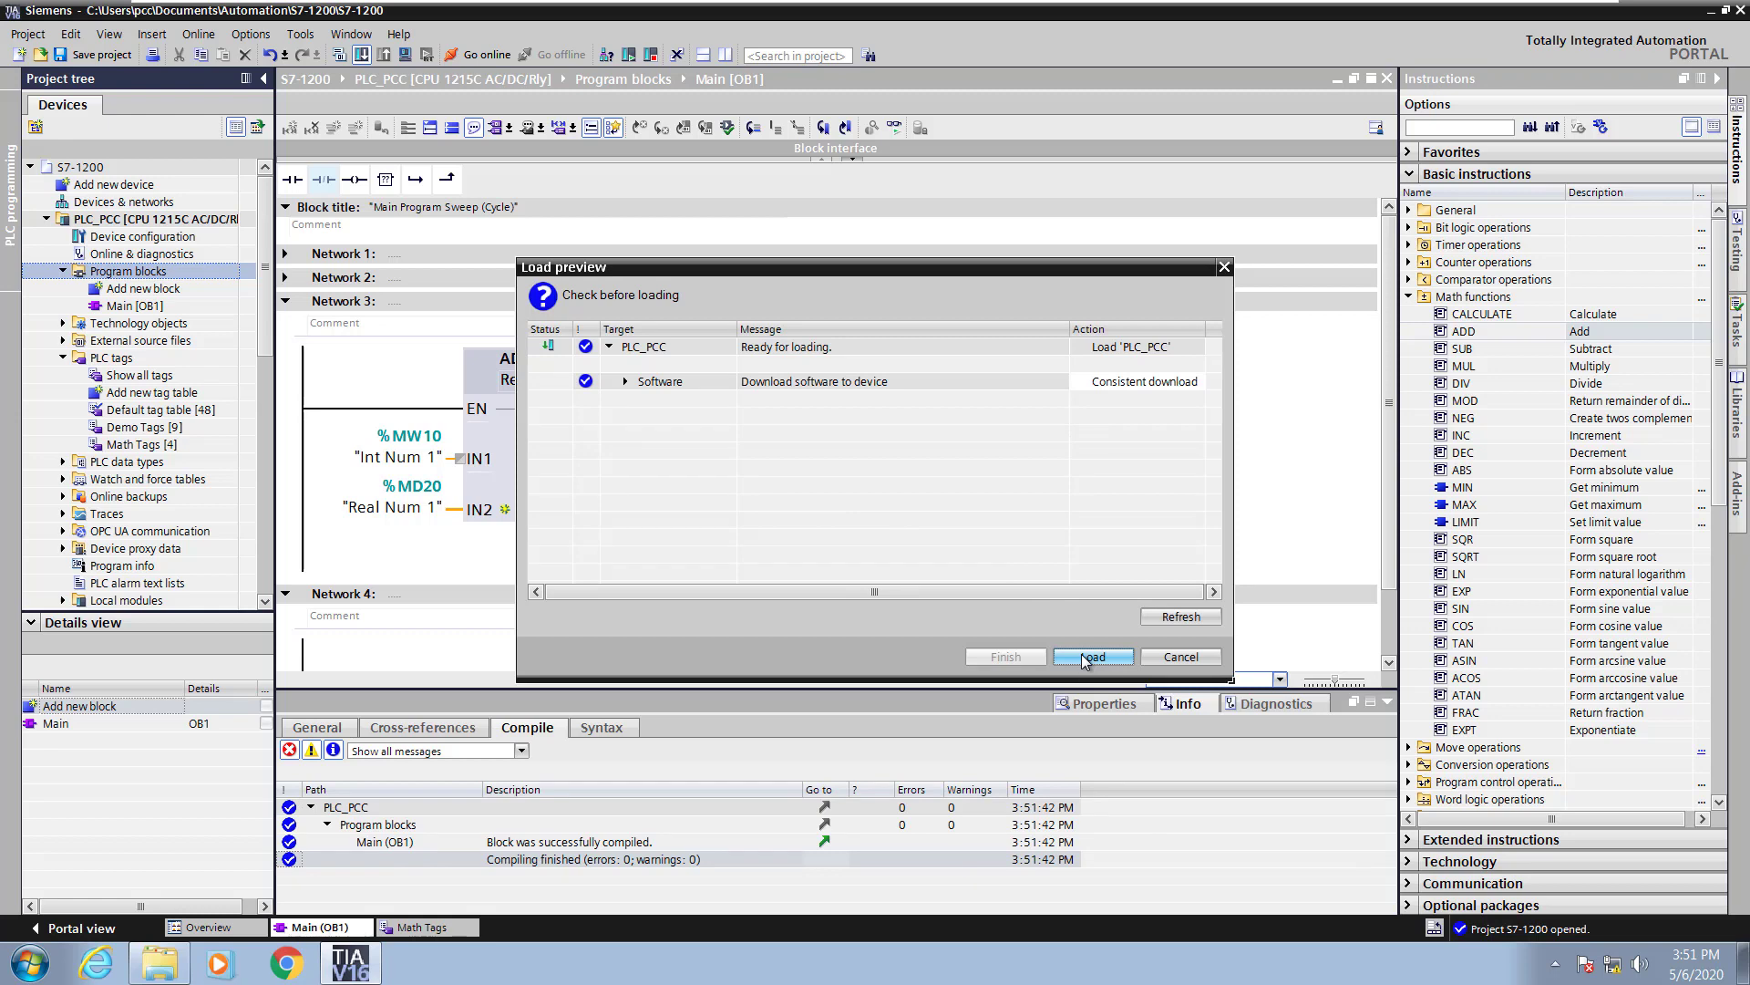
click(1092, 656)
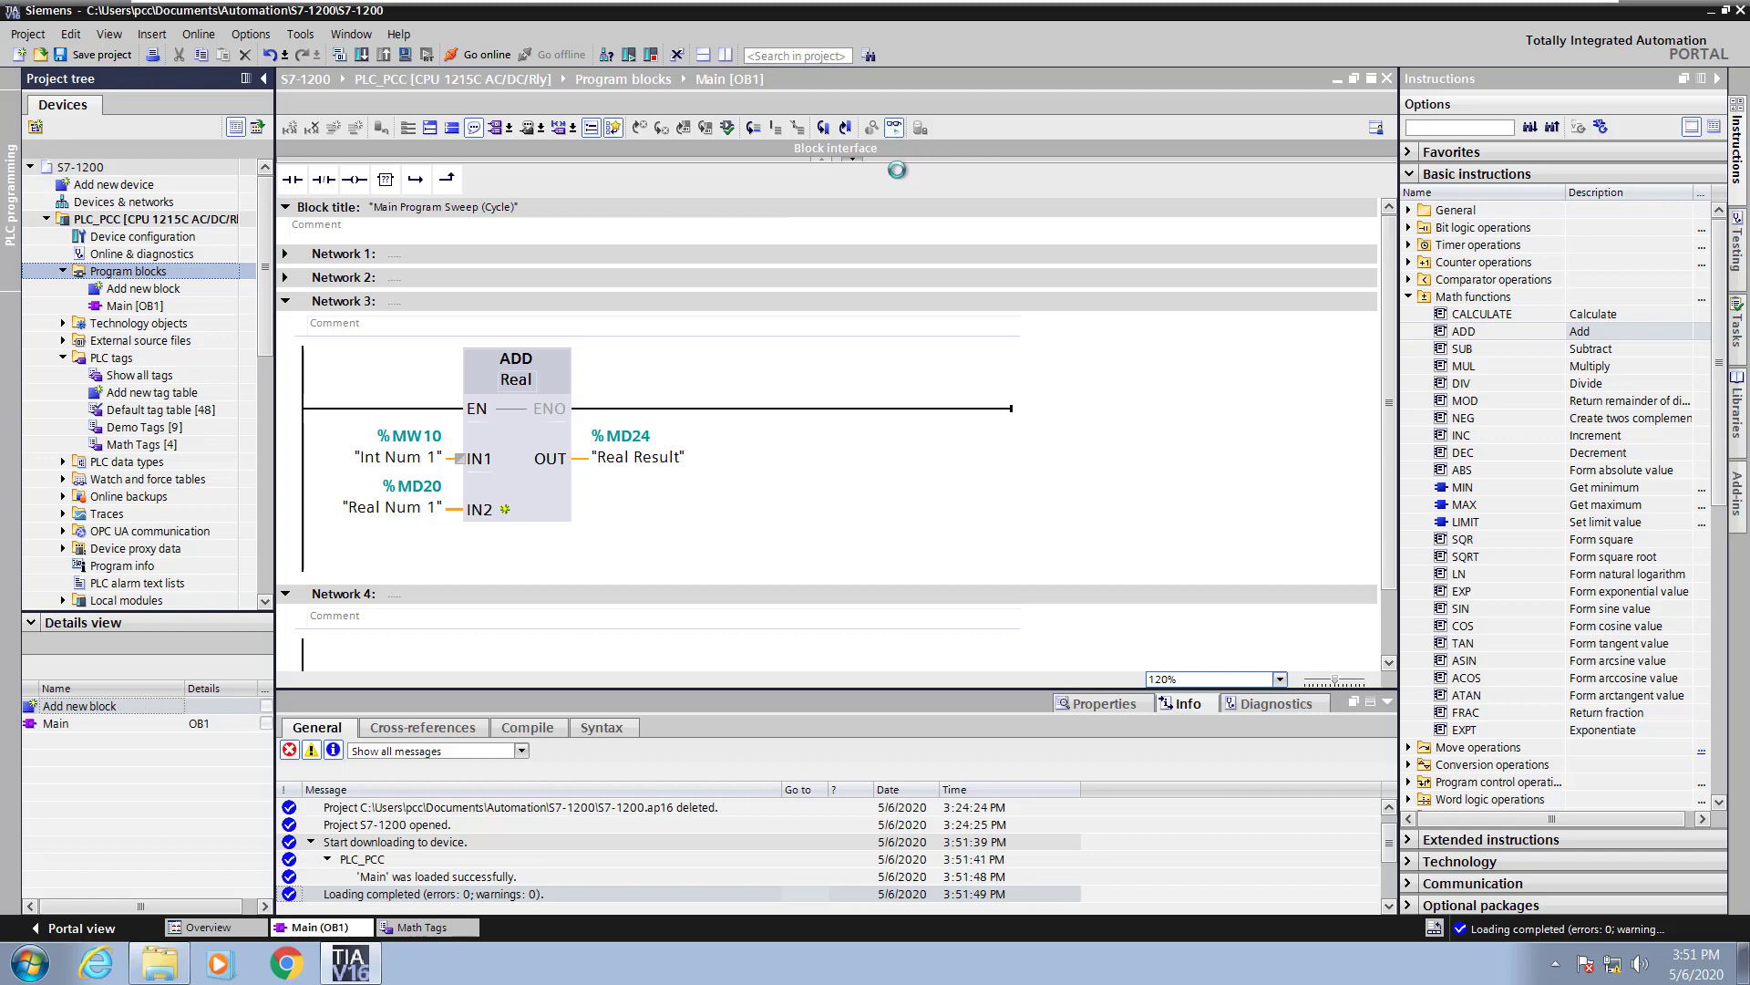
- Go online with monitoring and modify Int Num 1 to 10
click(485, 54)
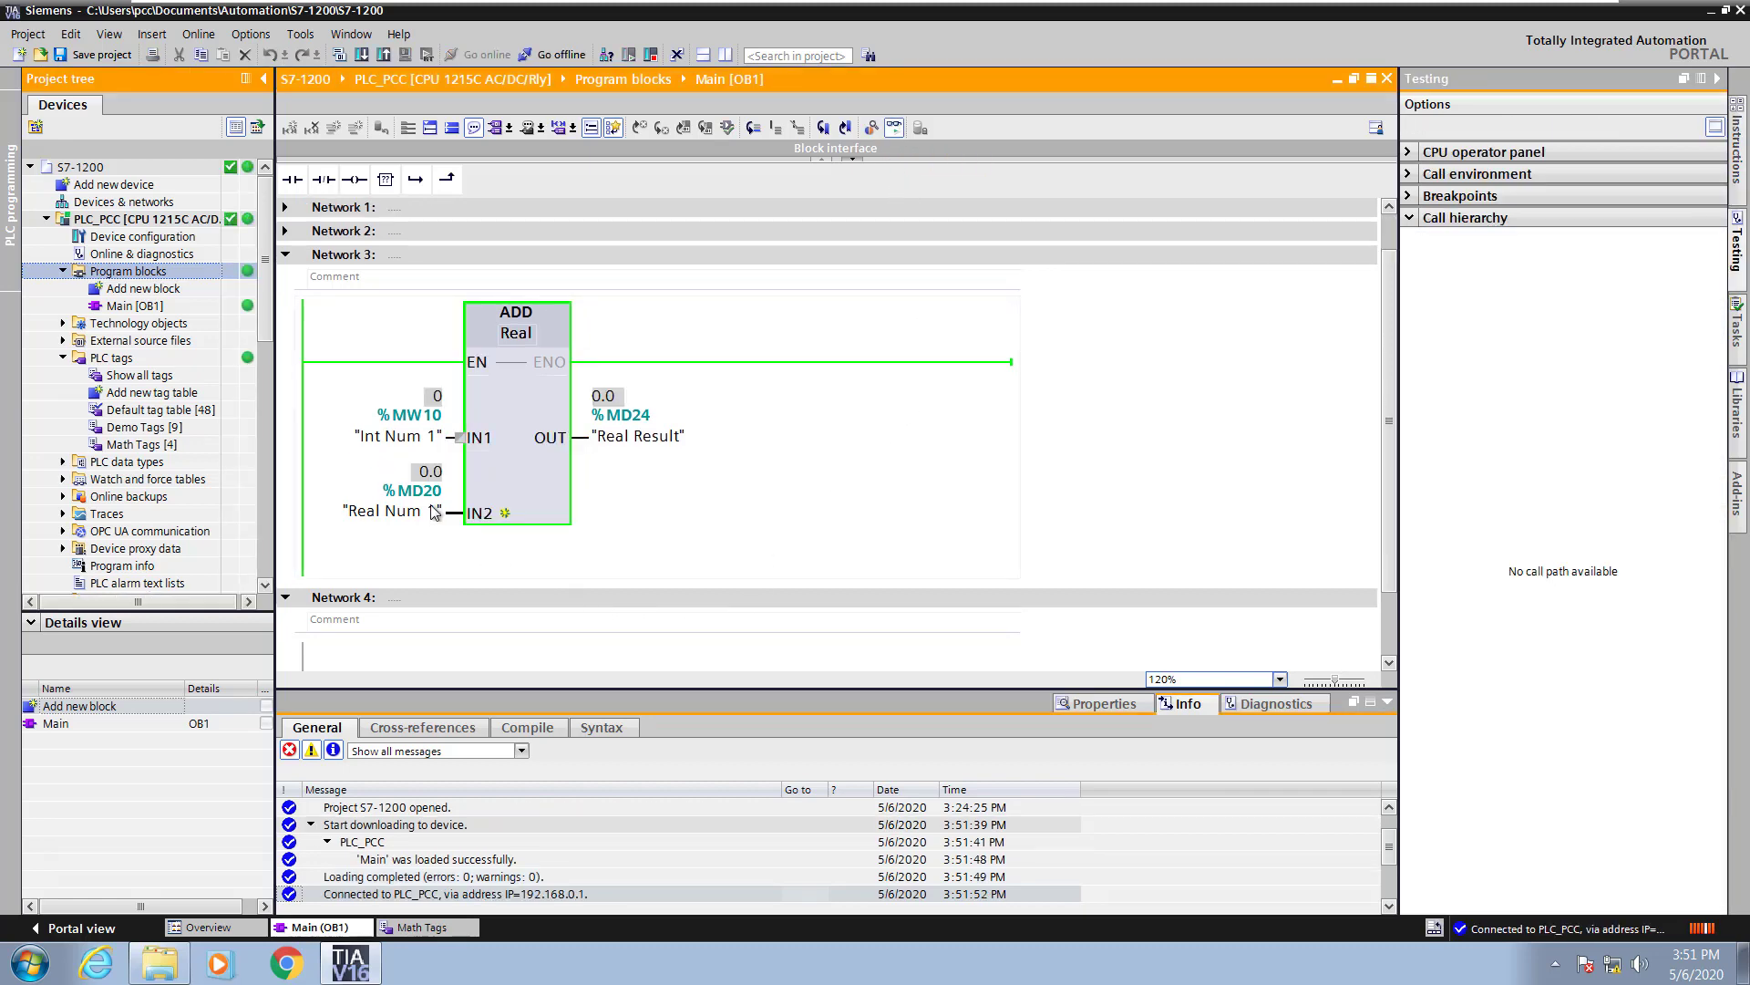
right_click(385, 434)
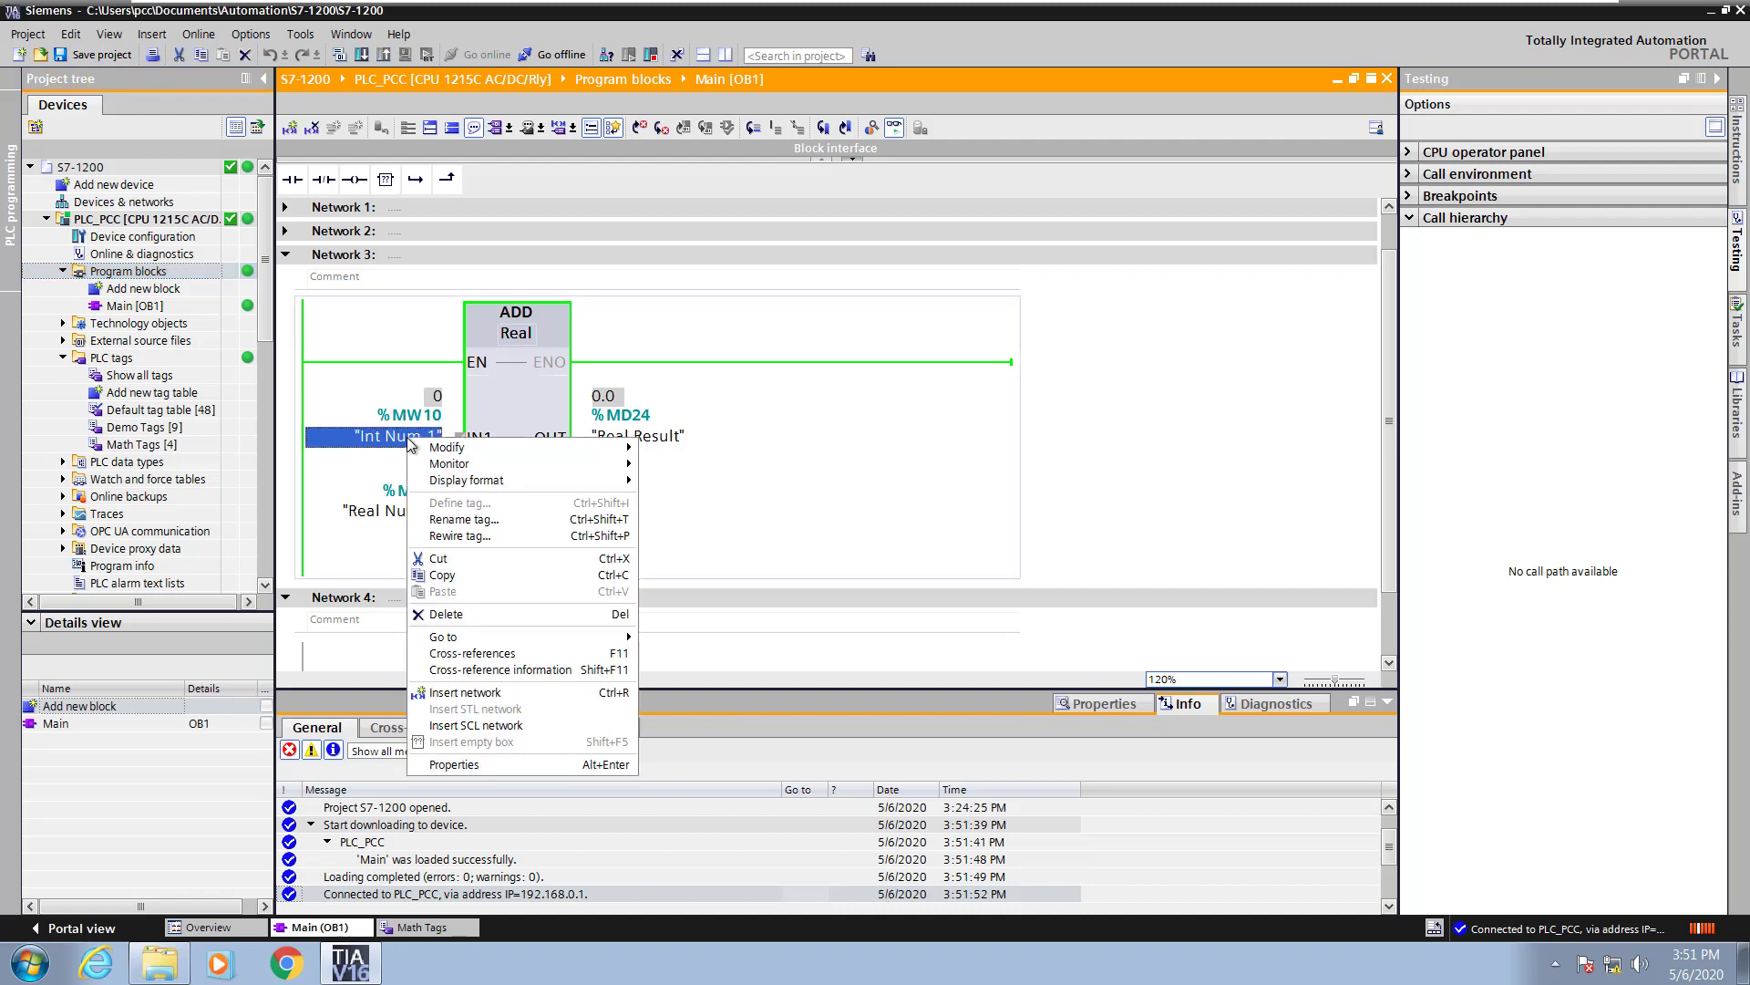
mouse_move(447, 447)
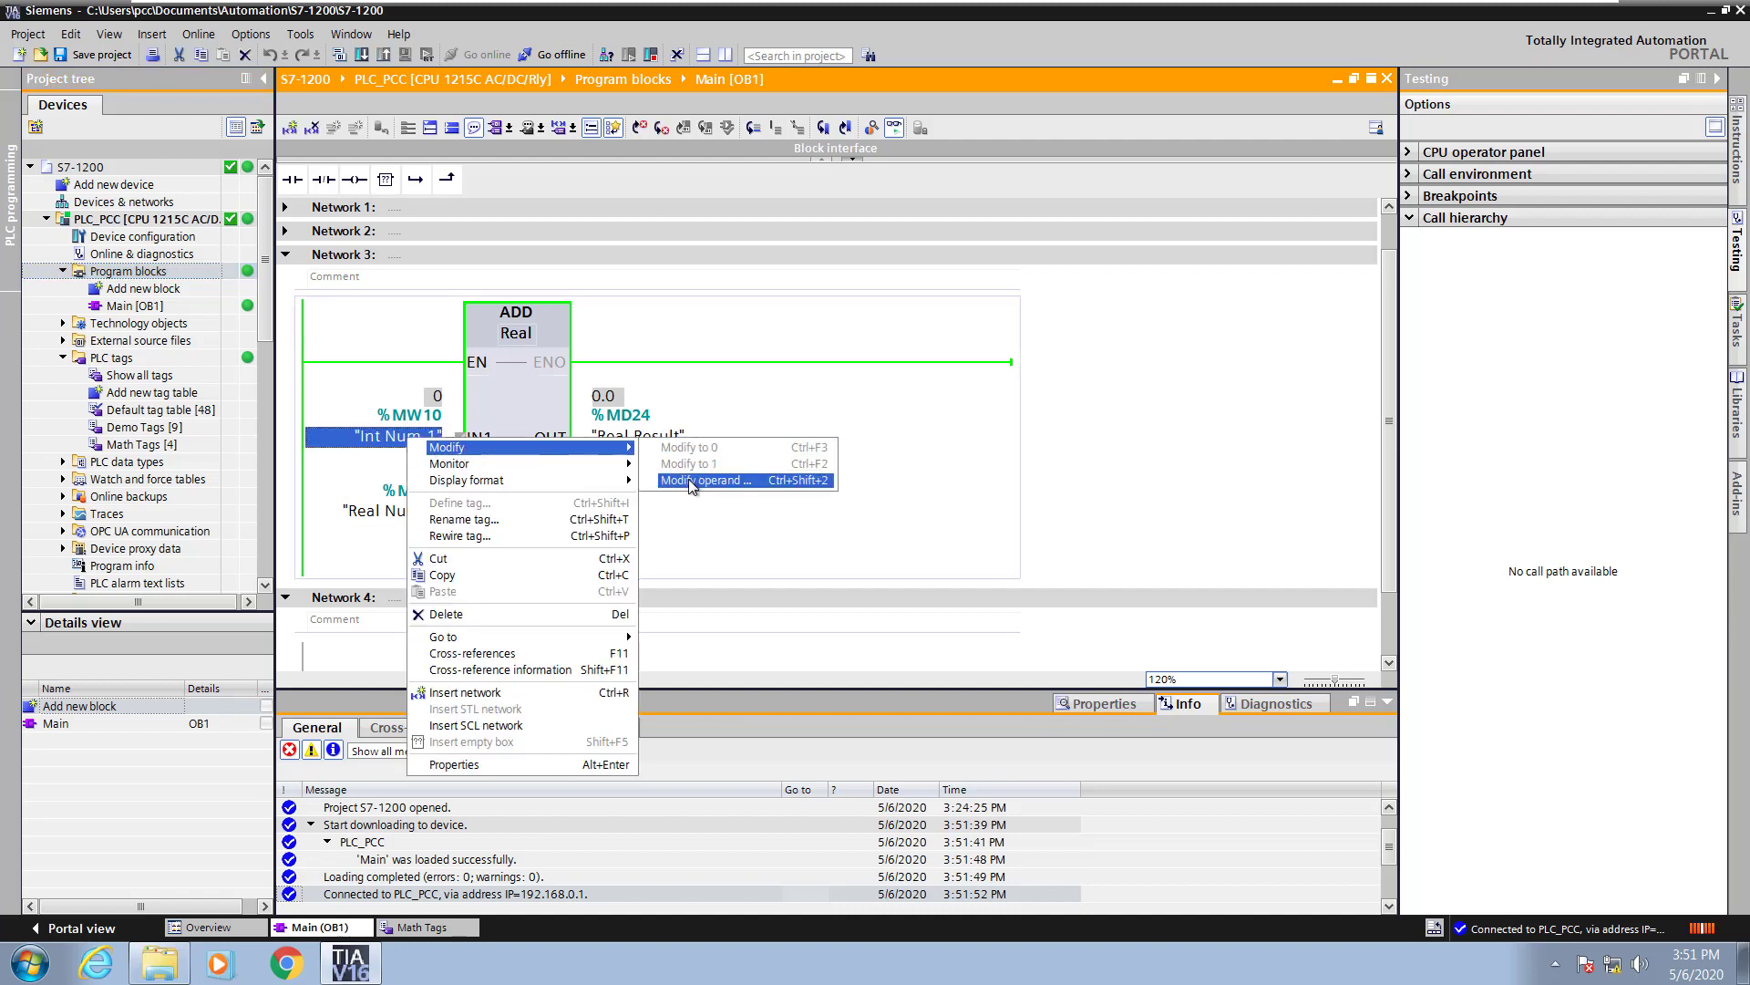
click(709, 480)
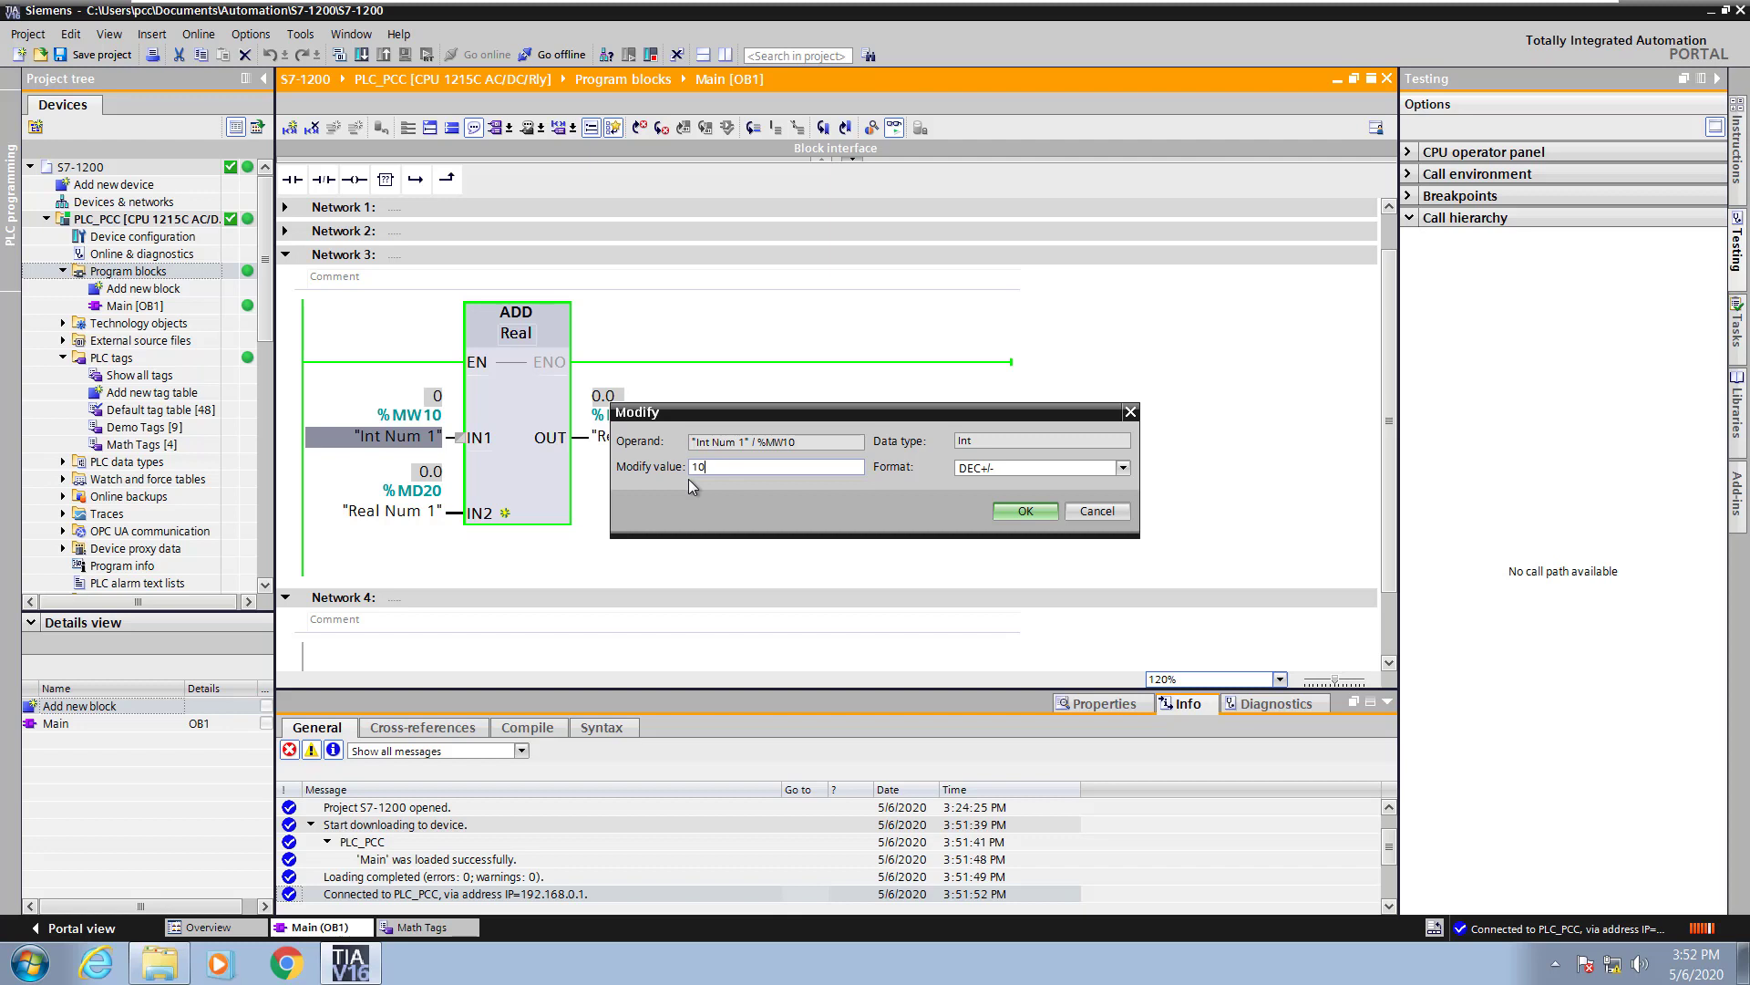
click(1023, 510)
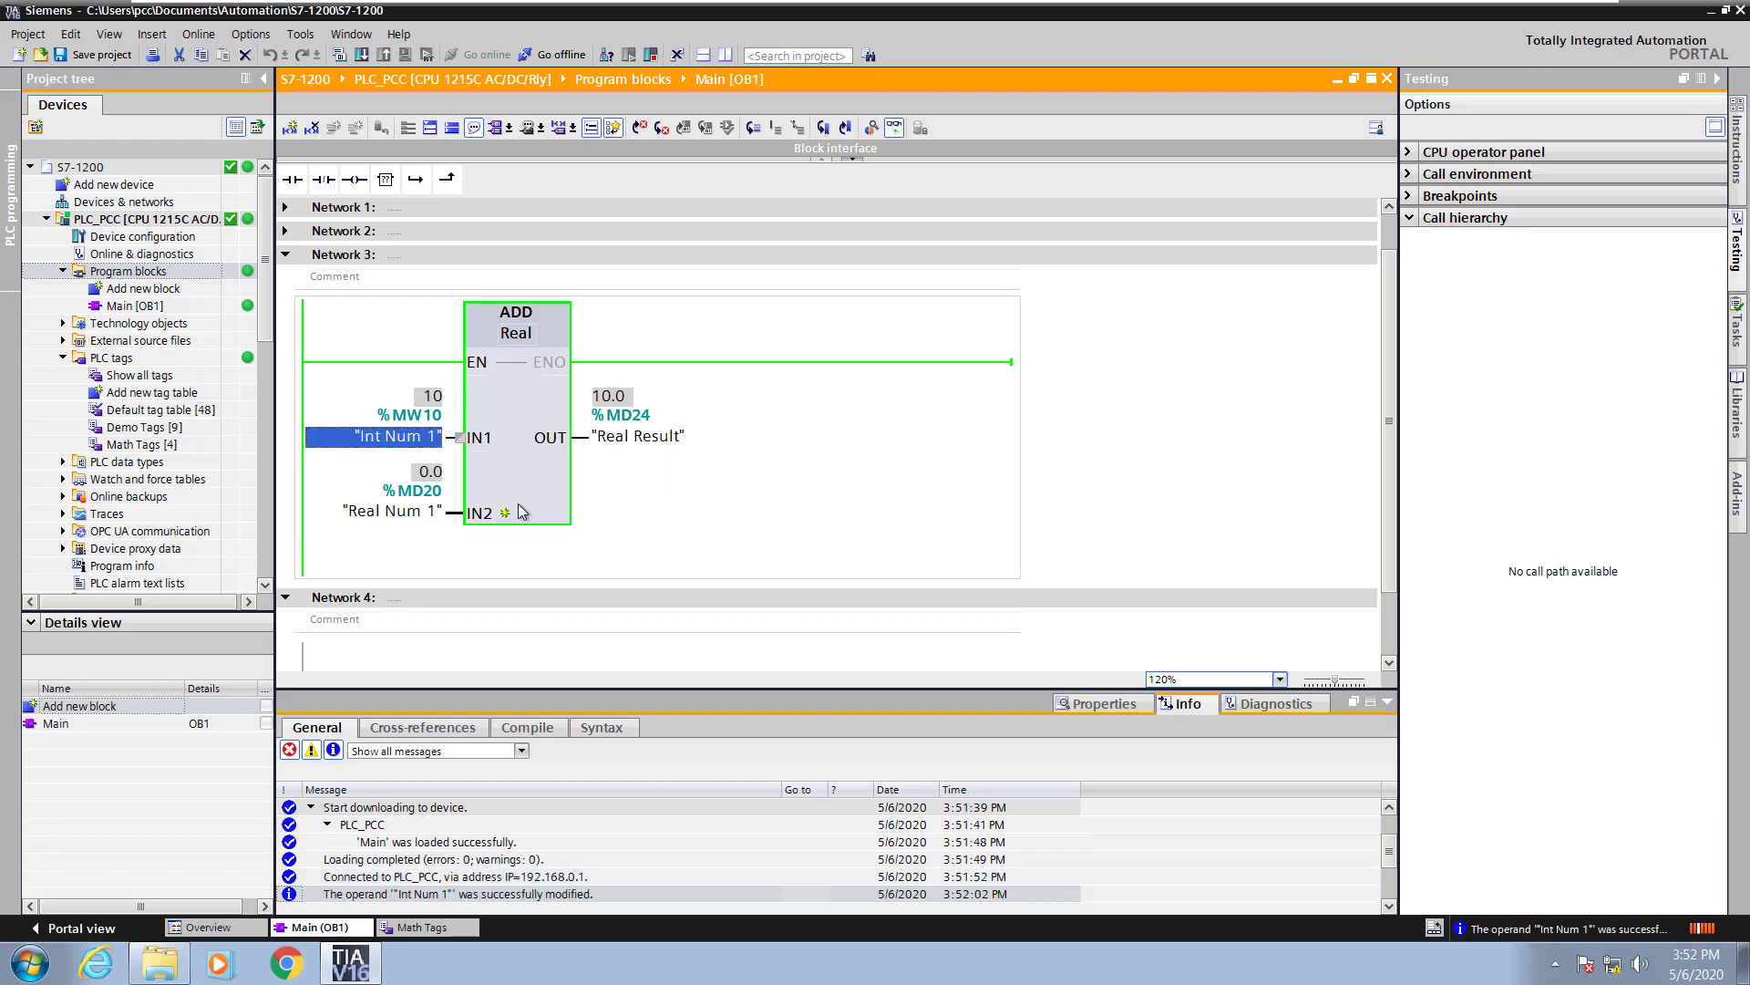
- Modify Real Num 1 to 2.1, giving Real Result 12.1, then go offline
right_click(390, 512)
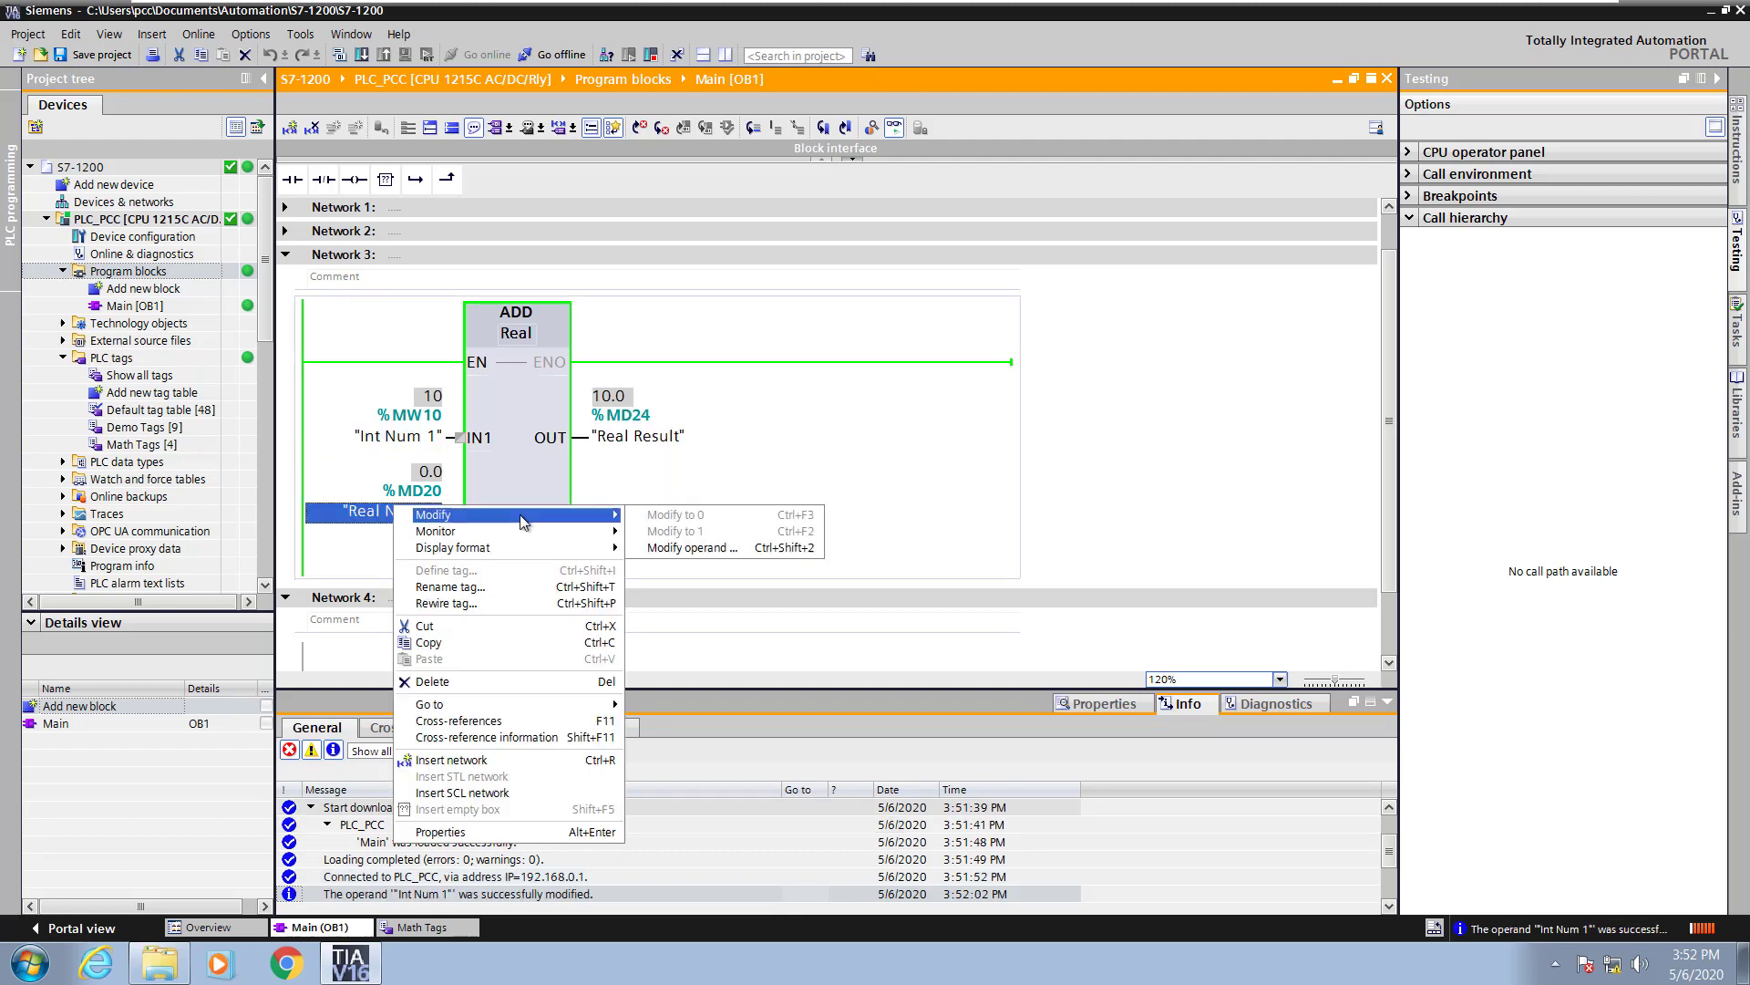
click(695, 547)
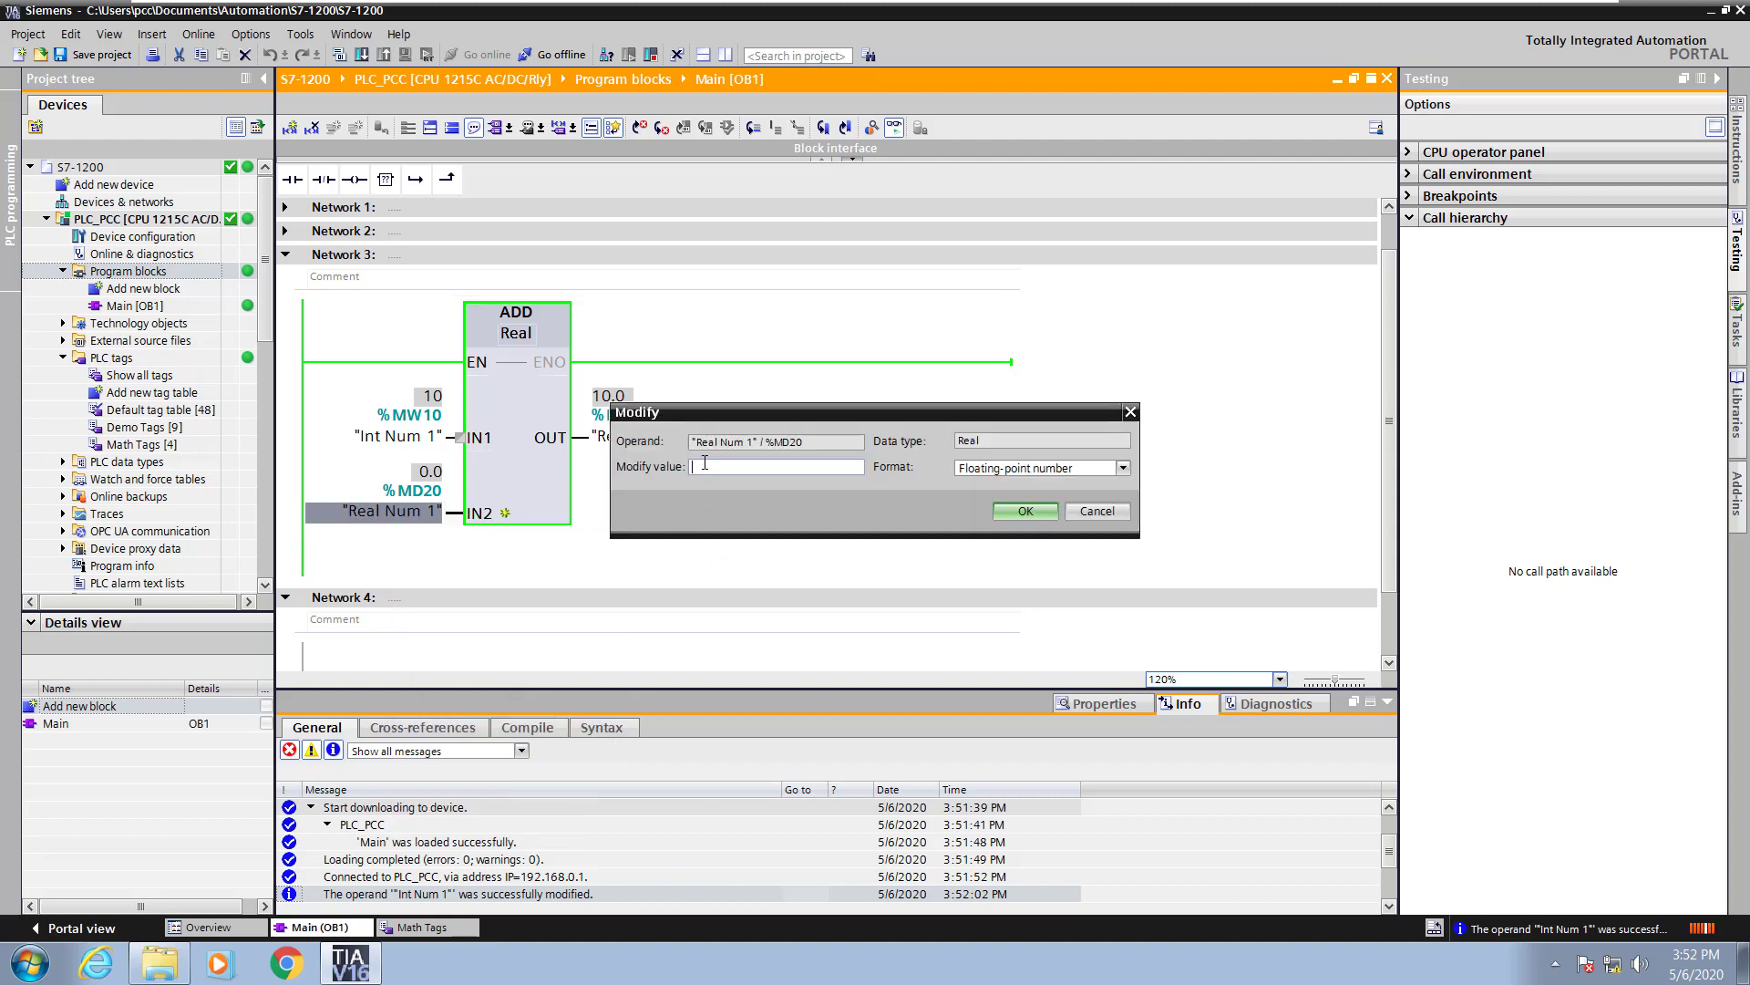
text(2.)
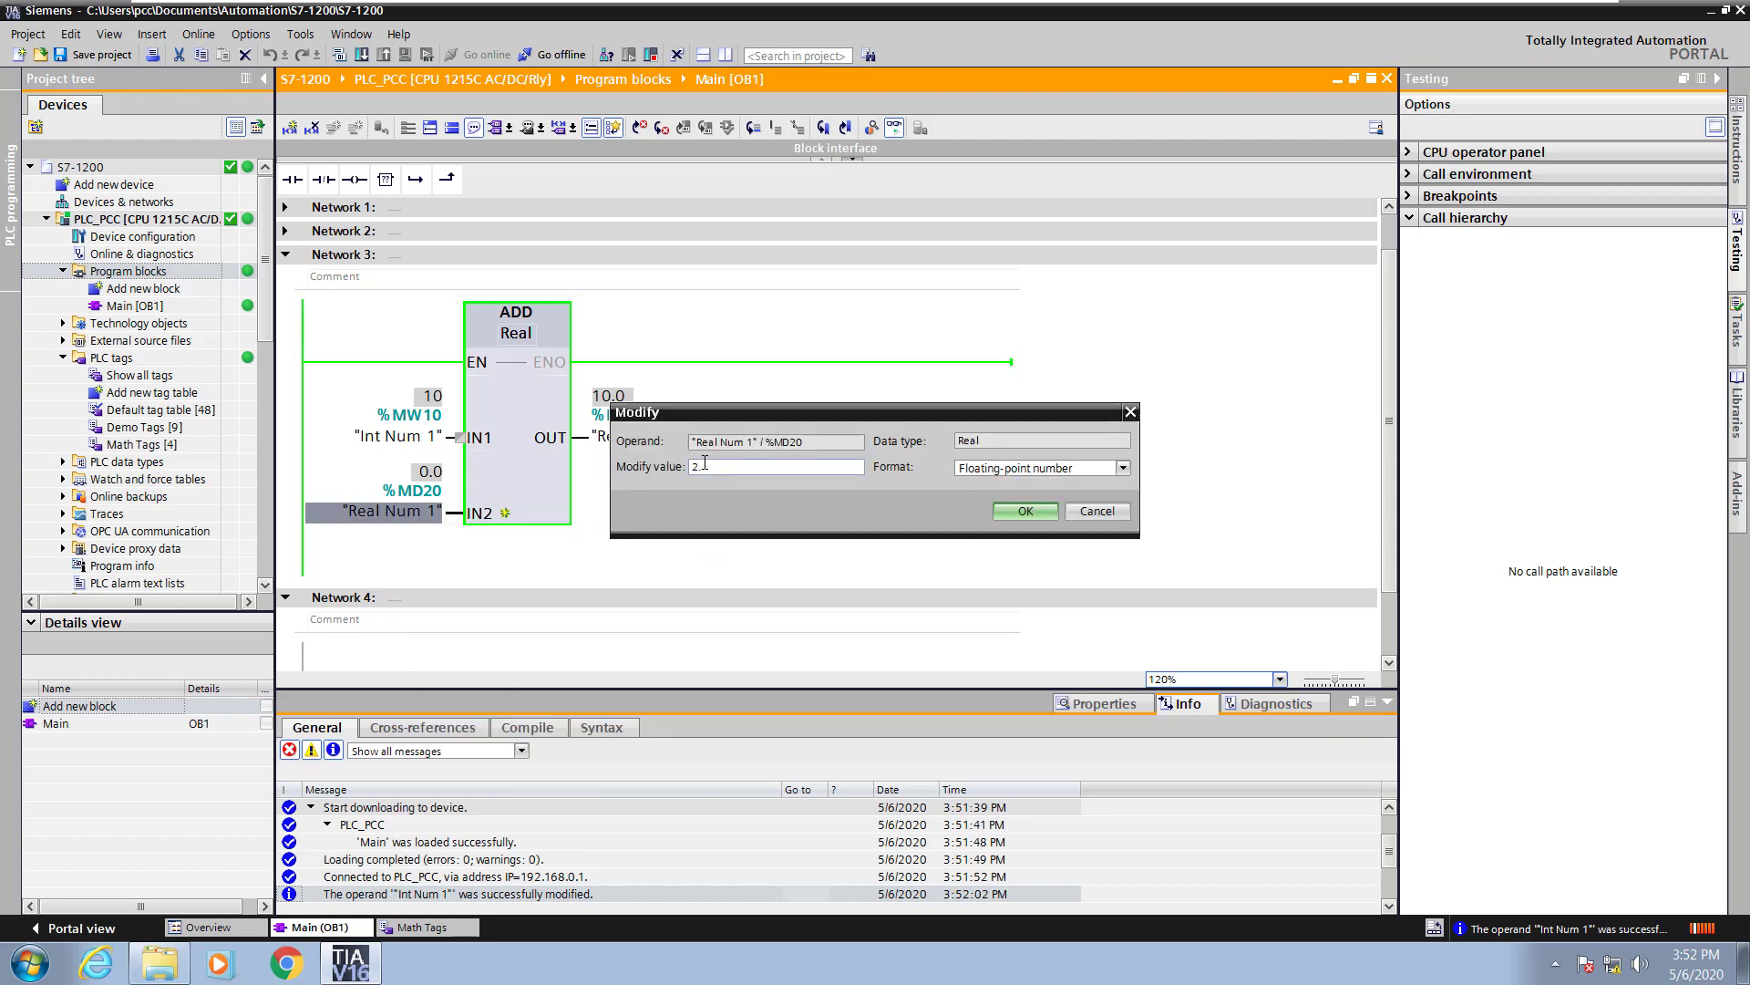
click(1023, 510)
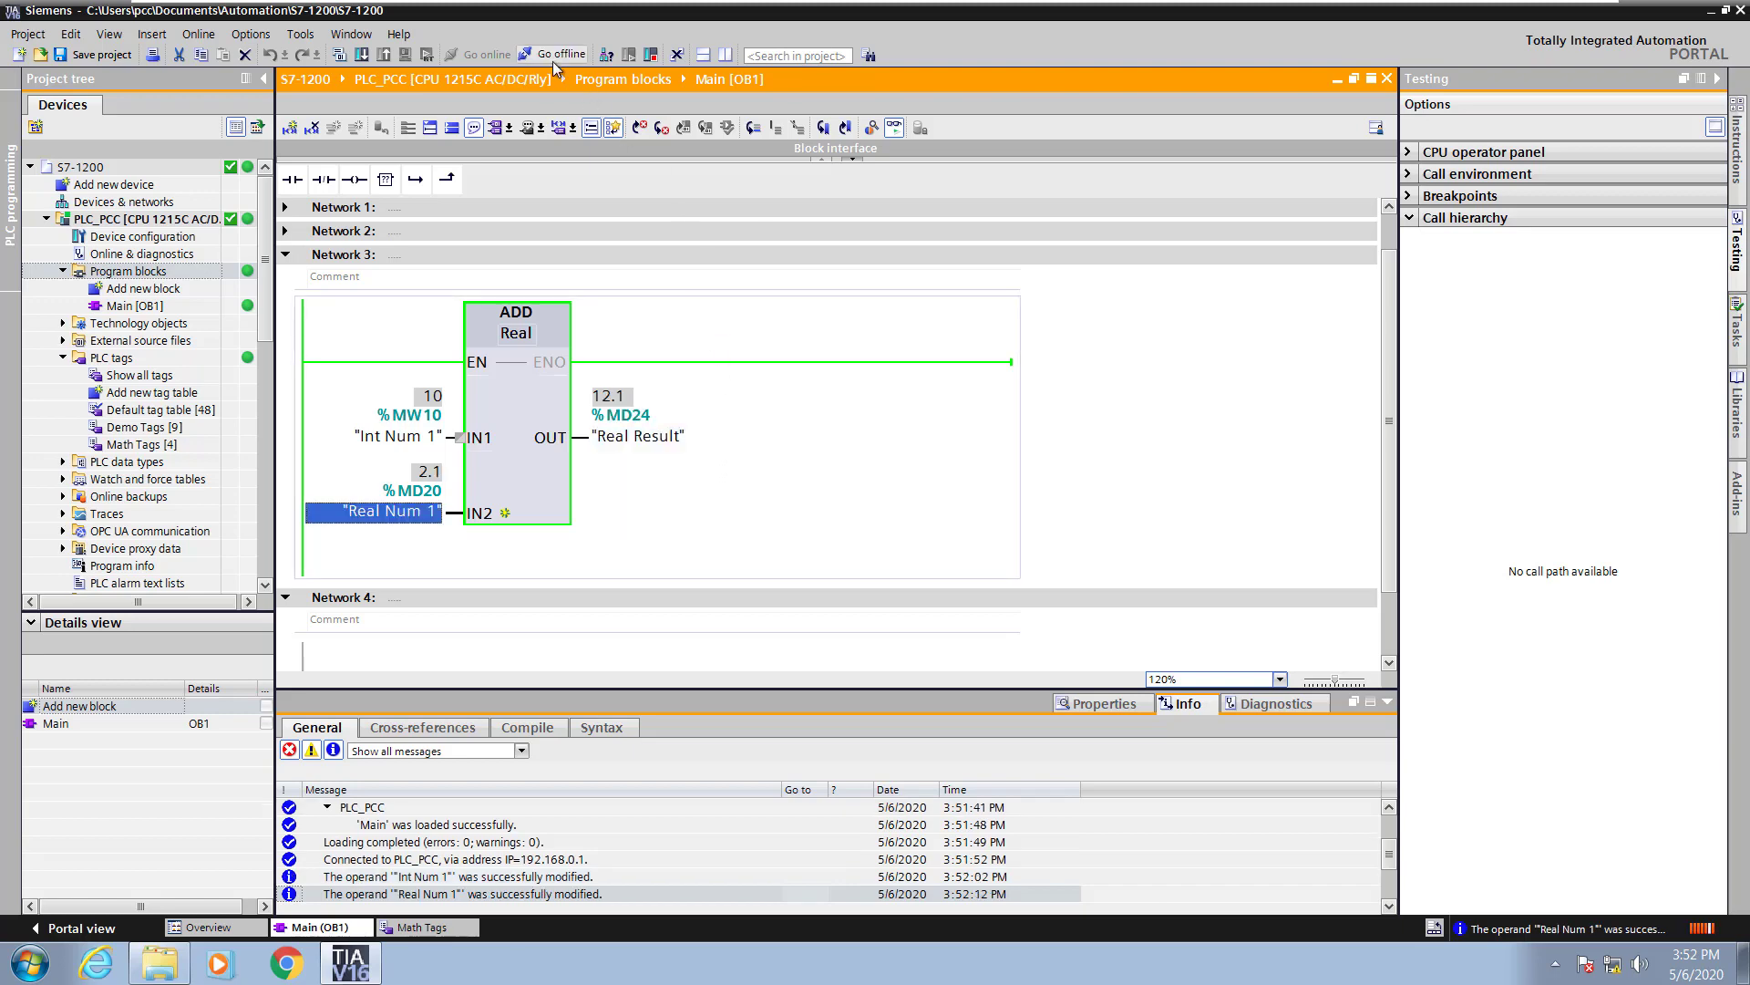
click(553, 53)
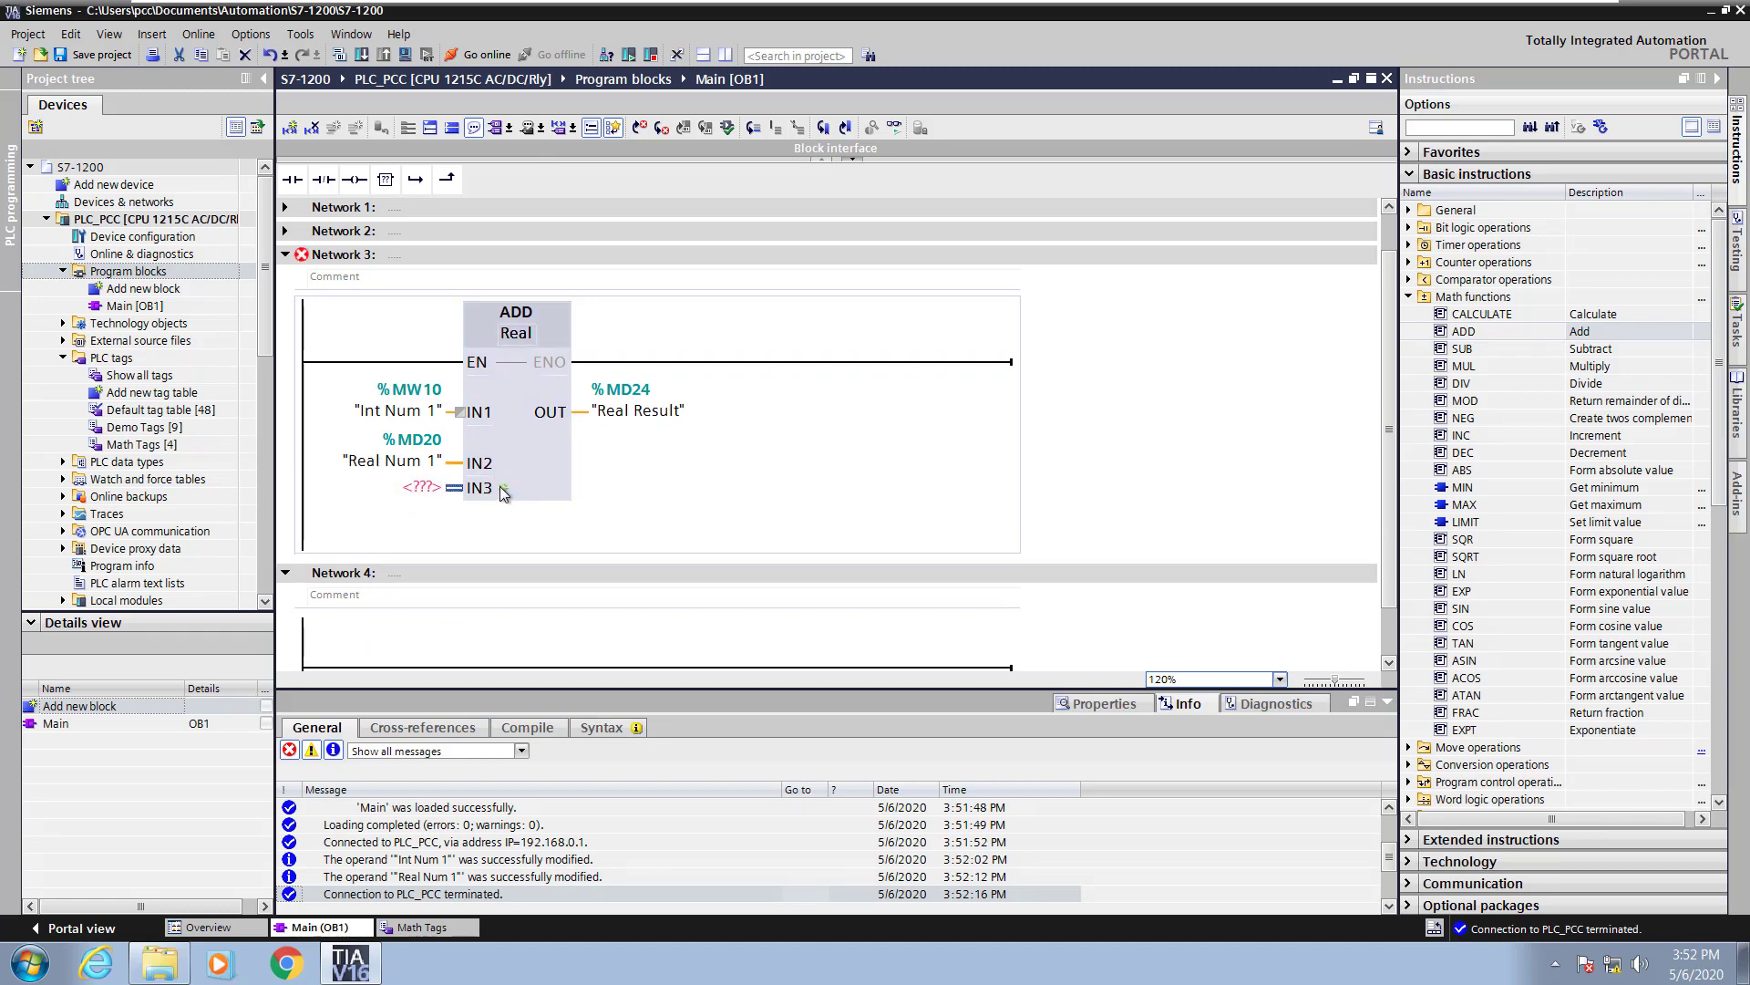
- Begin entering a real constant starting with '1.' at the ADD block's new IN3 input
click(419, 487)
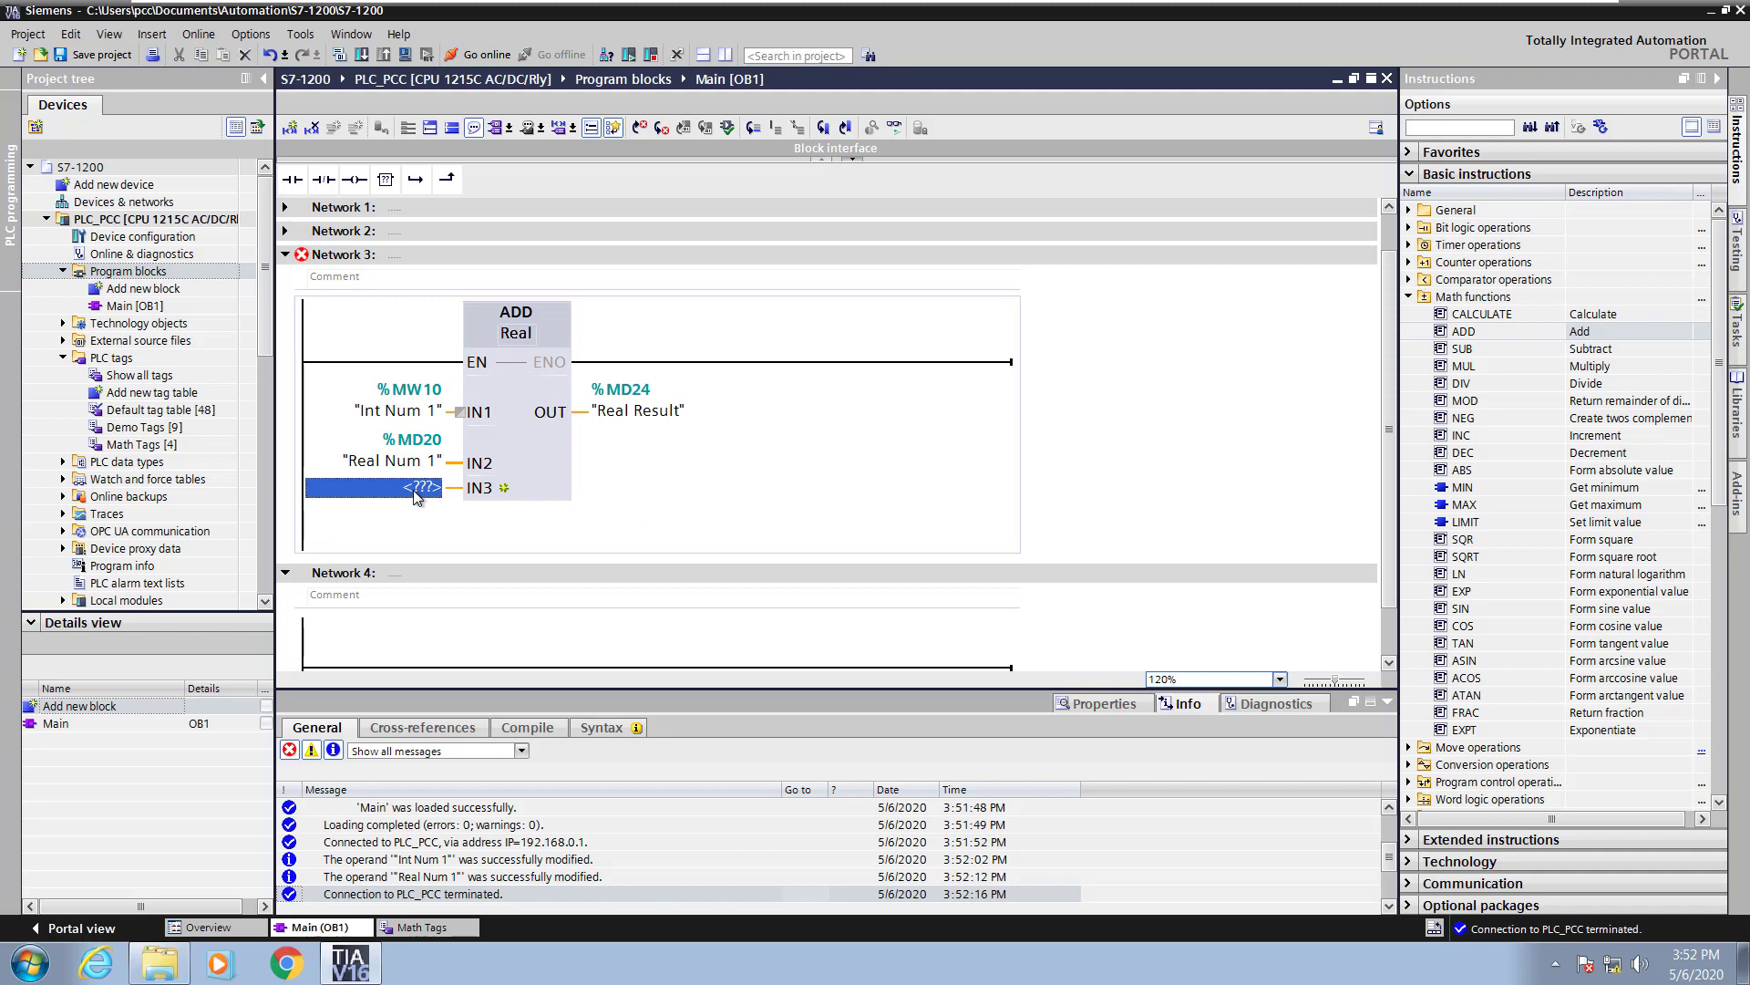
text(1.)
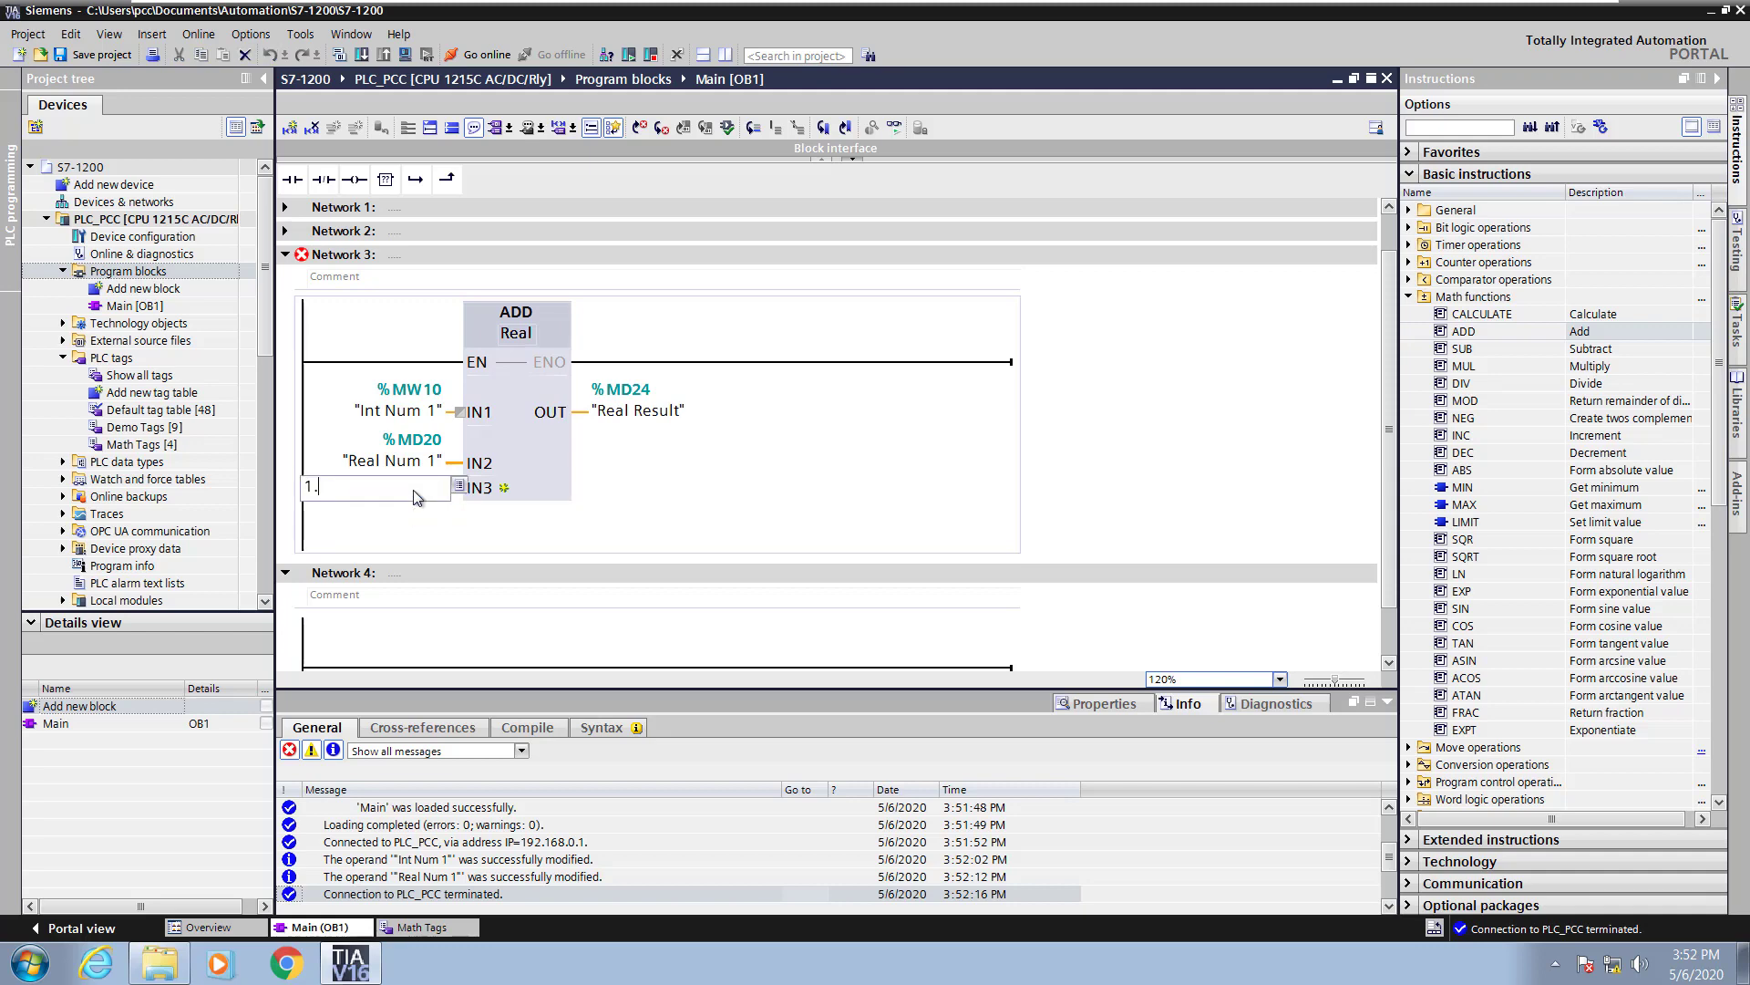